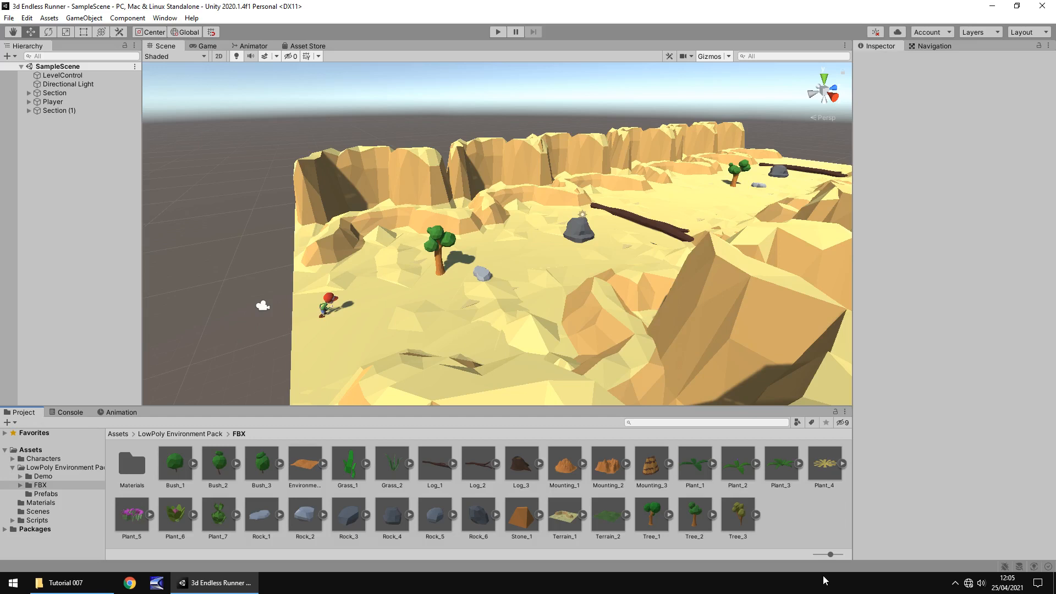
# - Select the first Section object to view its zeroed Transform in the Inspector
pyautogui.click(55, 92)
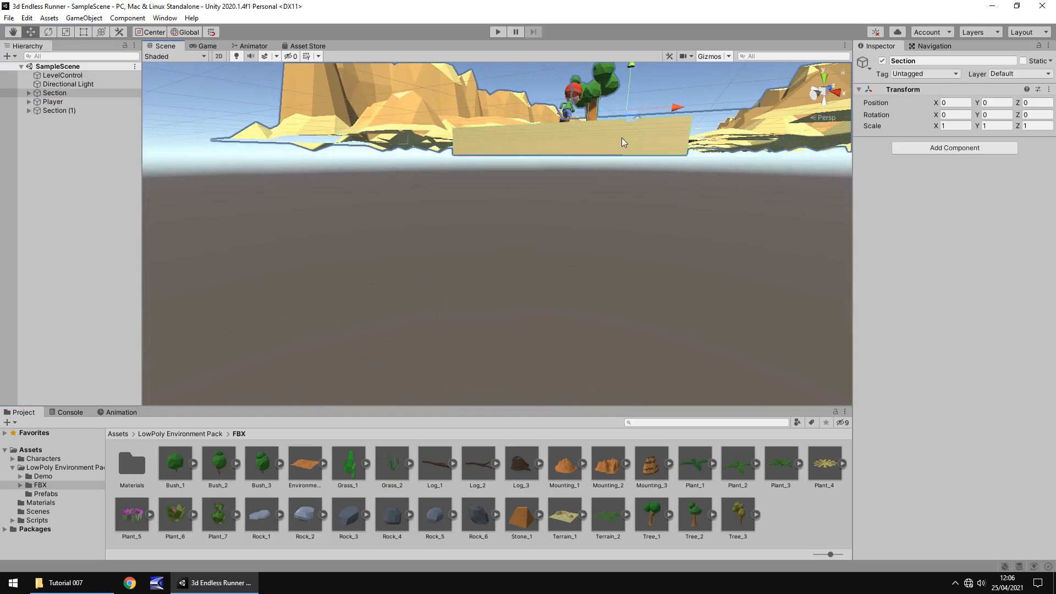
pyautogui.click(66, 101)
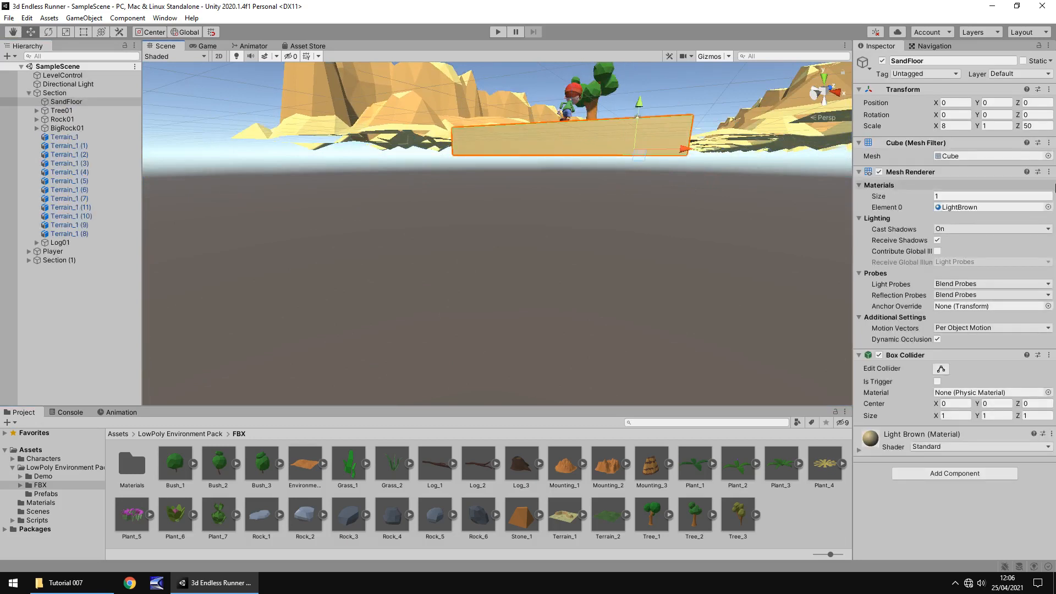
pyautogui.click(1031, 126)
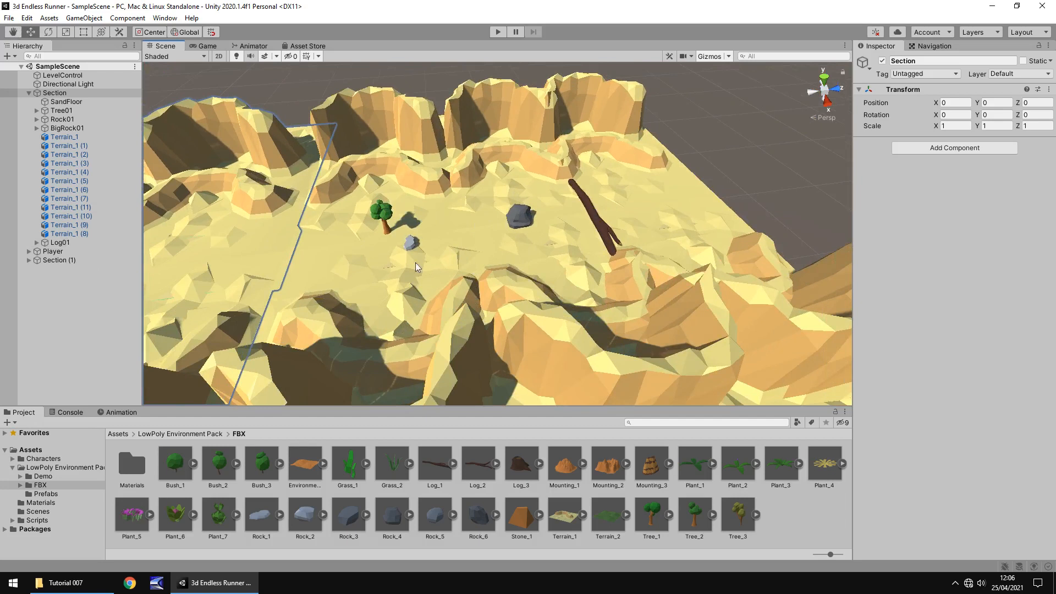
pyautogui.click(59, 260)
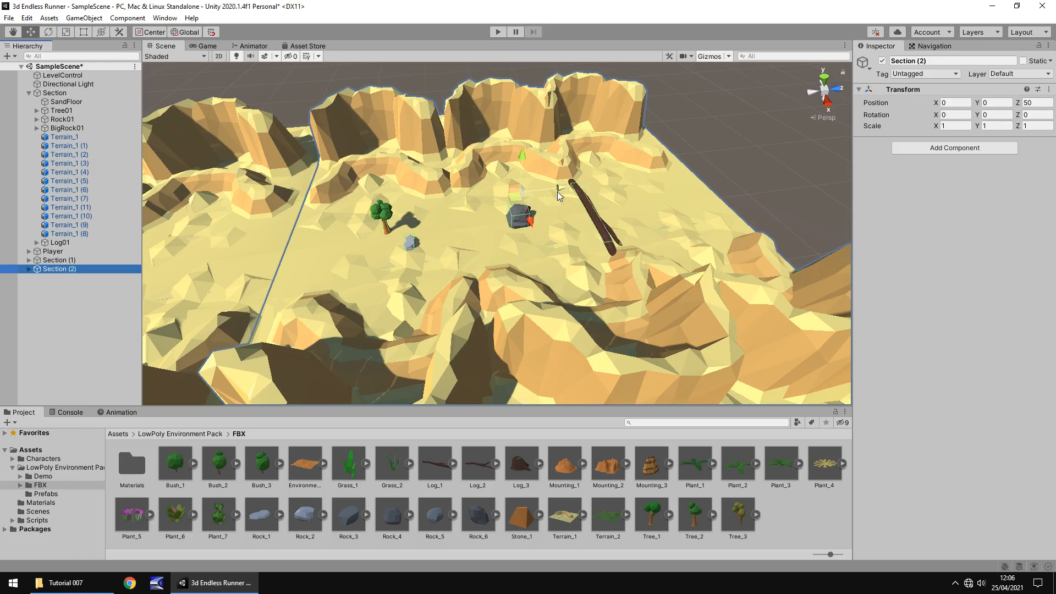
pyautogui.write('100')
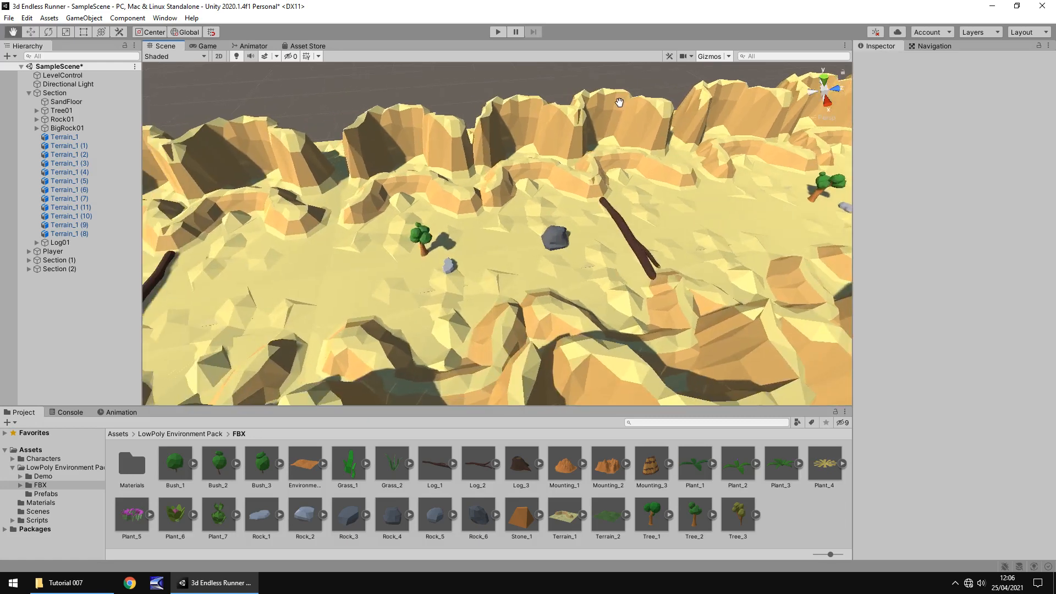
pyautogui.click(59, 269)
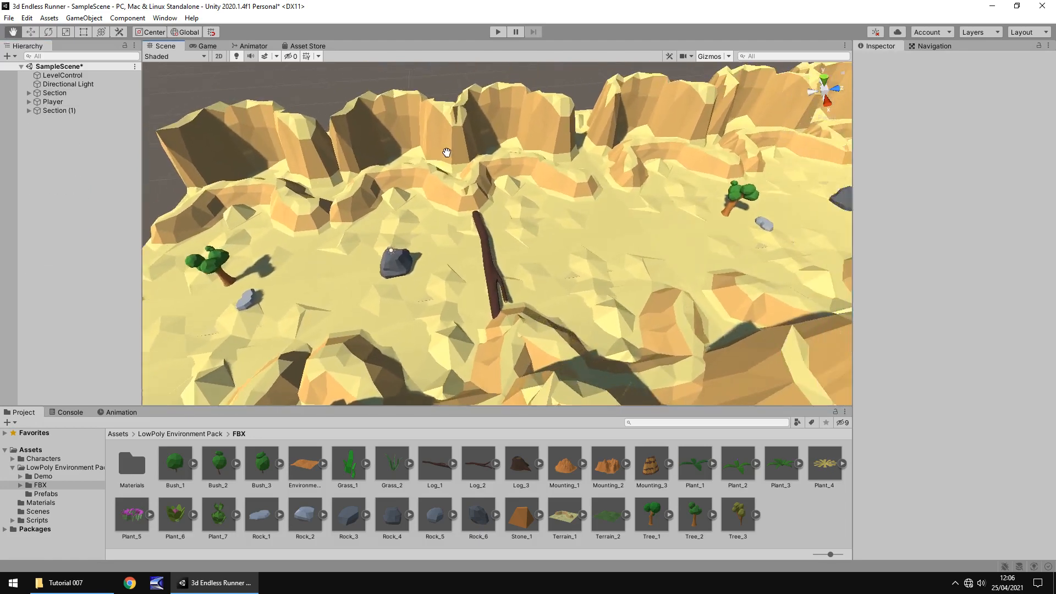
# - Duplicate BigRock01 and move the copy nearer the tree
pyautogui.moveTo(444, 152); pyautogui.dragTo(390, 296)
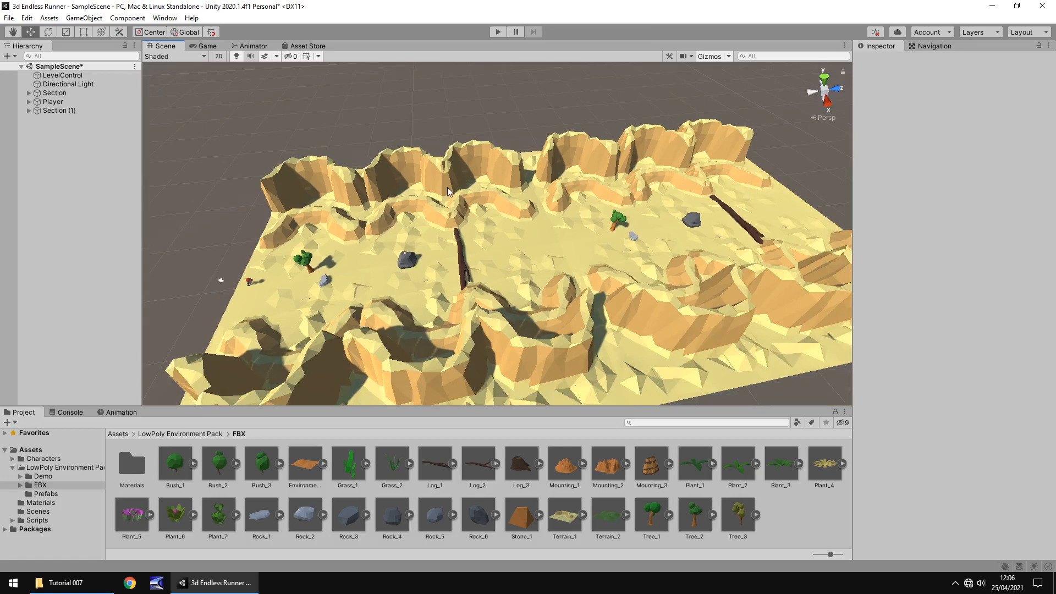
pyautogui.moveTo(372, 278)
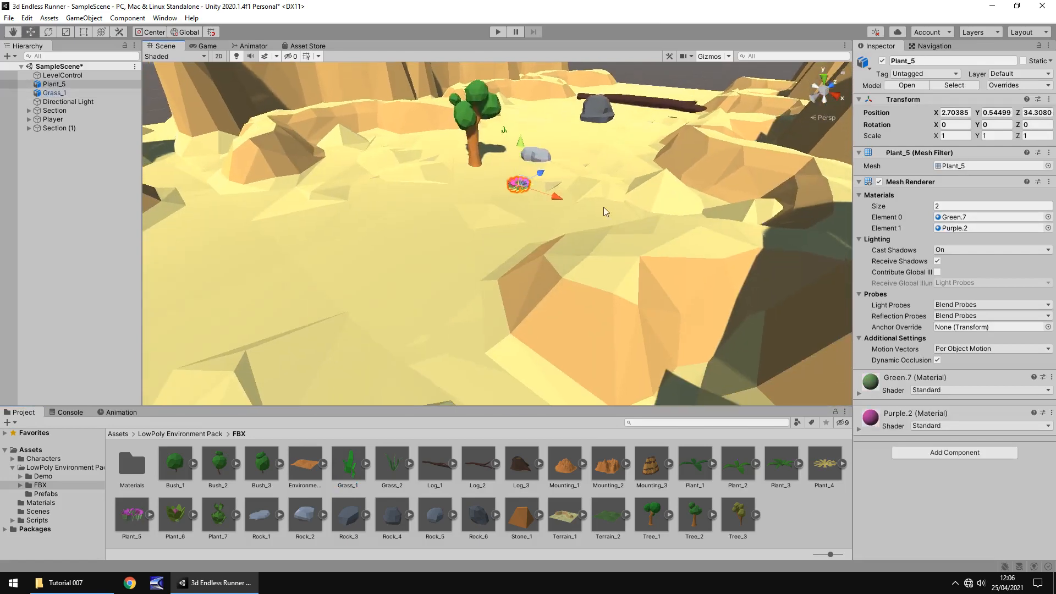
pyautogui.moveTo(870, 489)
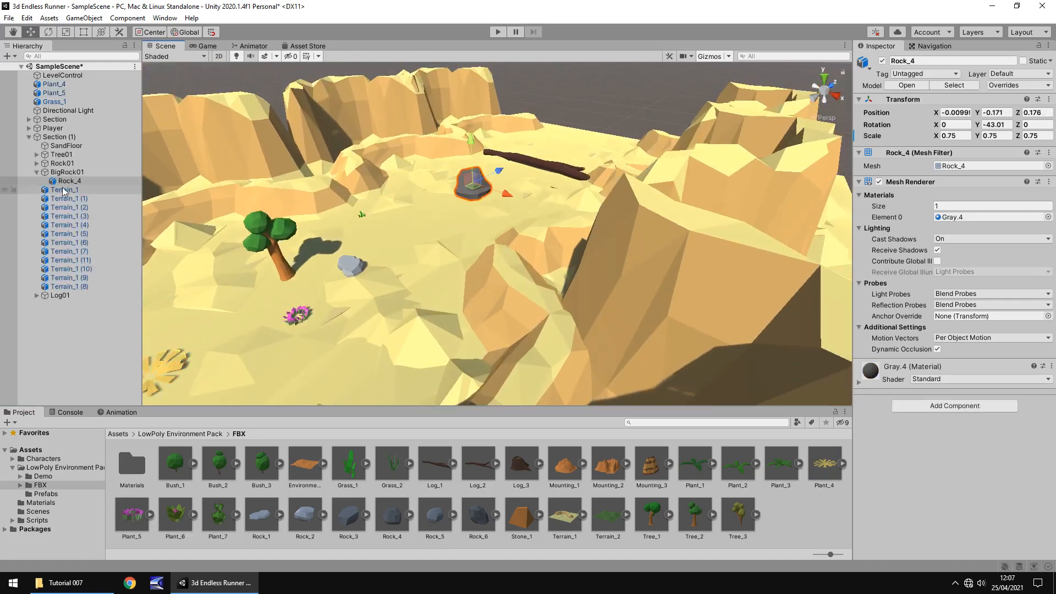
pyautogui.click(66, 172)
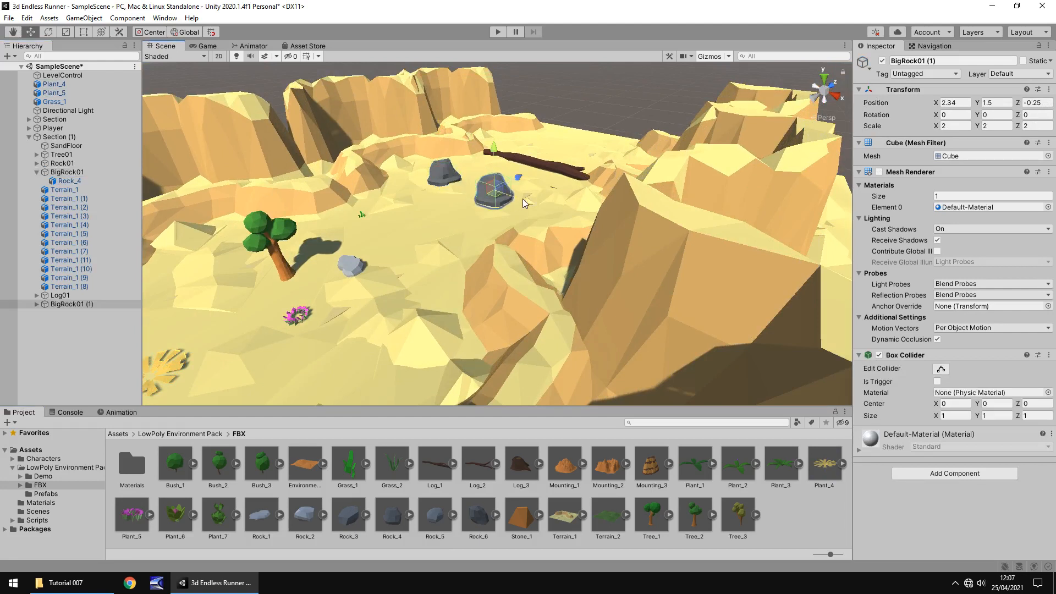
pyautogui.moveTo(495, 195); pyautogui.dragTo(394, 202)
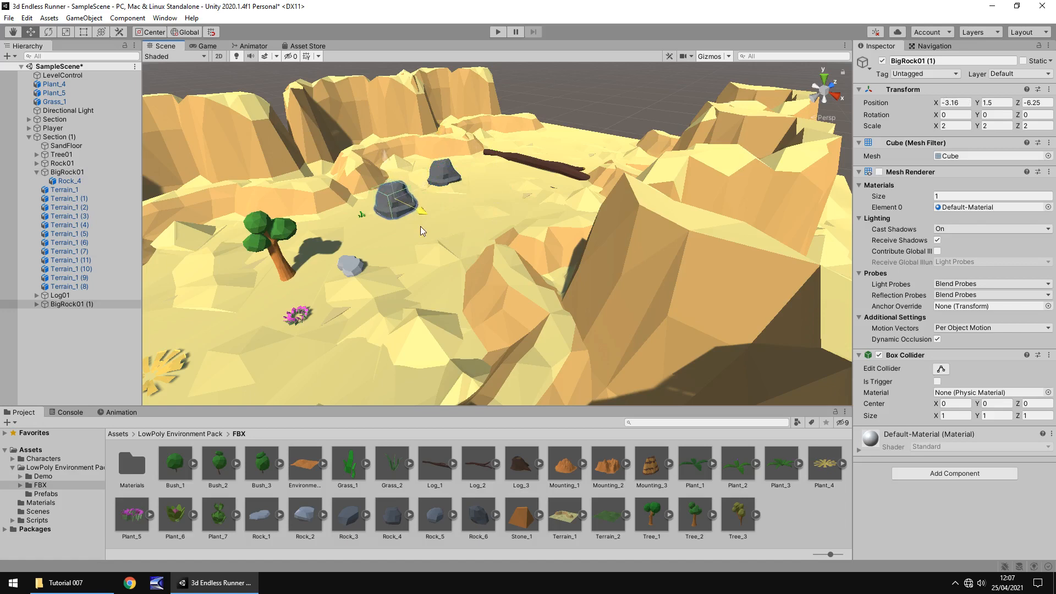
# - Duplicate Tree01 and place the new trees across the desert section
pyautogui.click(66, 304)
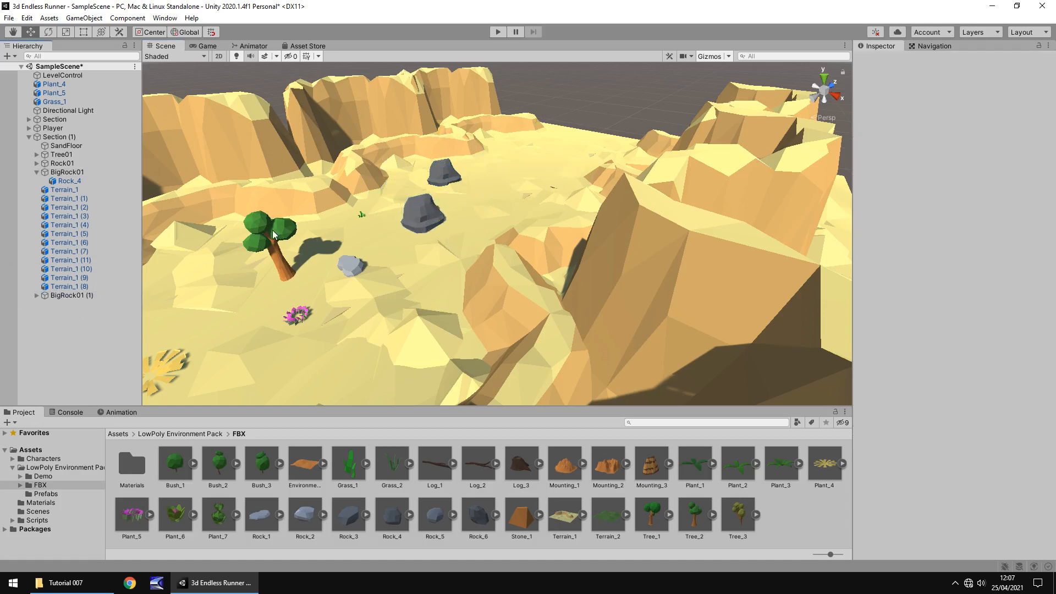
pyautogui.click(263, 239)
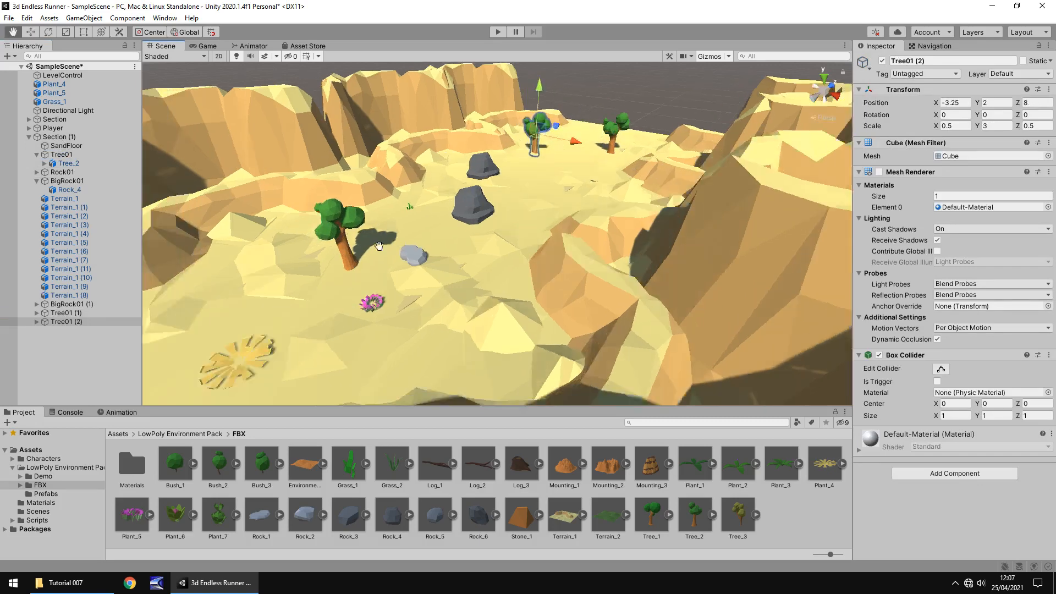
pyautogui.moveTo(377, 242); pyautogui.dragTo(445, 256)
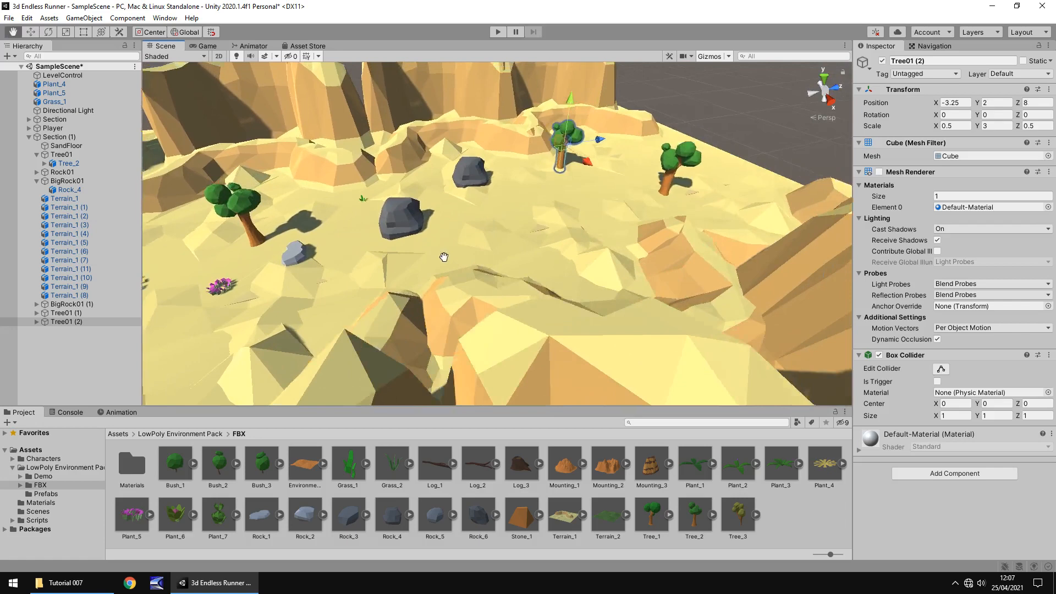
pyautogui.moveTo(444, 256); pyautogui.dragTo(518, 232)
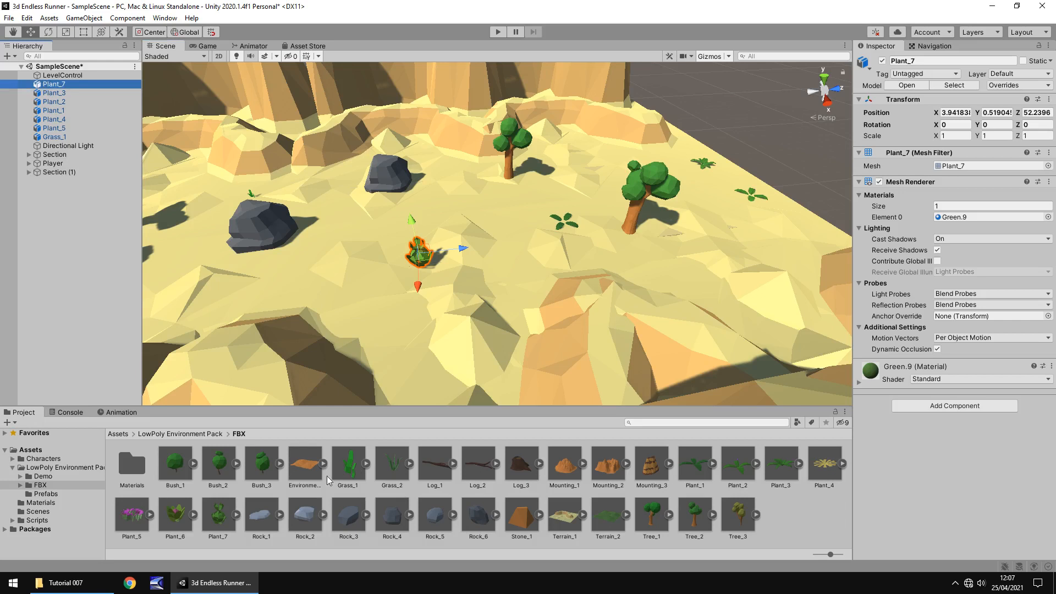
pyautogui.moveTo(67, 84)
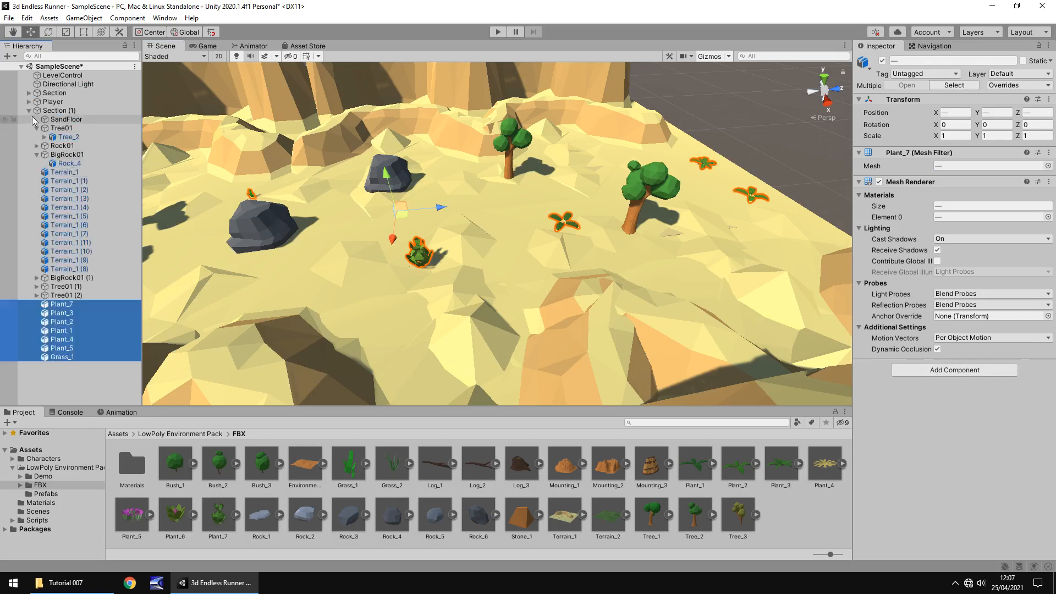
# - Rename Section (1) to Section and duplicate it at Position Z 100
pyautogui.click(37, 110)
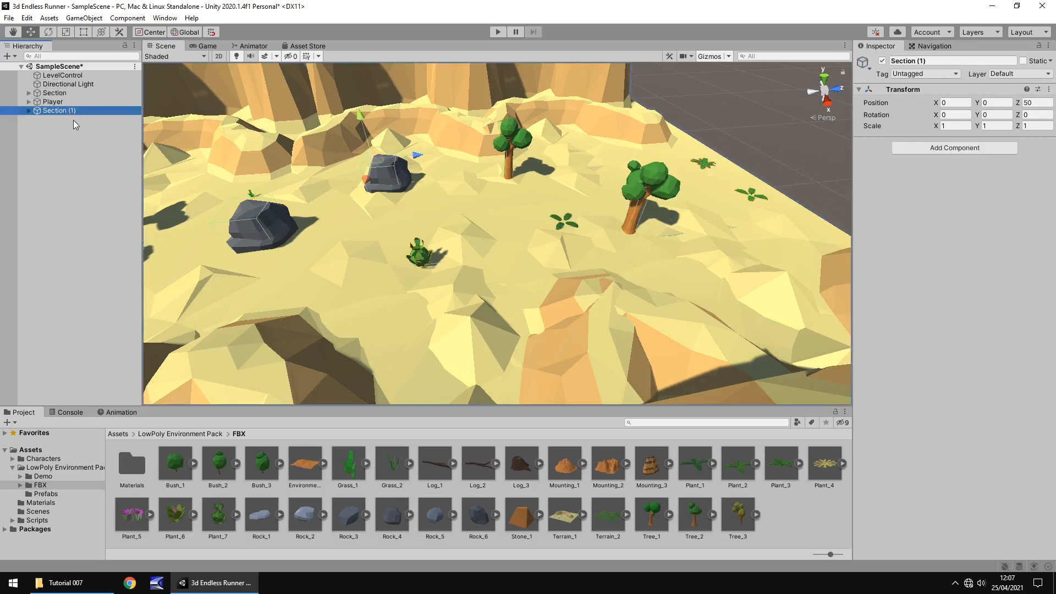
pyautogui.doubleClick(57, 111)
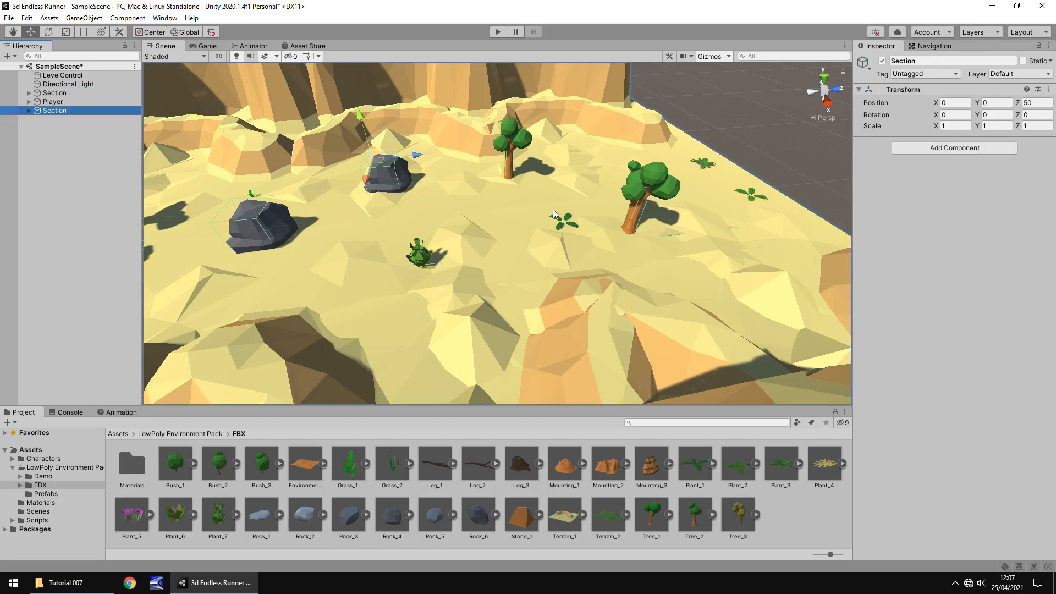
pyautogui.moveTo(474, 186)
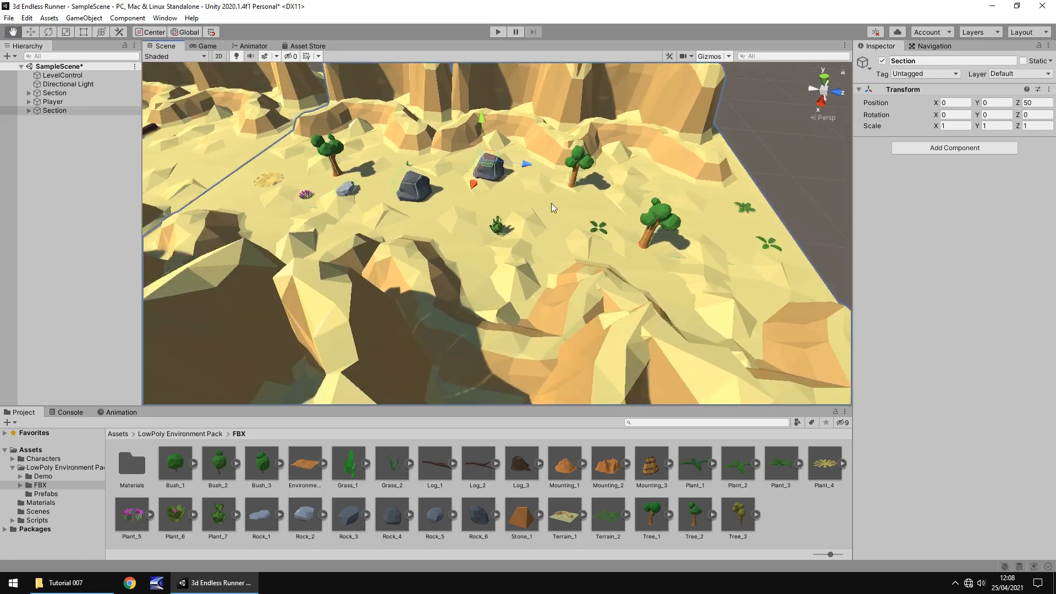
pyautogui.click(55, 110)
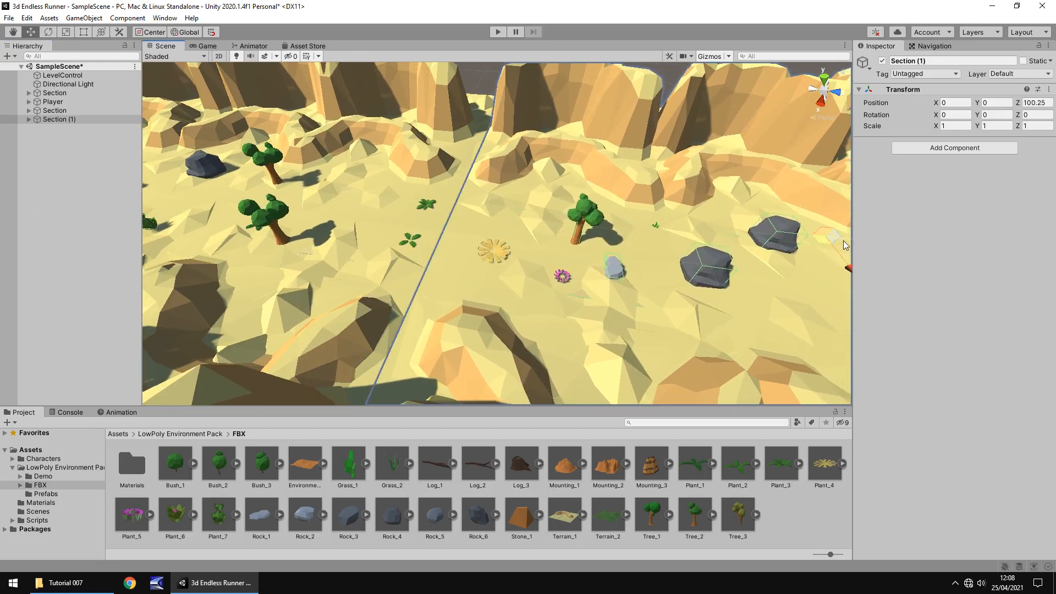
pyautogui.scroll(-3)
pyautogui.write('100')
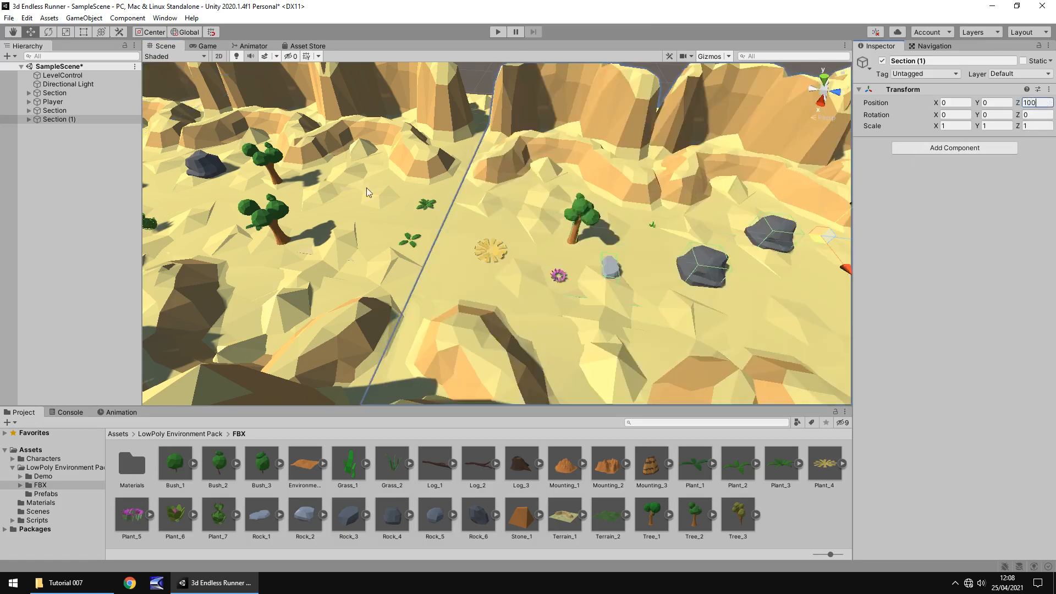
pyautogui.click(55, 92)
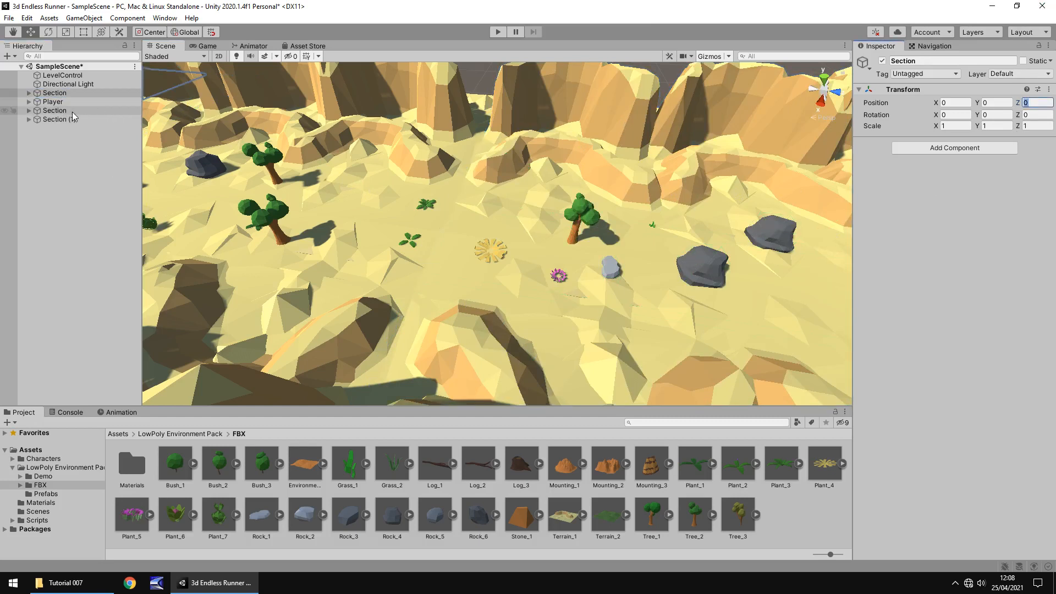
# - Expand the third Section and add its own grass, plants and duplicated dark rocks
pyautogui.click(54, 119)
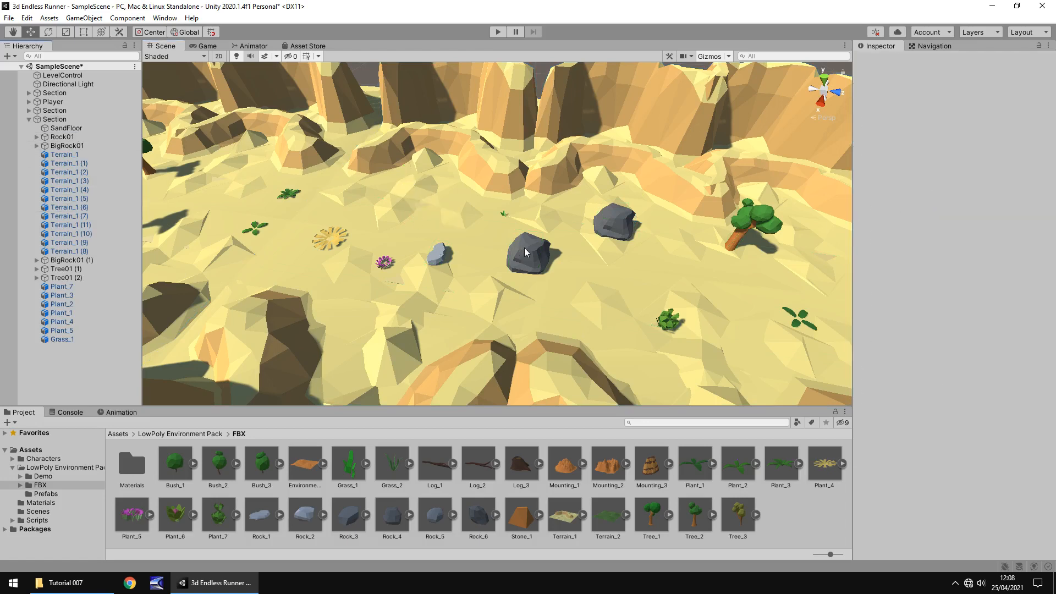
pyautogui.click(612, 222)
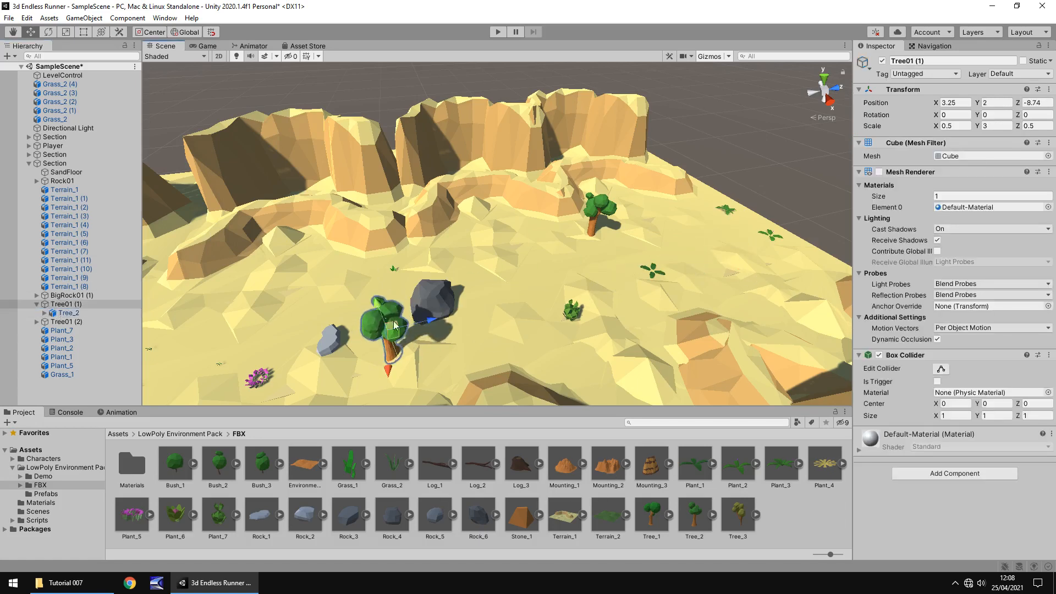
pyautogui.click(69, 190)
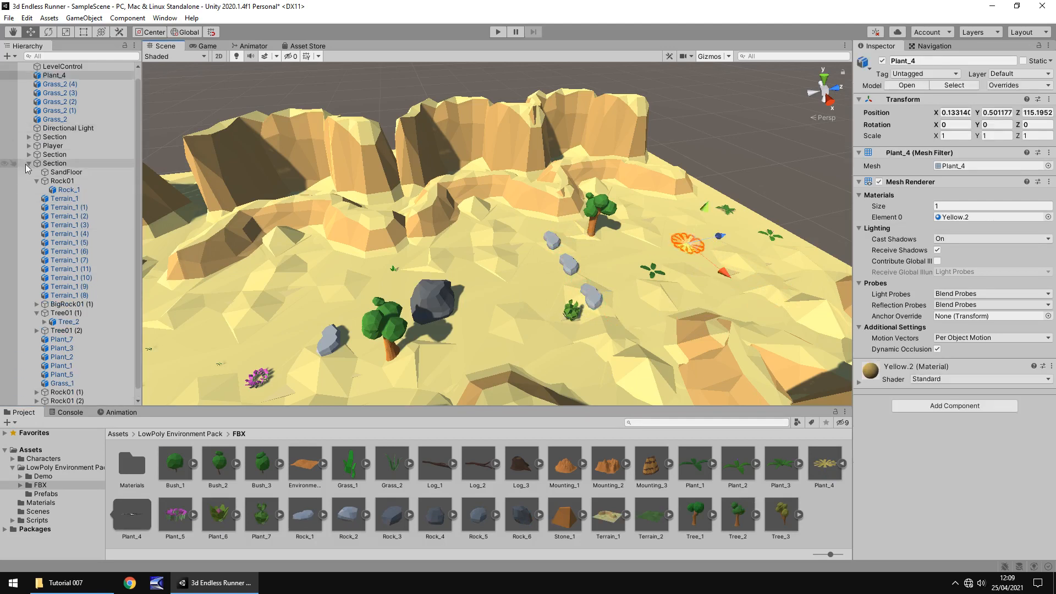
pyautogui.click(52, 128)
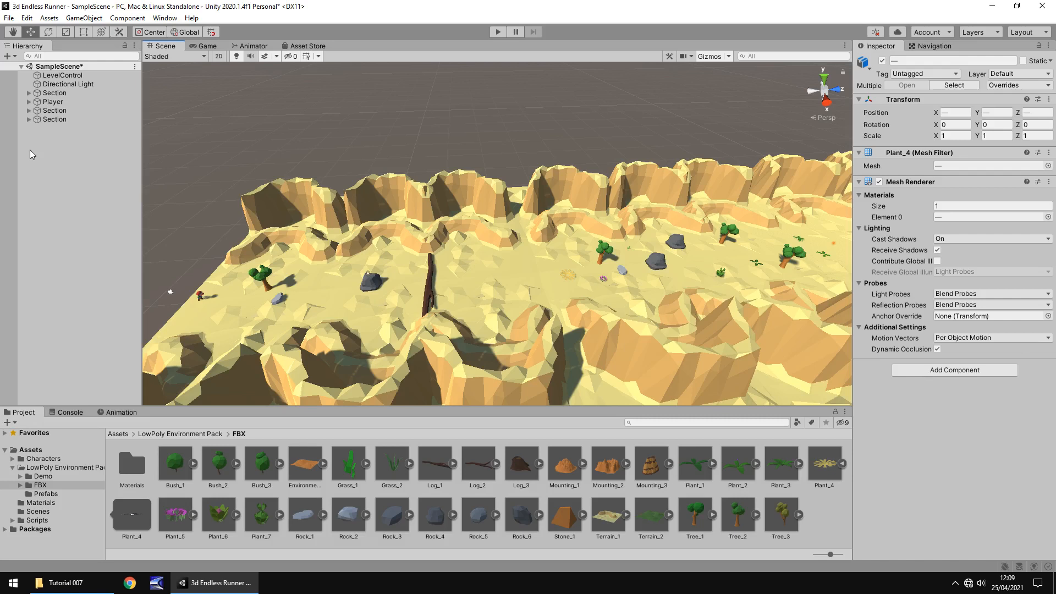
pyautogui.click(54, 92)
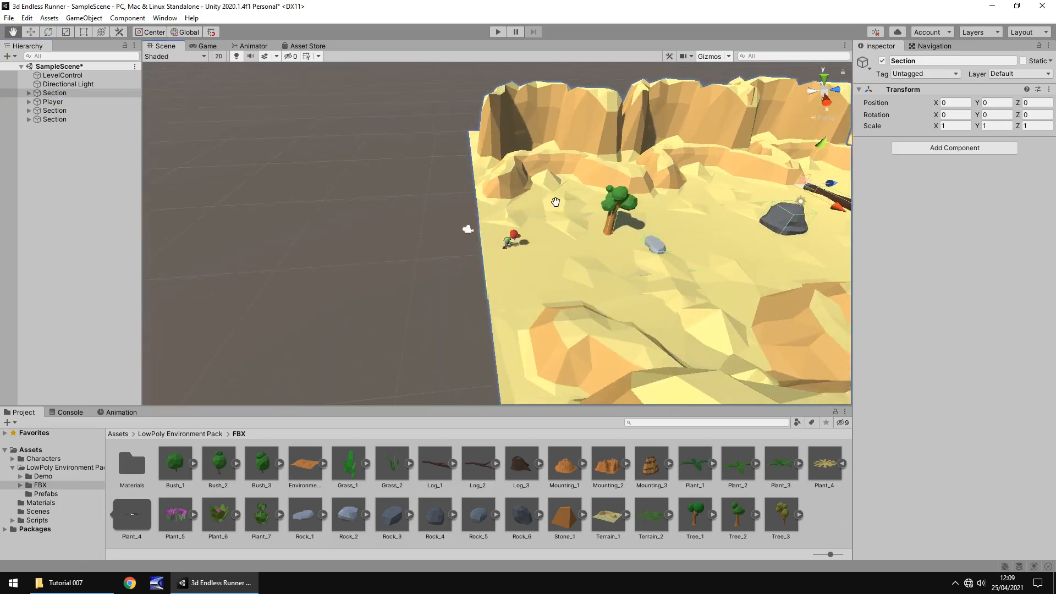
pyautogui.click(55, 92)
pyautogui.write('Start')
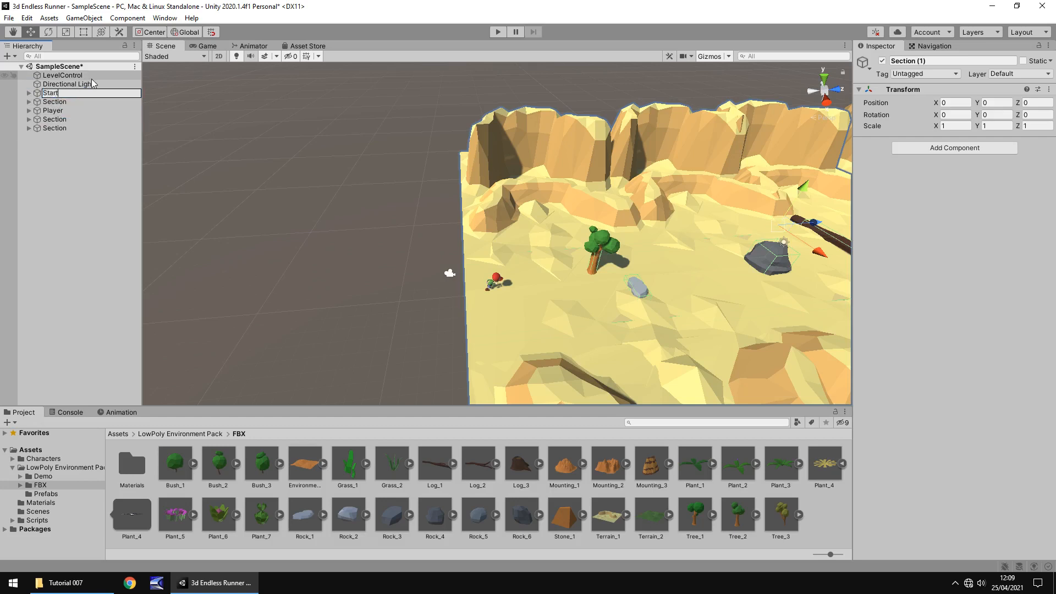
pyautogui.write('Section')
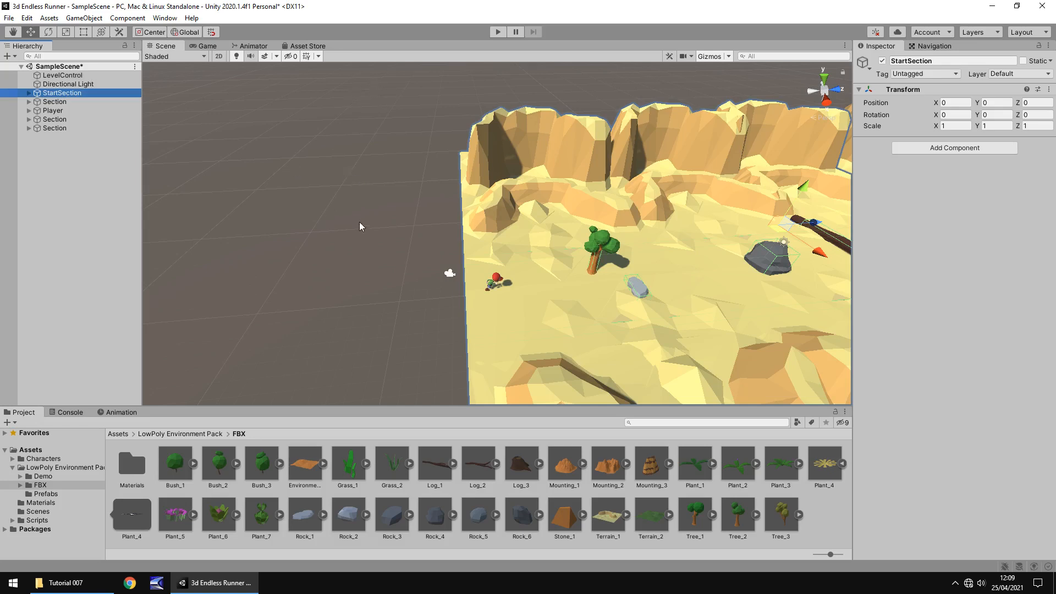
pyautogui.moveTo(360, 226); pyautogui.dragTo(484, 172)
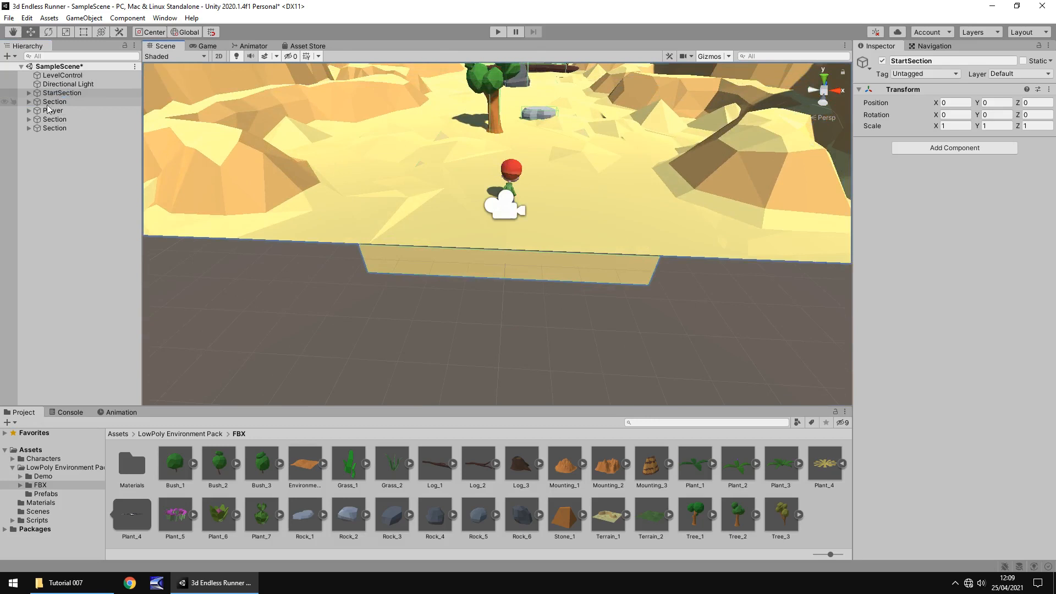
pyautogui.click(62, 93)
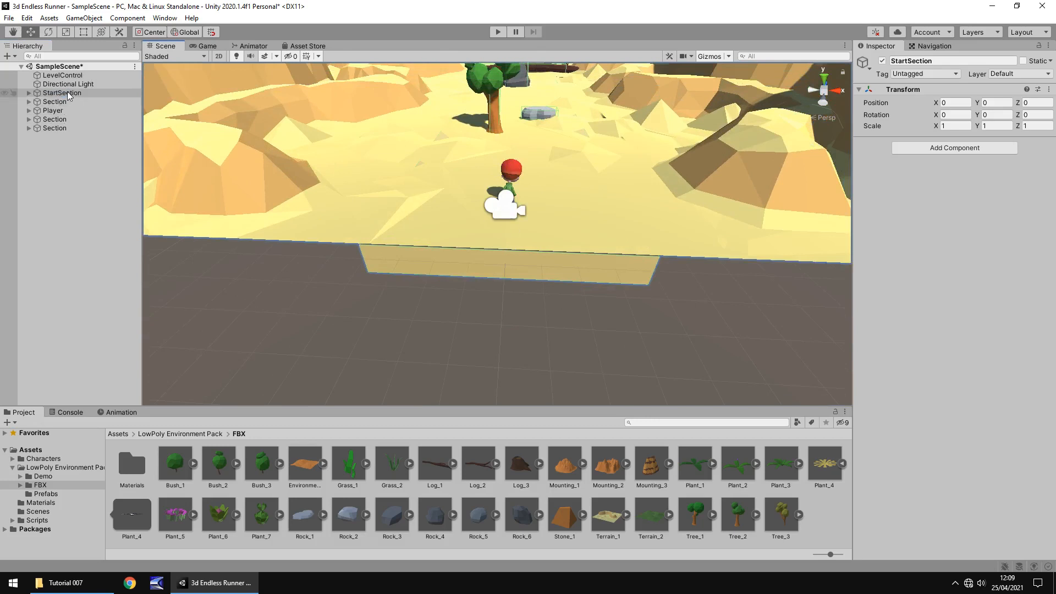
# - Expand StartSection and inspect Rock01 and BigRock01 with their low-poly models
pyautogui.click(60, 110)
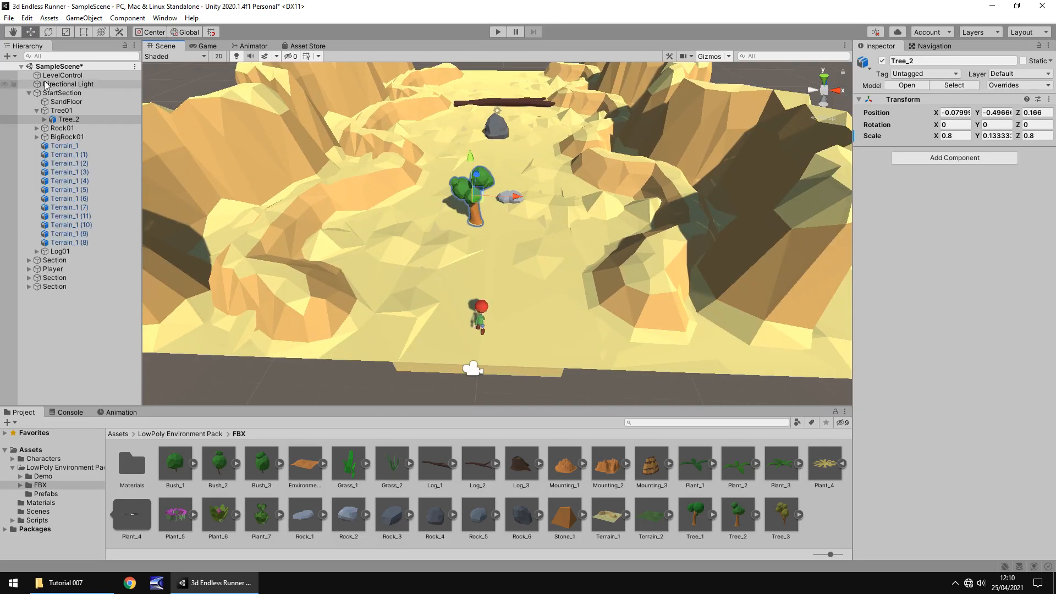
pyautogui.click(62, 92)
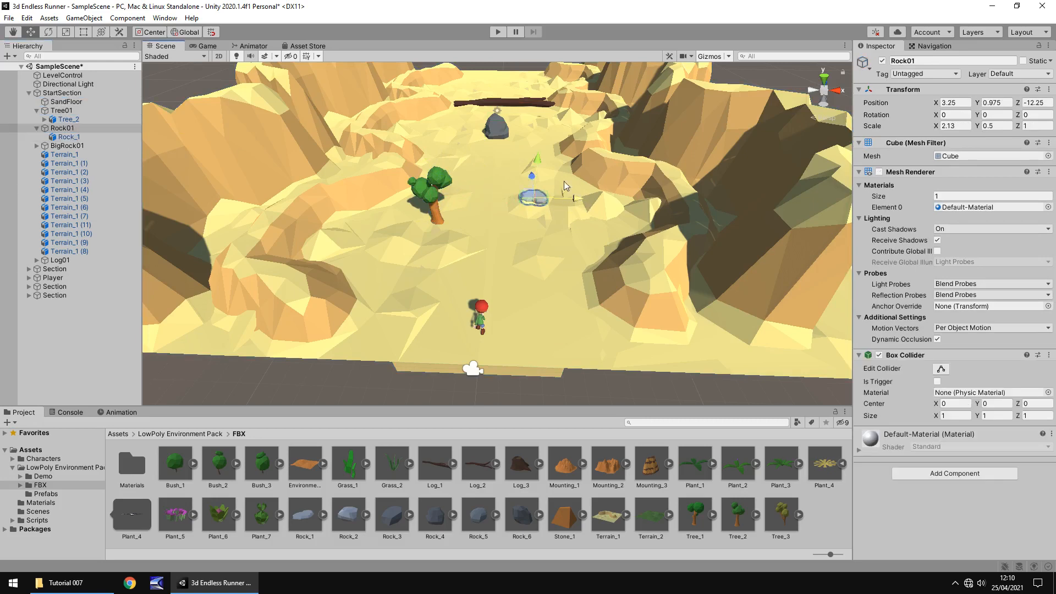
pyautogui.click(67, 146)
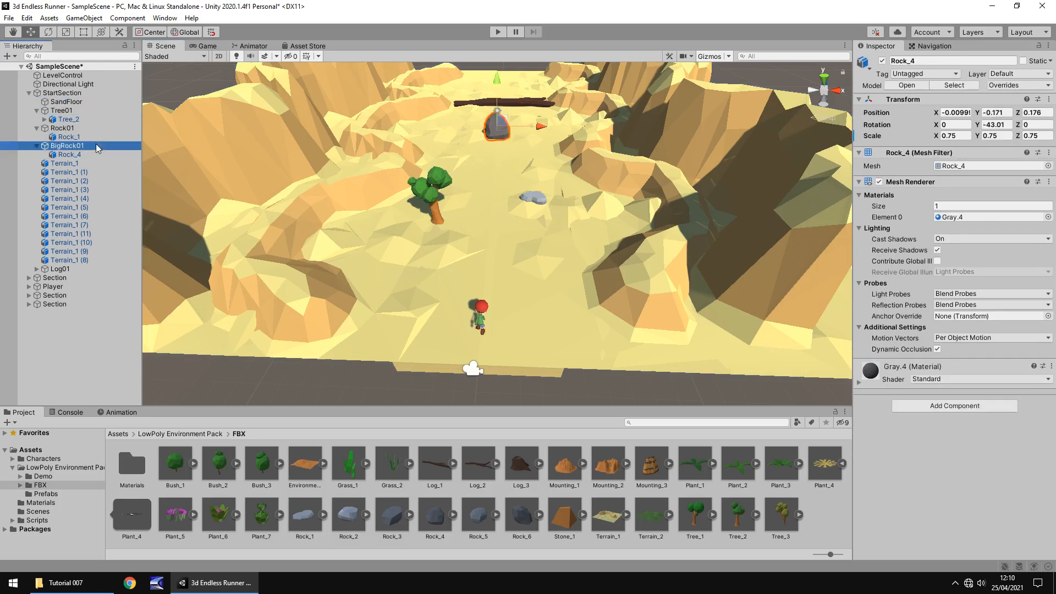
pyautogui.click(67, 145)
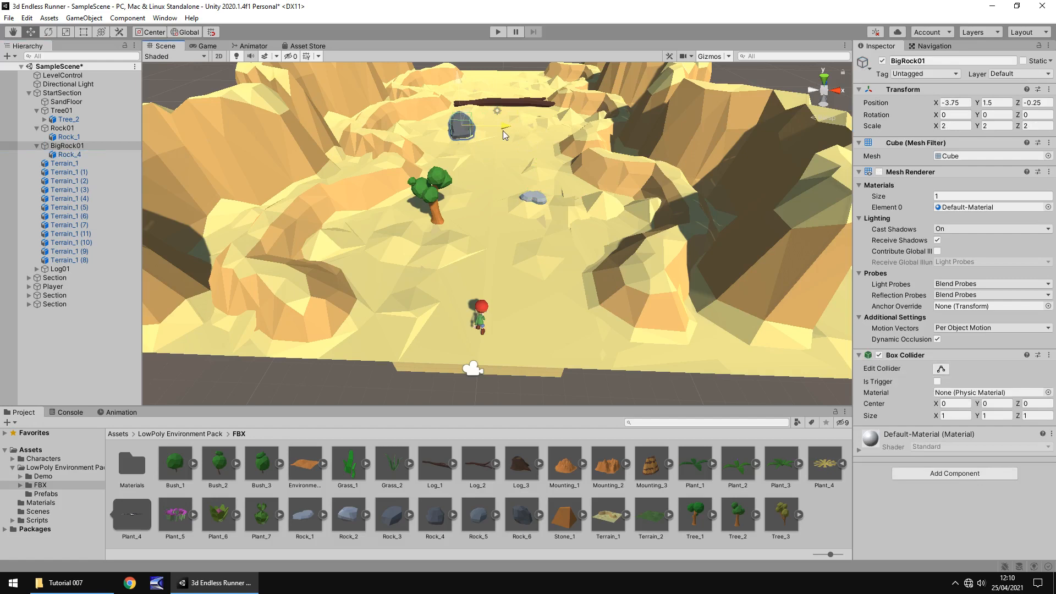
pyautogui.moveTo(409, 206)
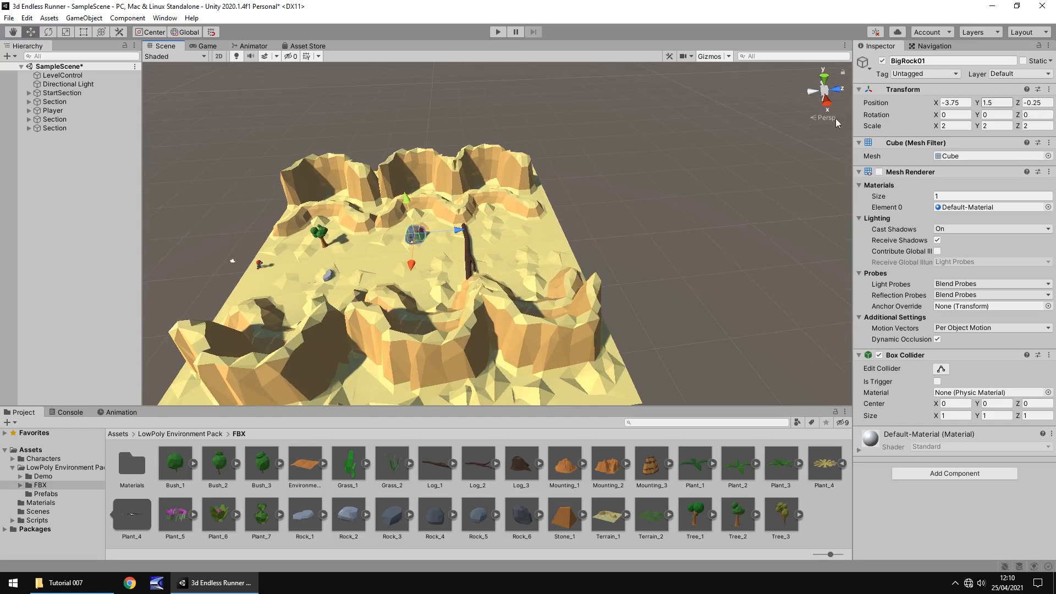
pyautogui.moveTo(477, 321)
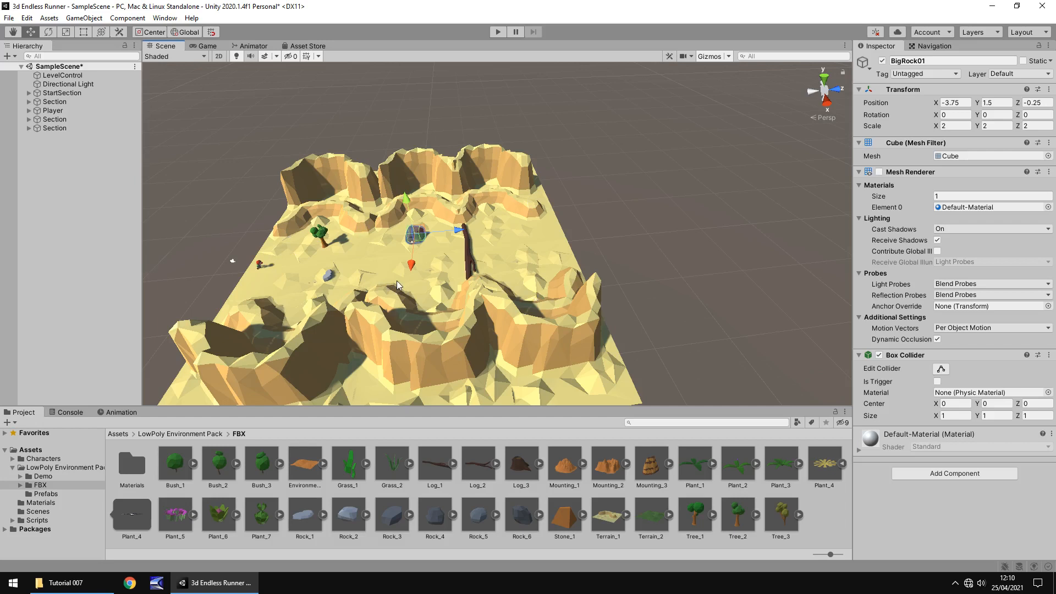
# - Create a C# script named GenerateLevel in Assets > Scripts > Environment
pyautogui.click(36, 519)
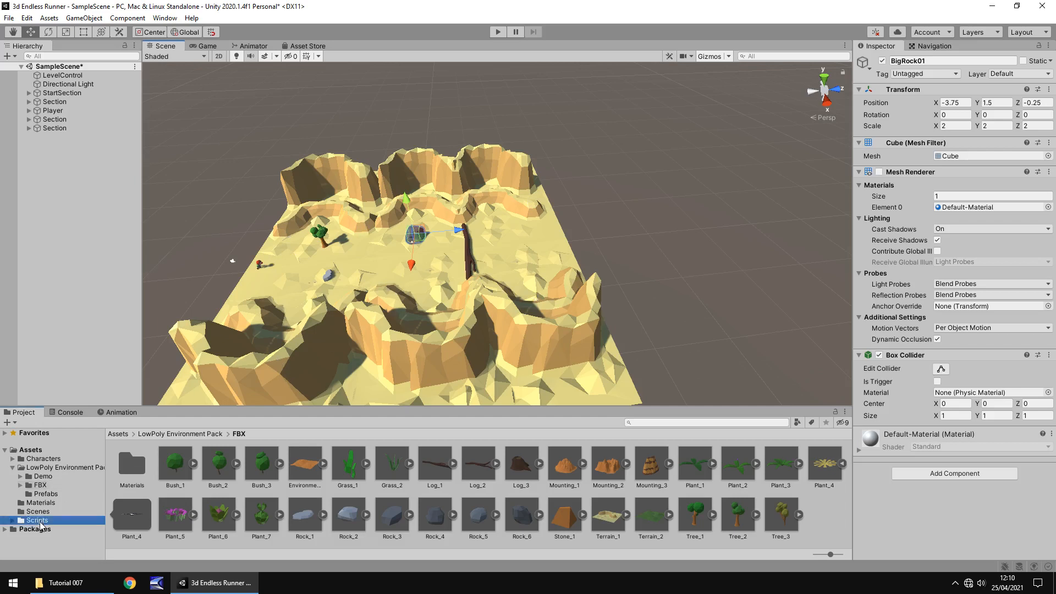
pyautogui.doubleClick(36, 519)
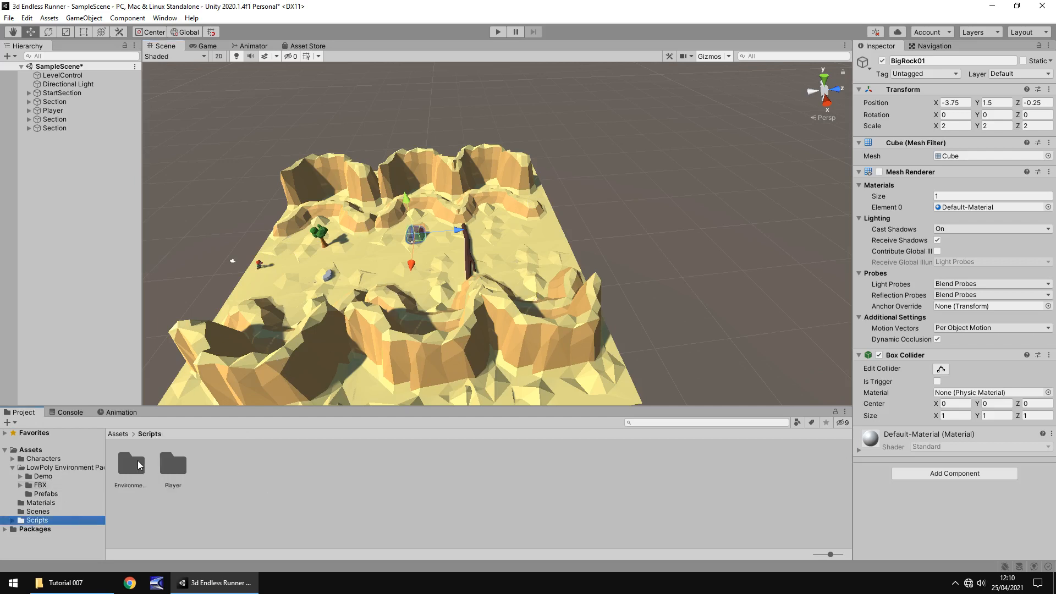
pyautogui.rightClick(129, 465)
pyautogui.write('enerateLevel')
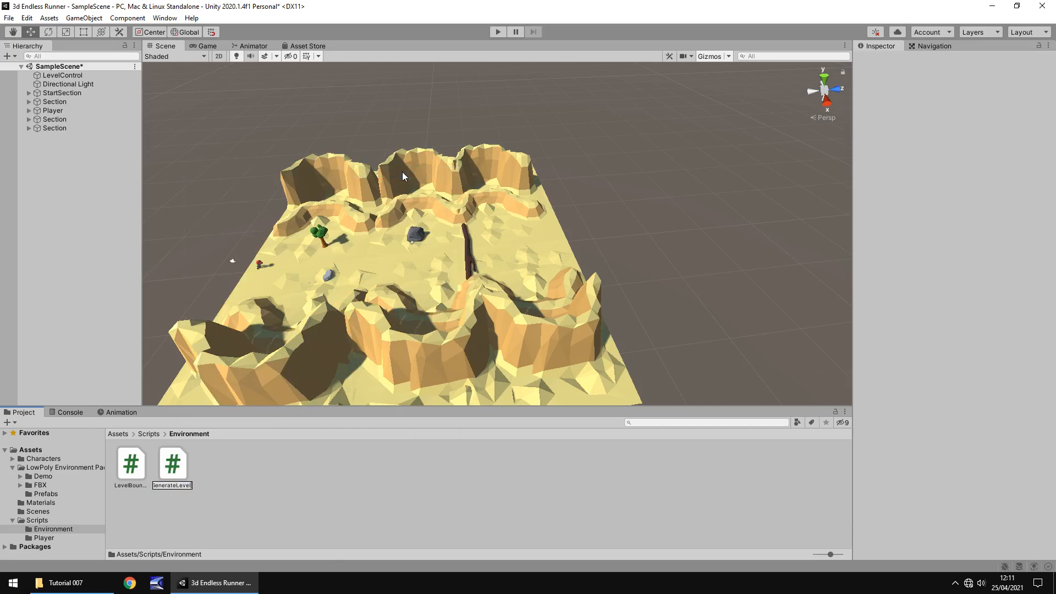
pyautogui.click(130, 464)
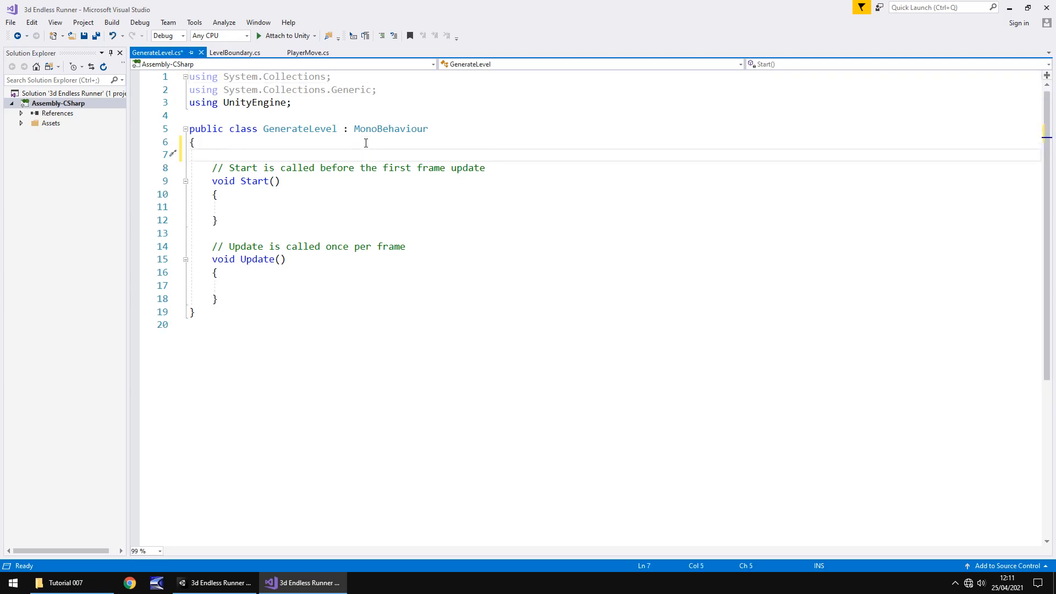
# - Declare 'public GameObject[] section' above Start() in GenerateLevel.cs
pyautogui.write('p')
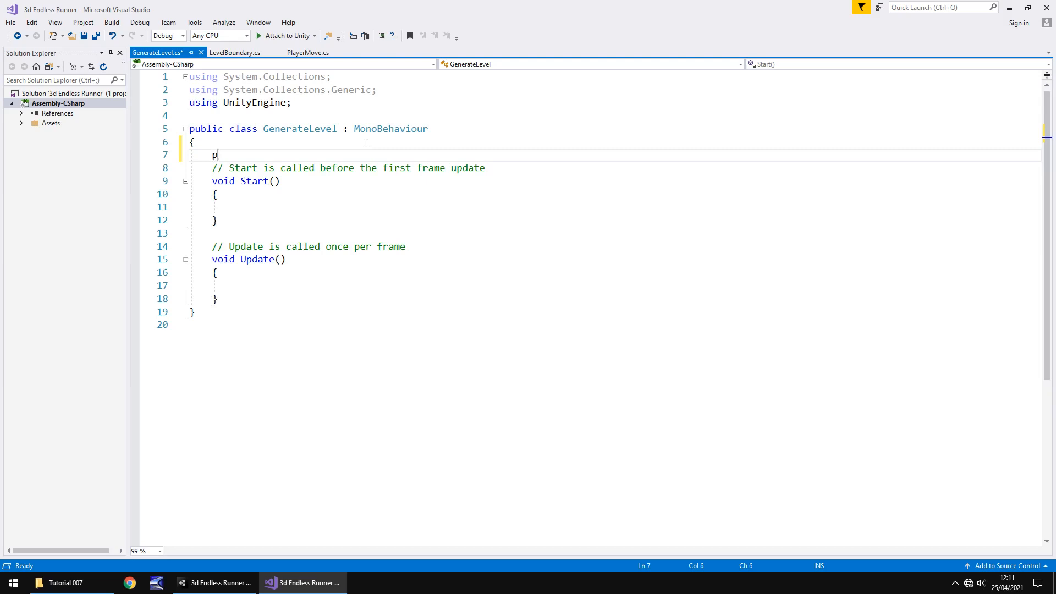
pyautogui.write('ublic')
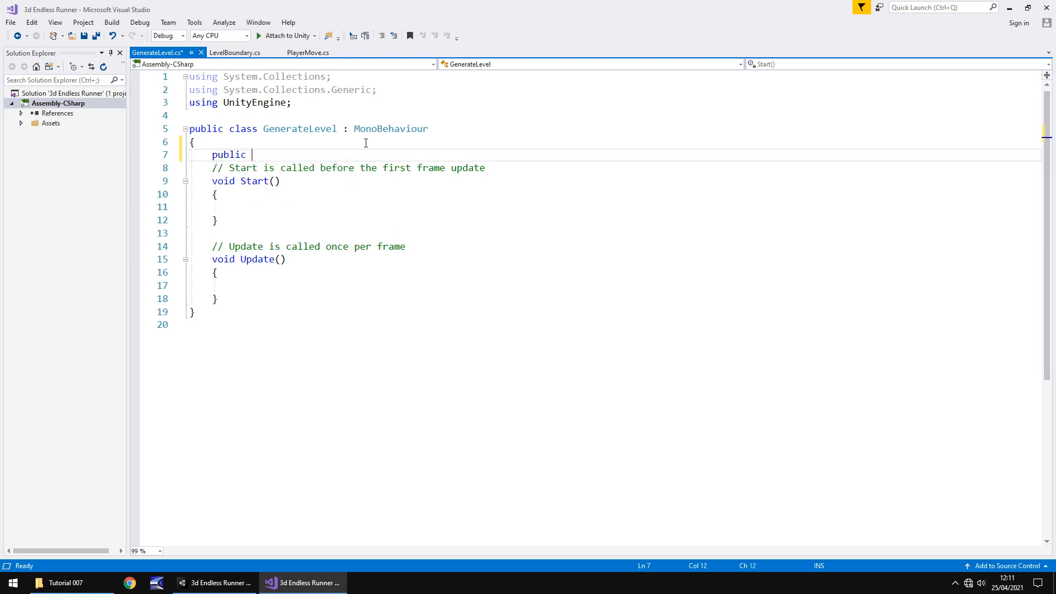
pyautogui.write('GameObject')
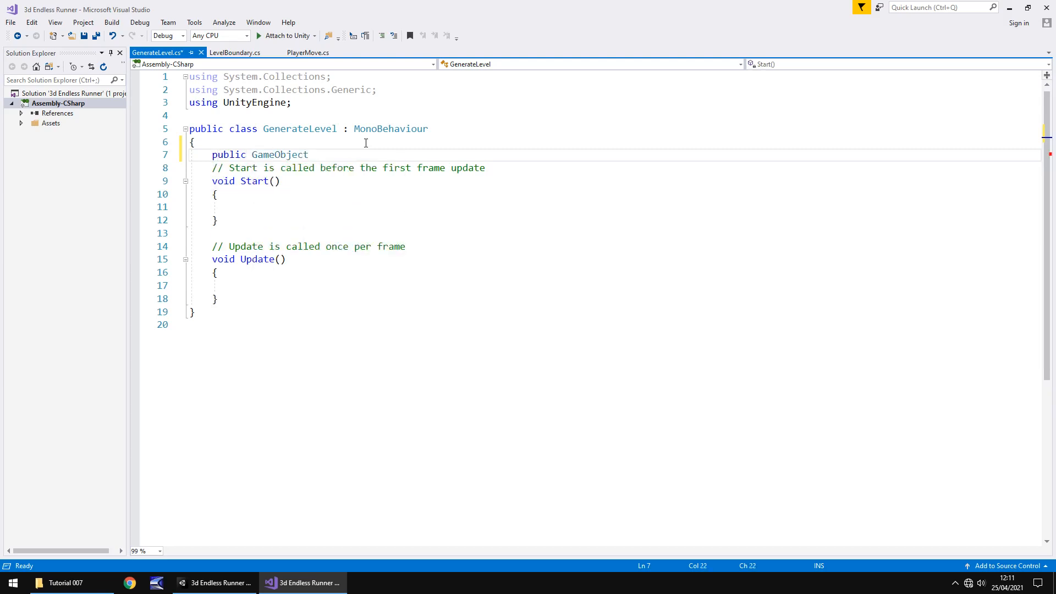
pyautogui.write('[]')
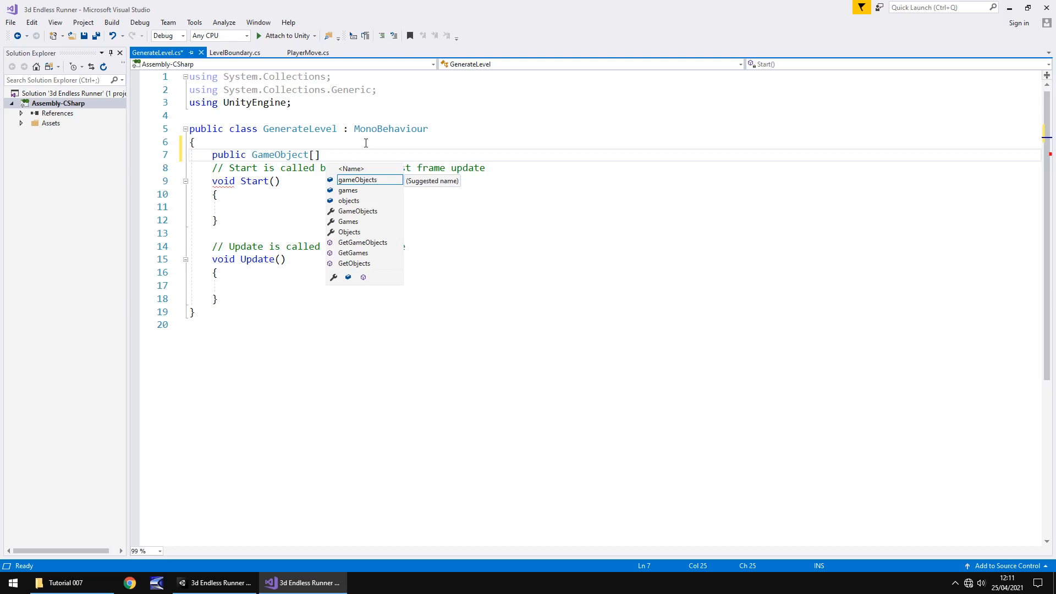
pyautogui.write('se')
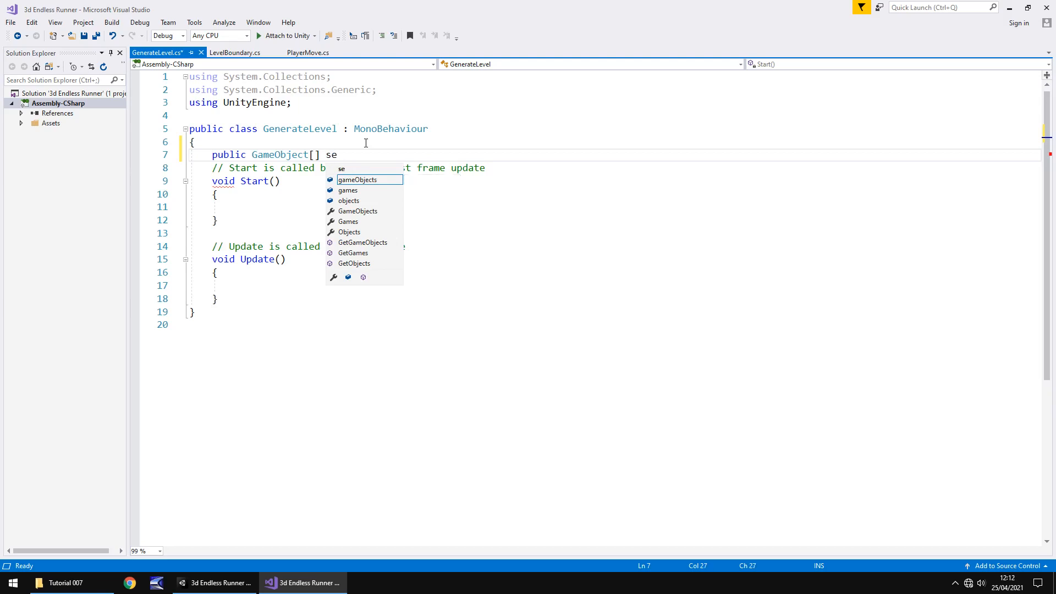
pyautogui.write('ction;')
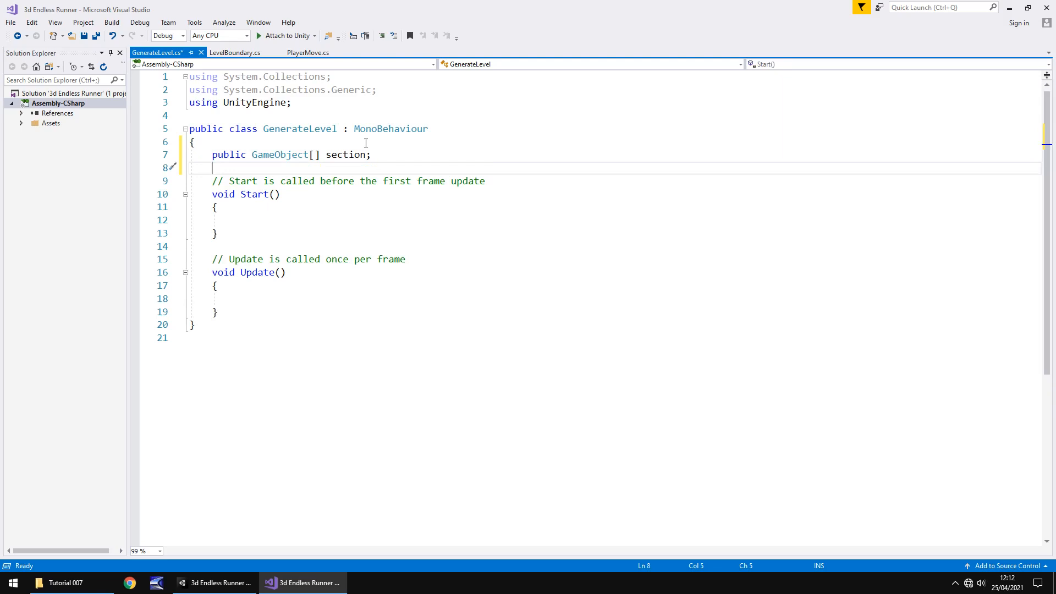
# - Add the field 'public int zPos = 50' below the section array
pyautogui.write('publ')
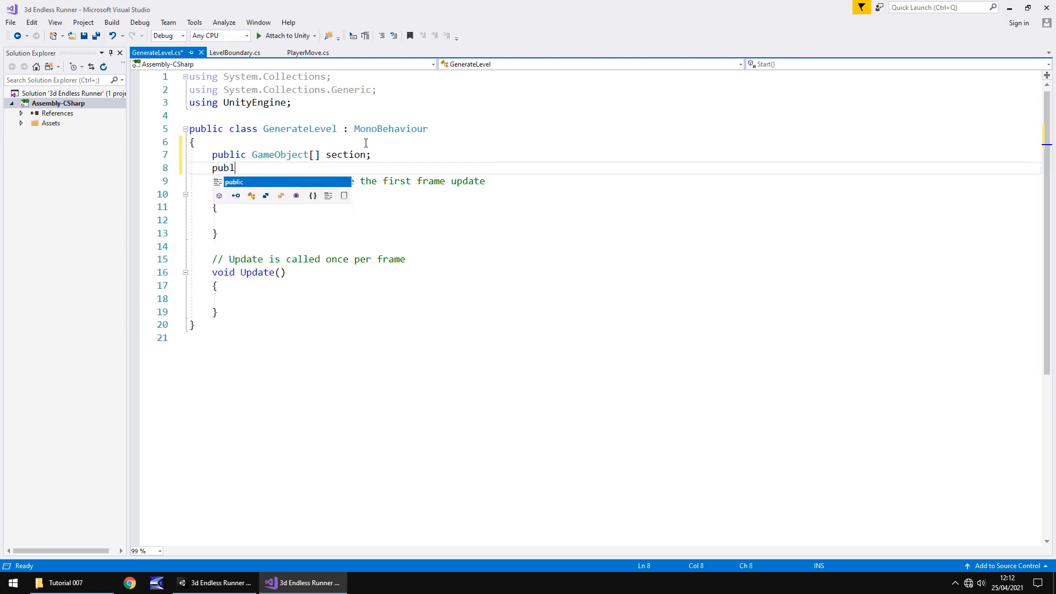
pyautogui.write('ic int')
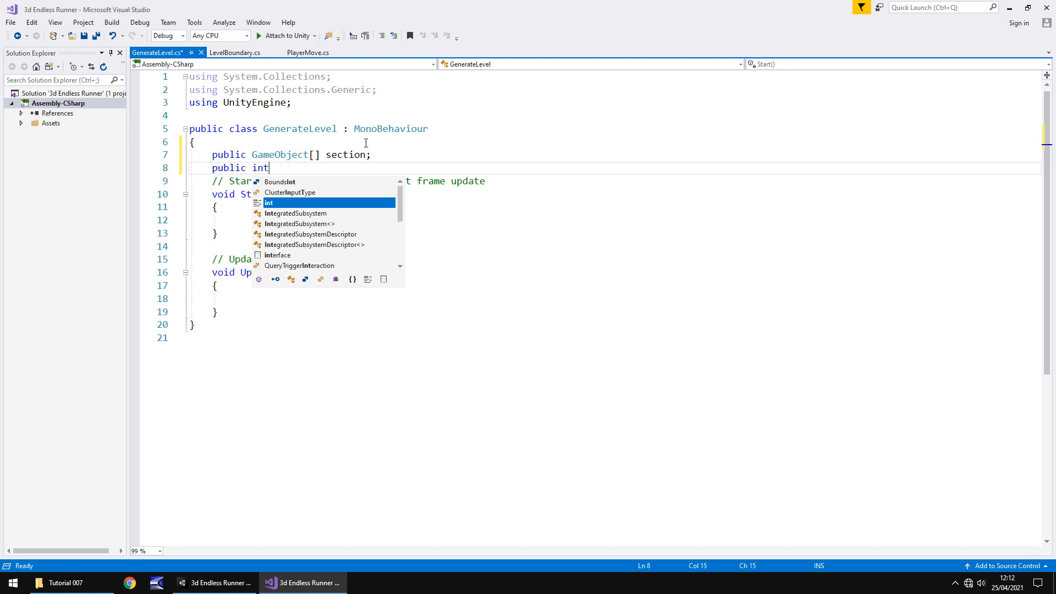
pyautogui.write('z')
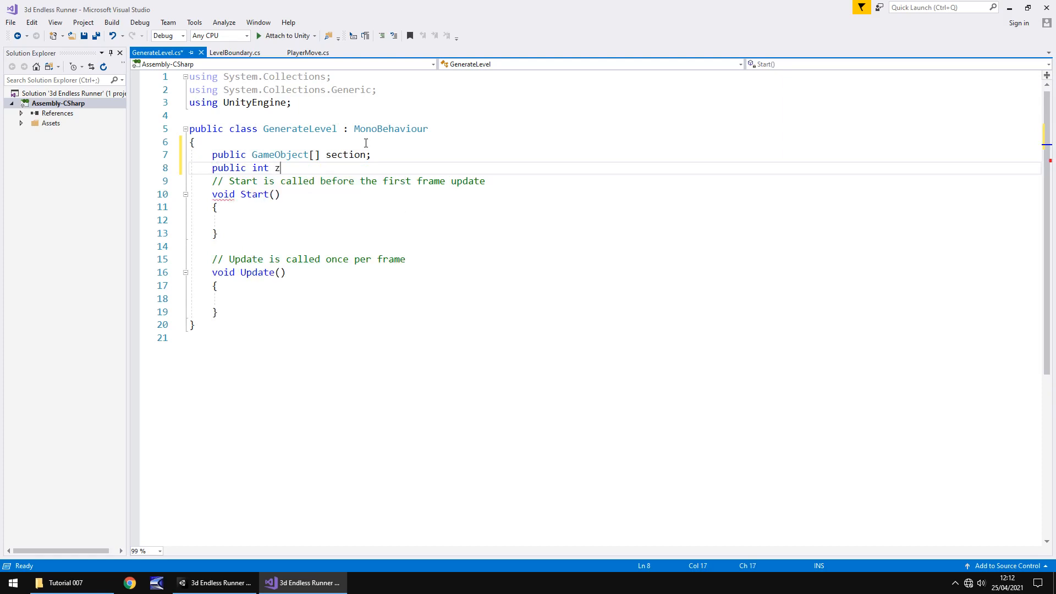
pyautogui.write('Pos;')
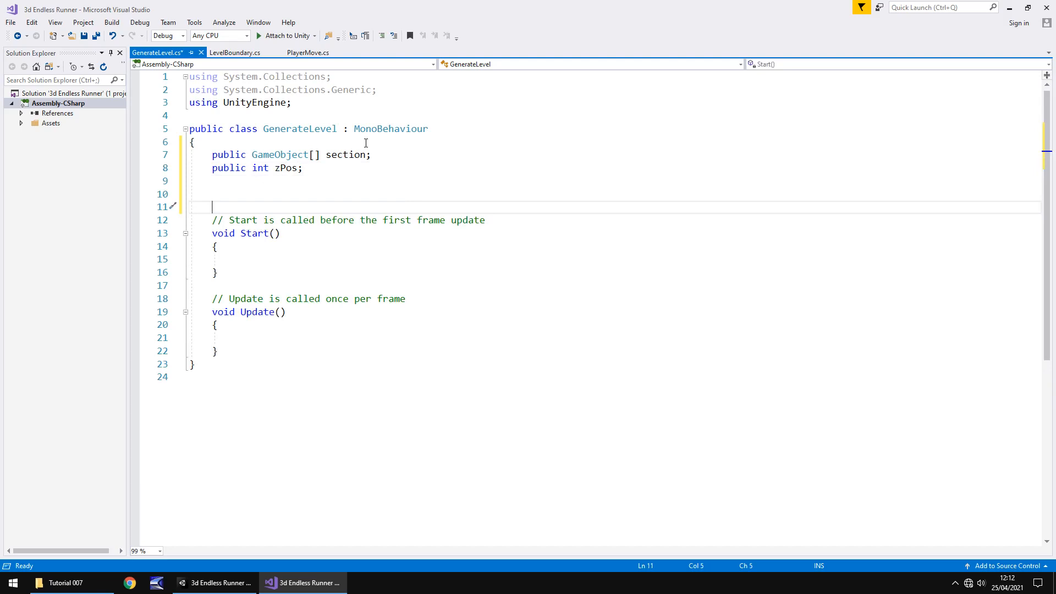
pyautogui.moveTo(286, 167)
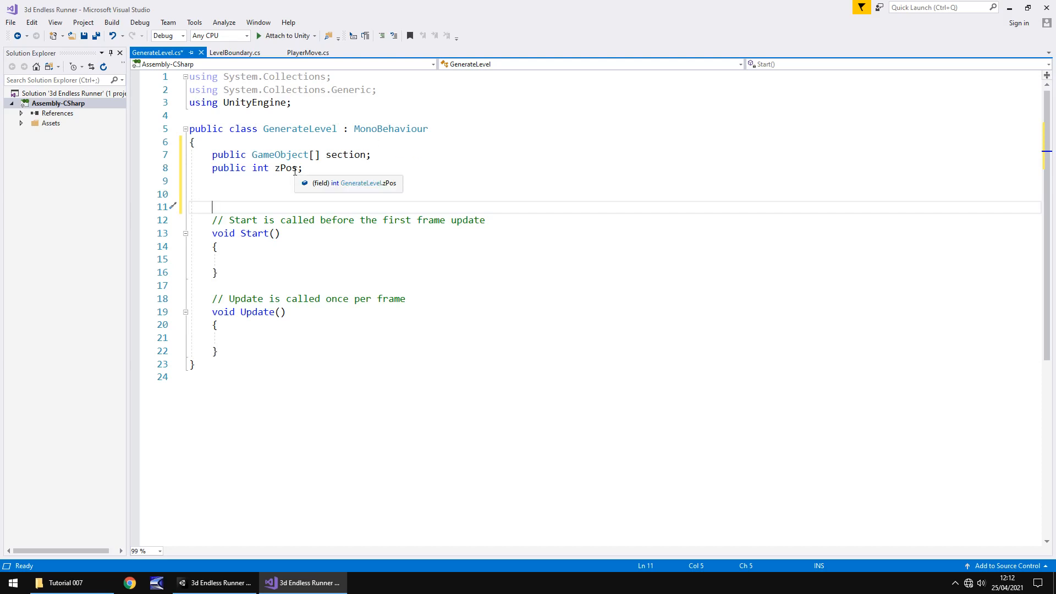
pyautogui.write('=')
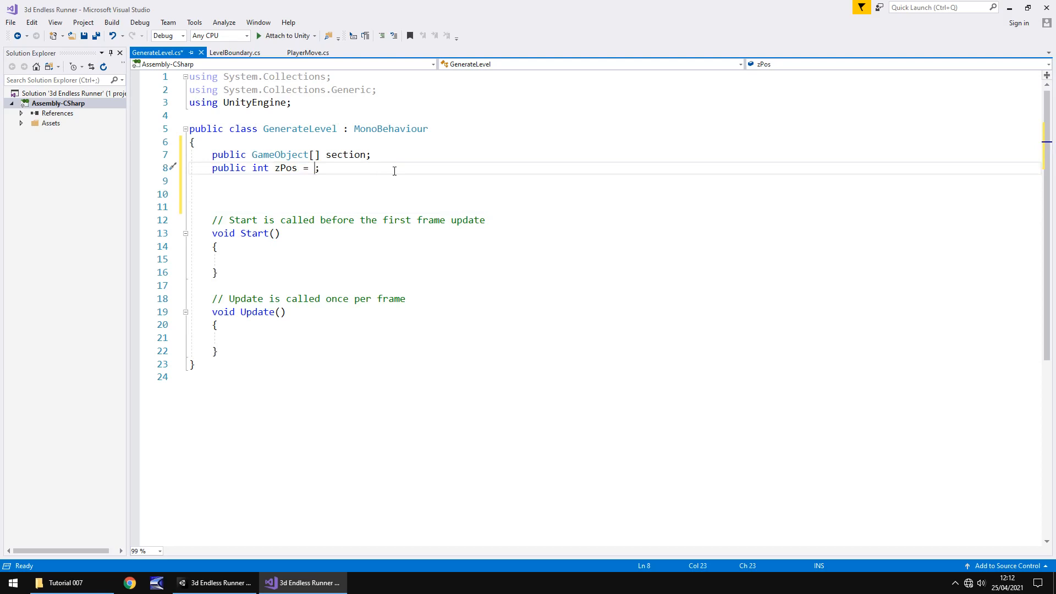
pyautogui.write('50')
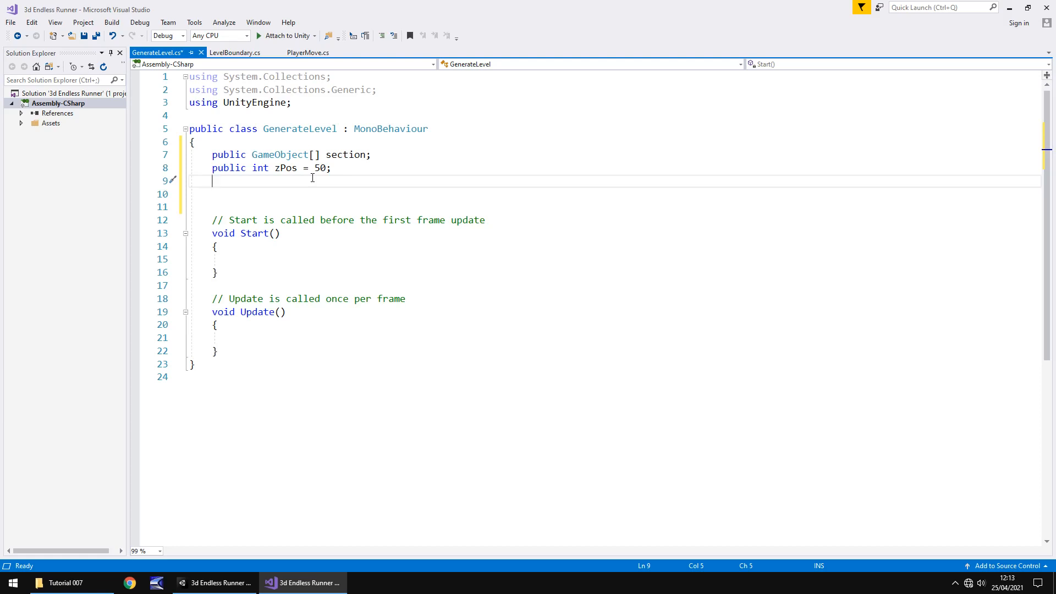
# - Add the field 'public bool creatingSection = false'
pyautogui.write('public bool')
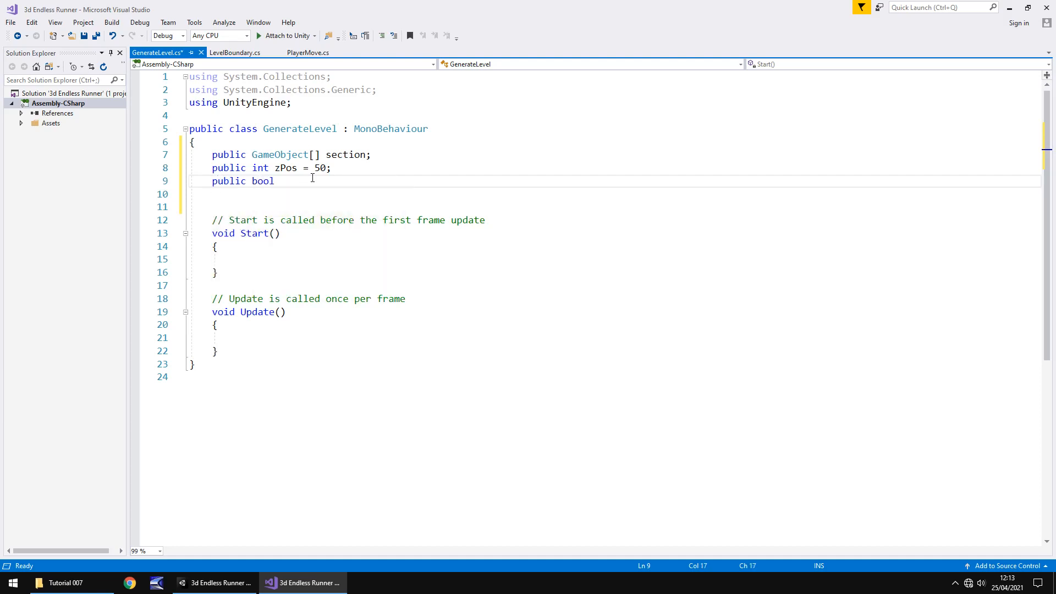
pyautogui.write('creating')
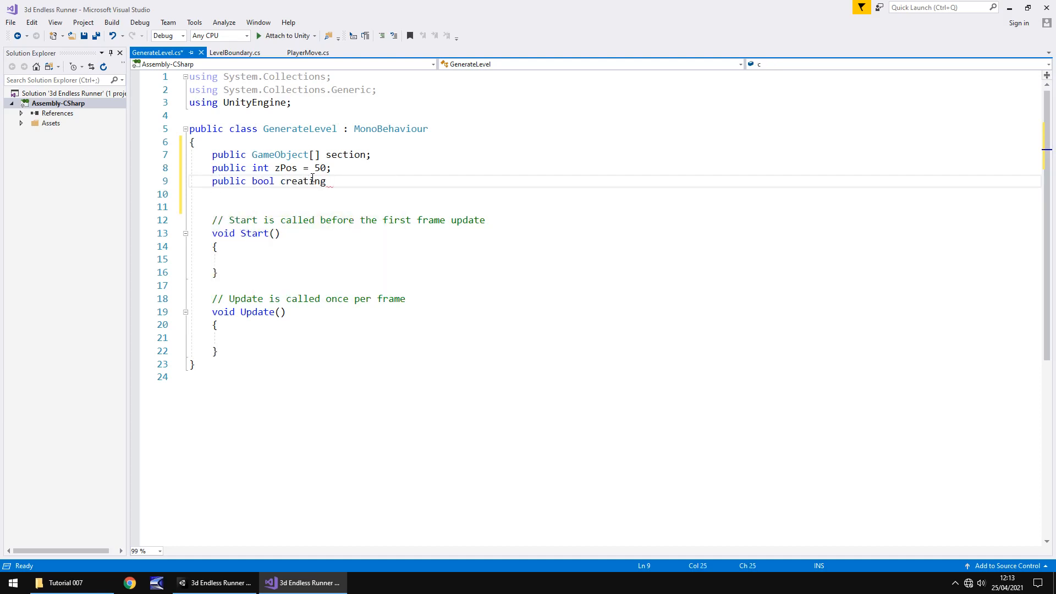
pyautogui.write('Section')
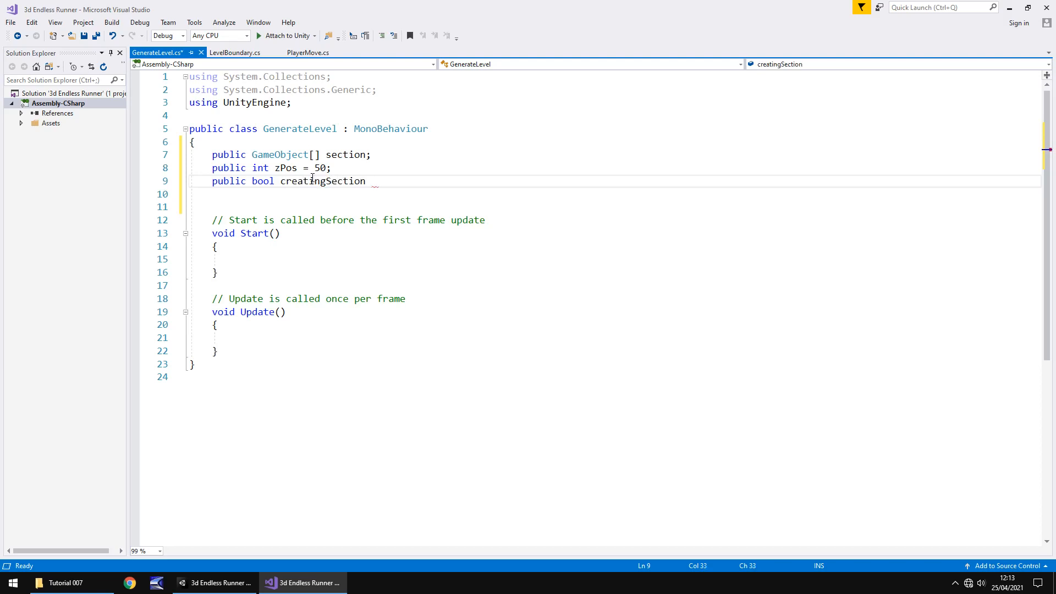
pyautogui.write('= false;')
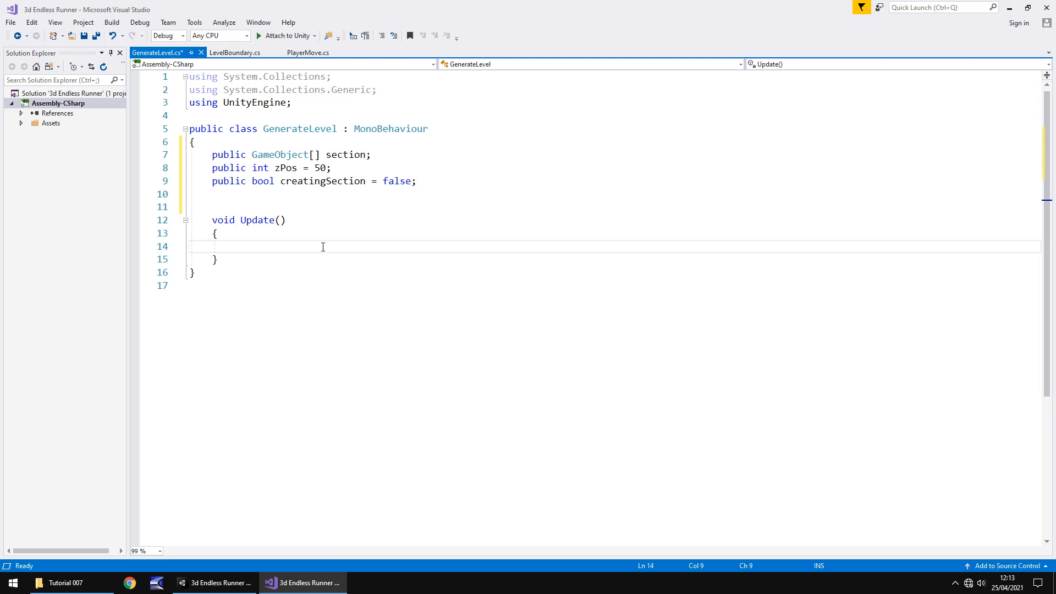
# - Add 'if (creatingSection == false)' with empty braces inside Update()
pyautogui.write('if (')
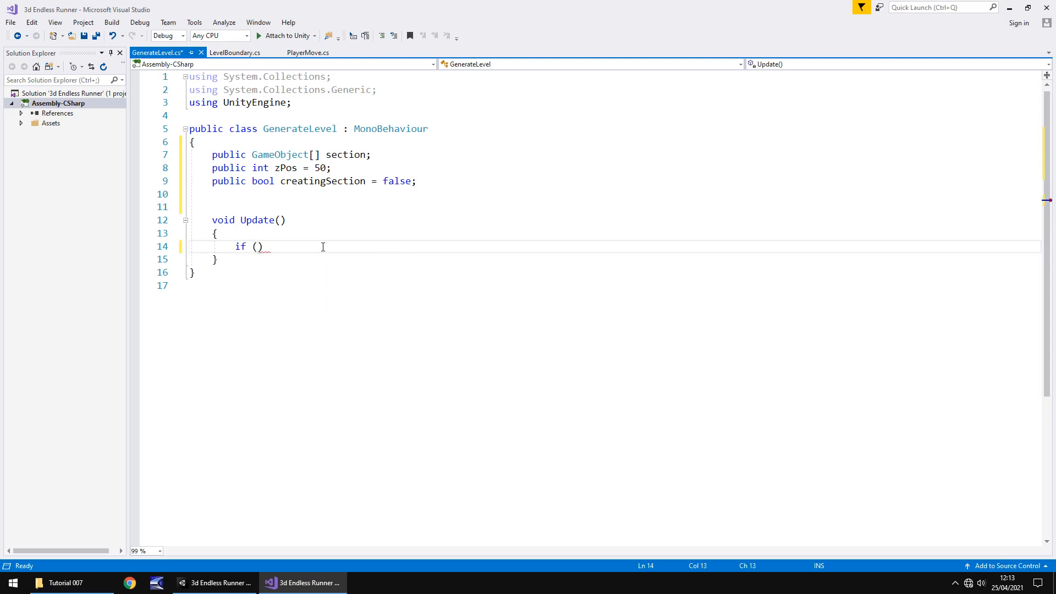
pyautogui.write('creatingSection ==')
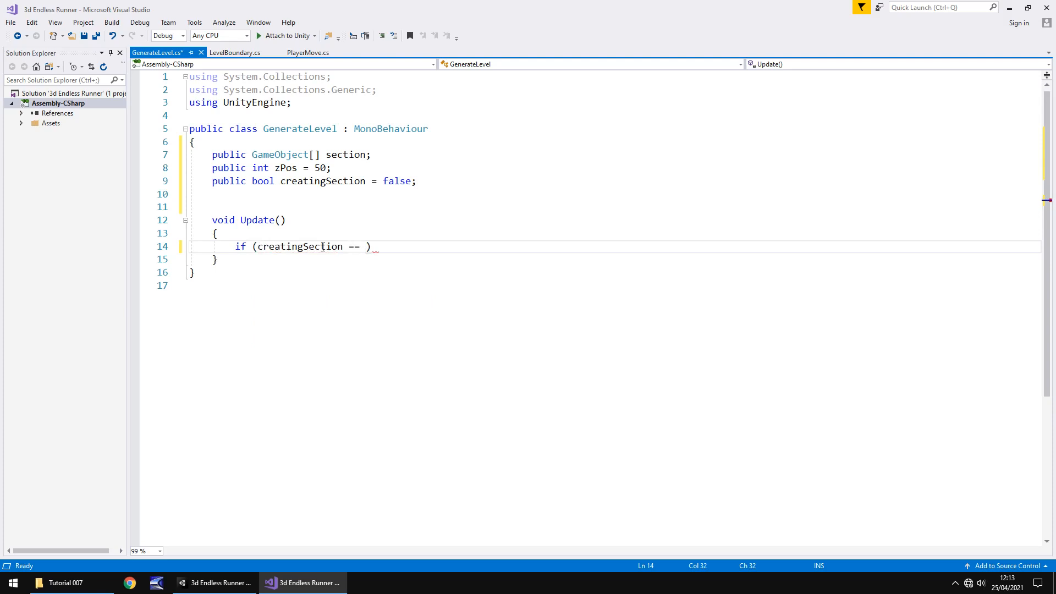
pyautogui.write('false')
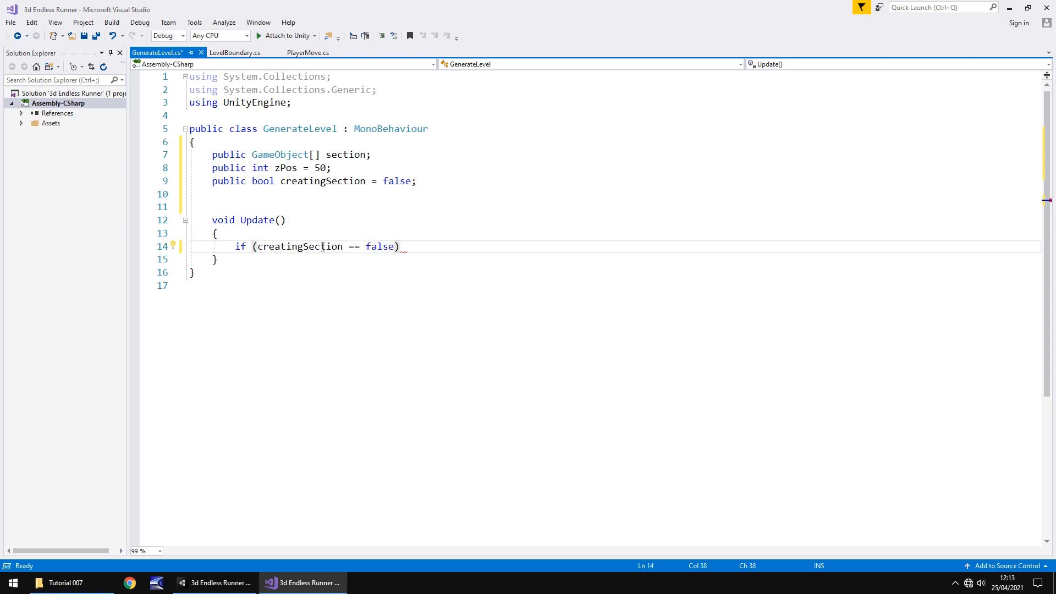
pyautogui.write('{')
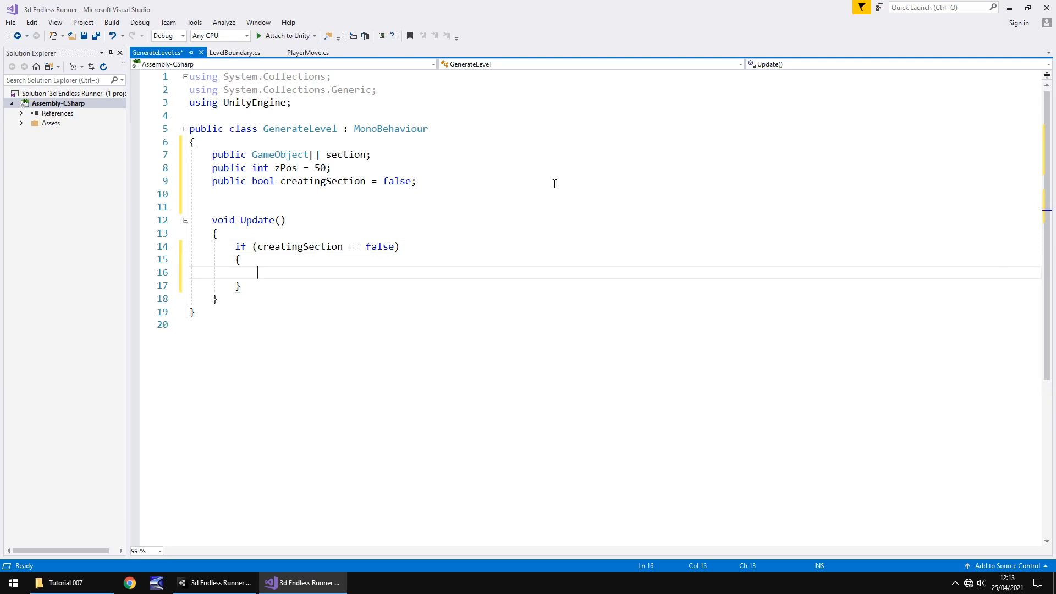
pyautogui.click(308, 53)
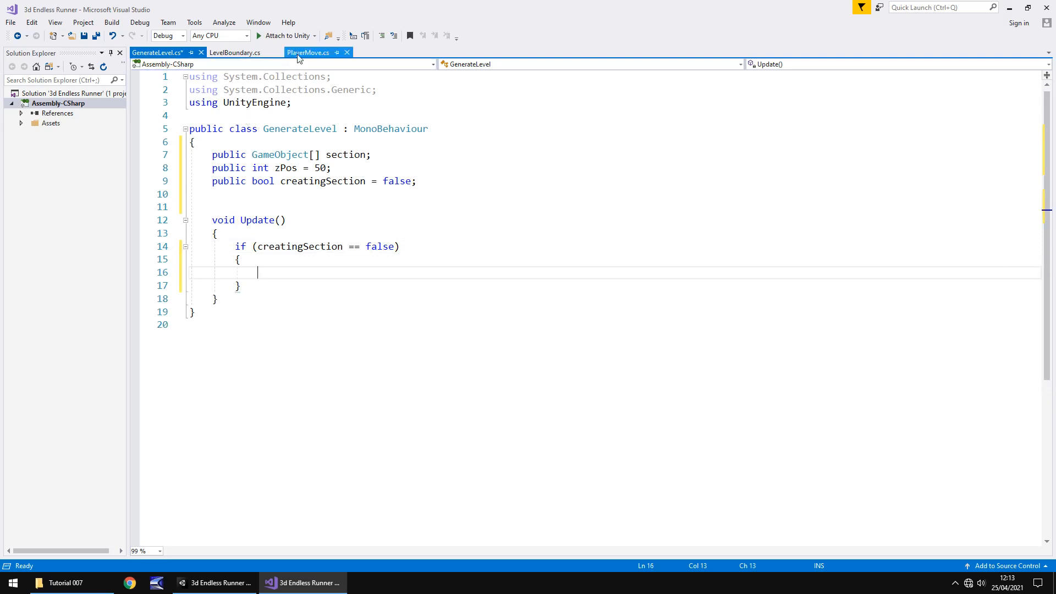
pyautogui.click(308, 53)
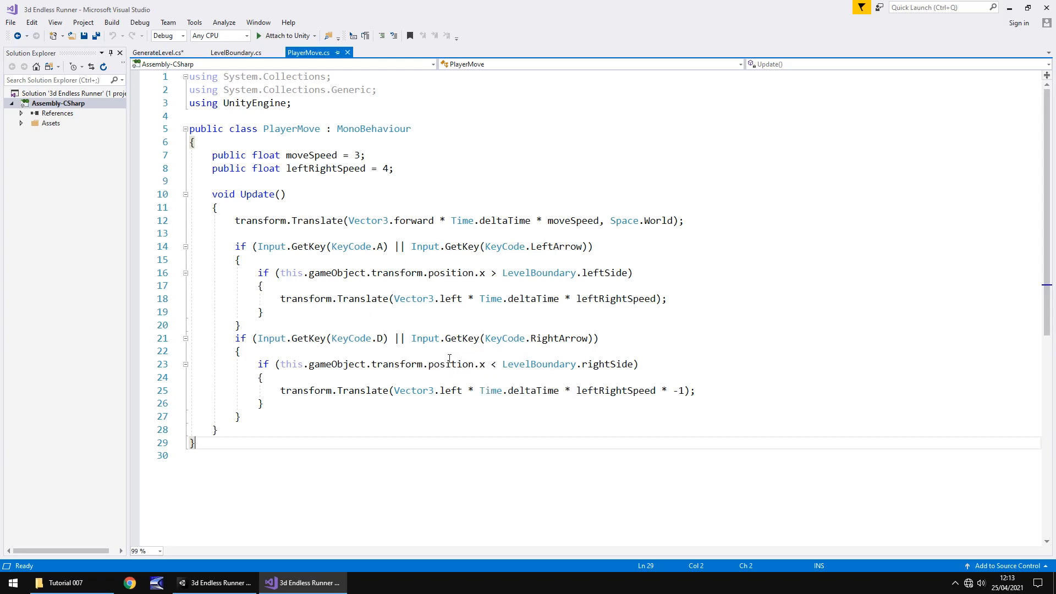
pyautogui.moveTo(312, 246)
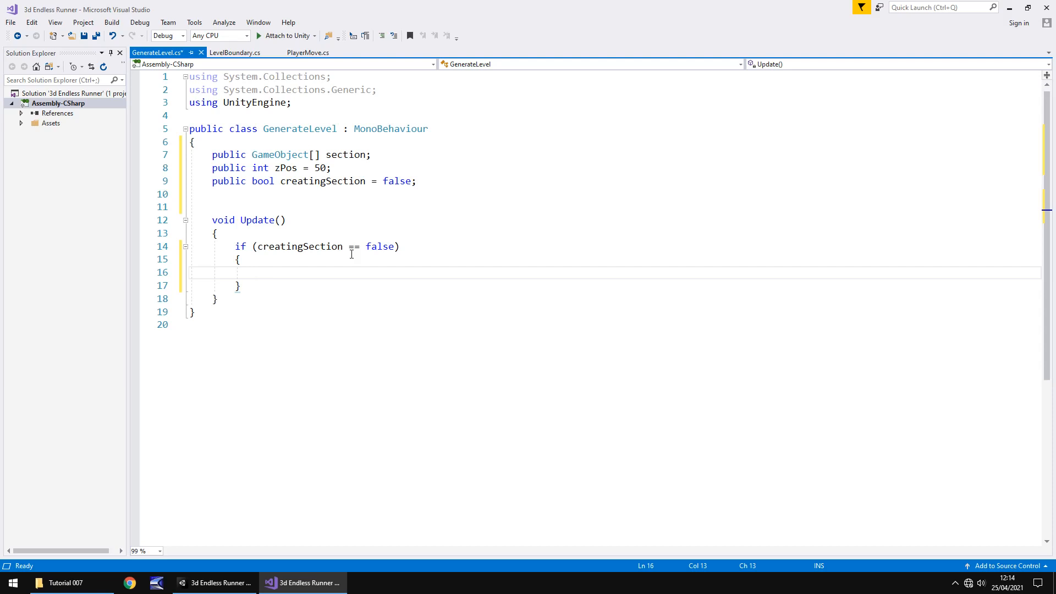
pyautogui.moveTo(375, 177)
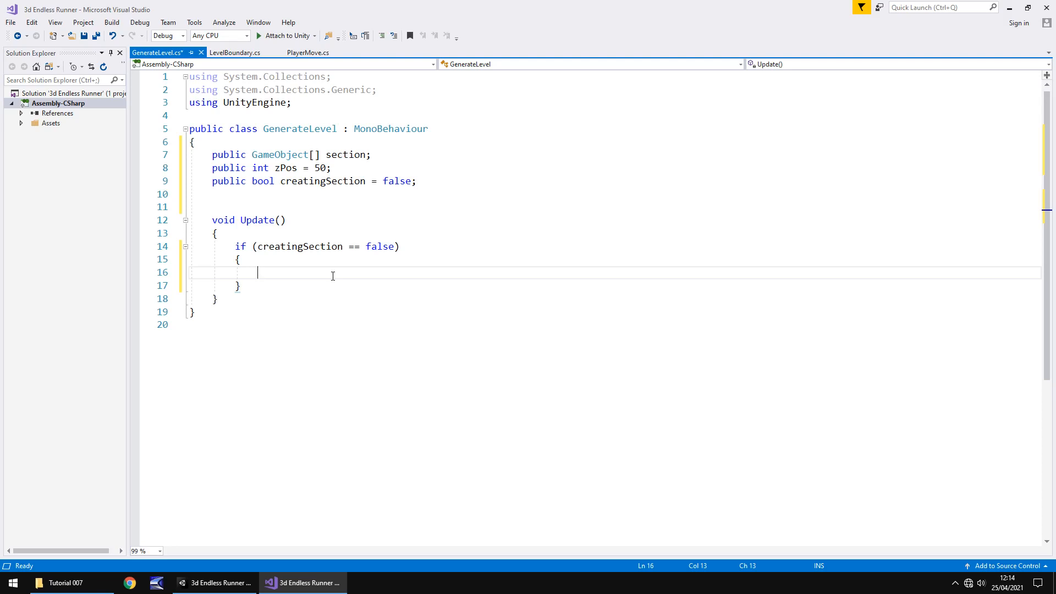
# - Set 'creatingSection = true;' inside the if block
pyautogui.write('cr')
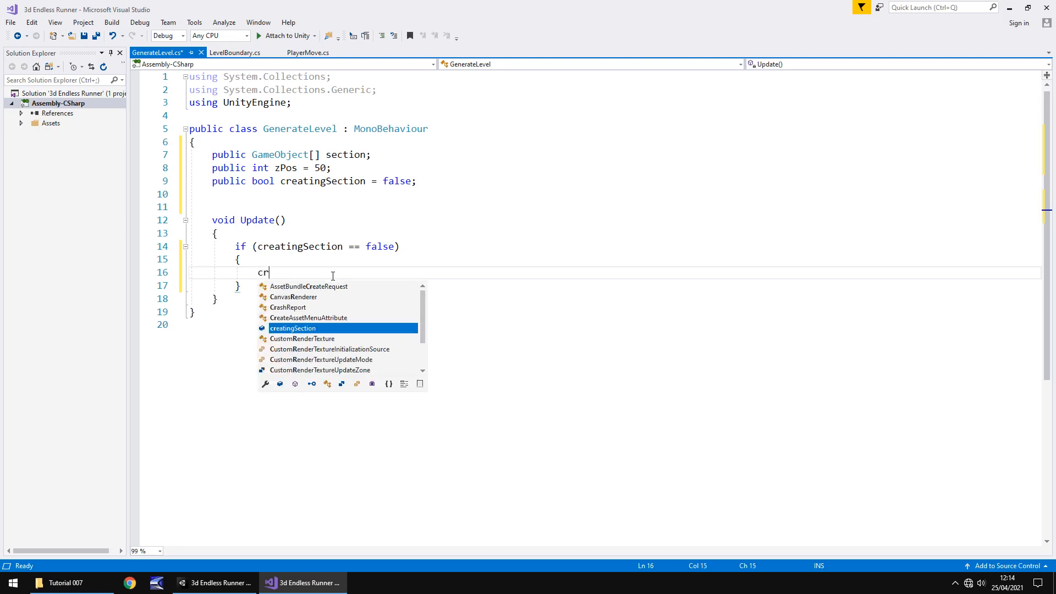
pyautogui.write('creatingSection =')
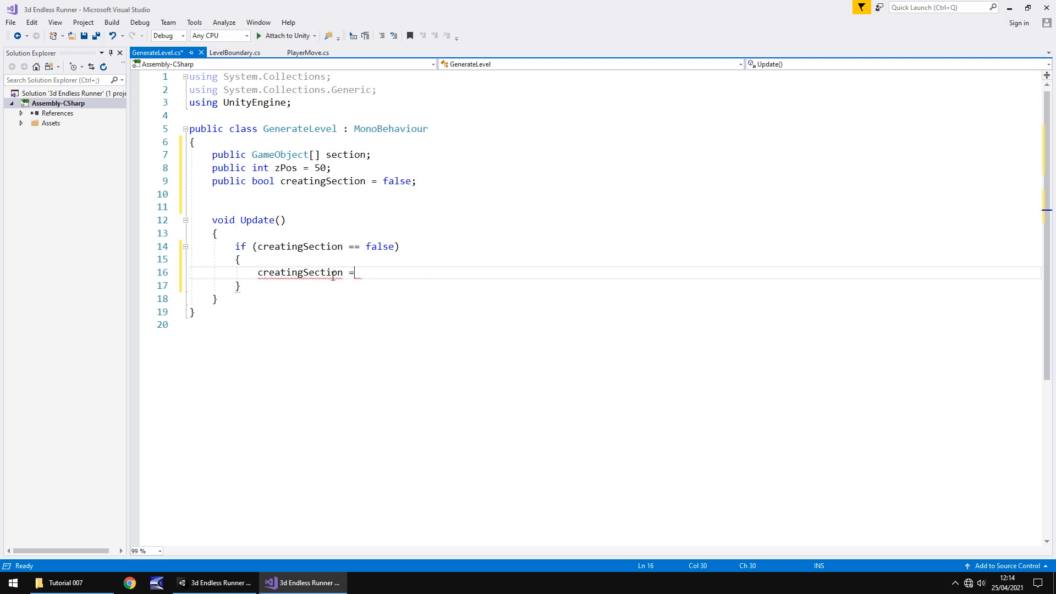
pyautogui.write('true;')
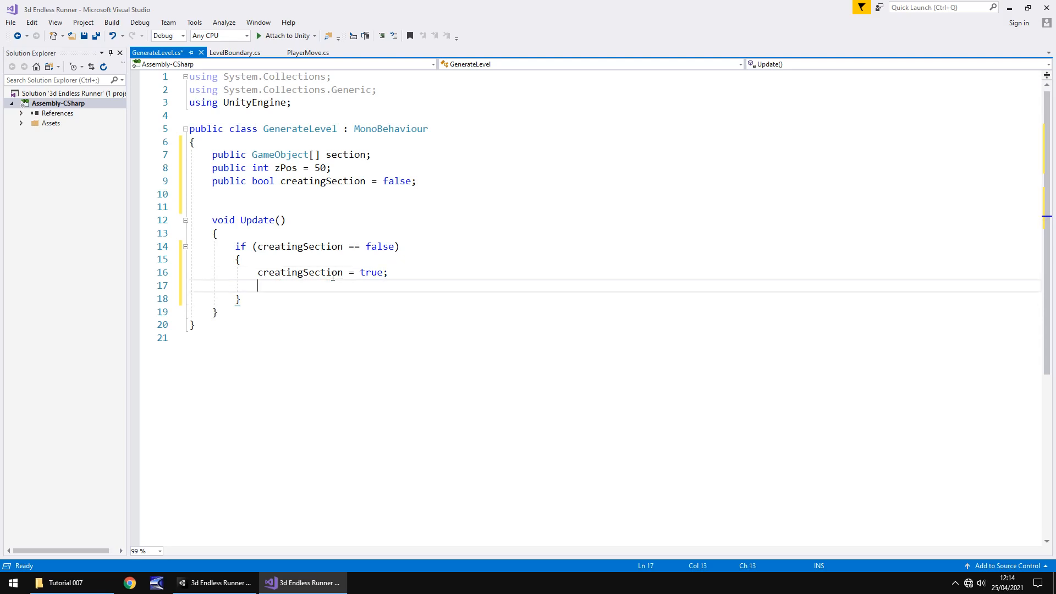
# - Call 'StartCoroutine(GenerateSection());' inside the if block
pyautogui.write('Sta')
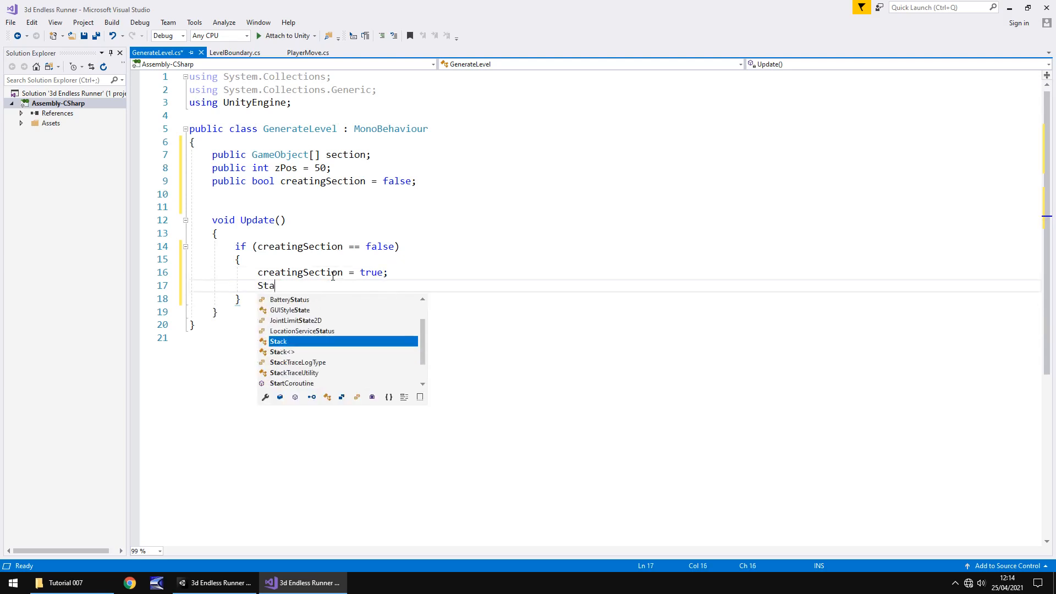
pyautogui.write('rtCoroutine')
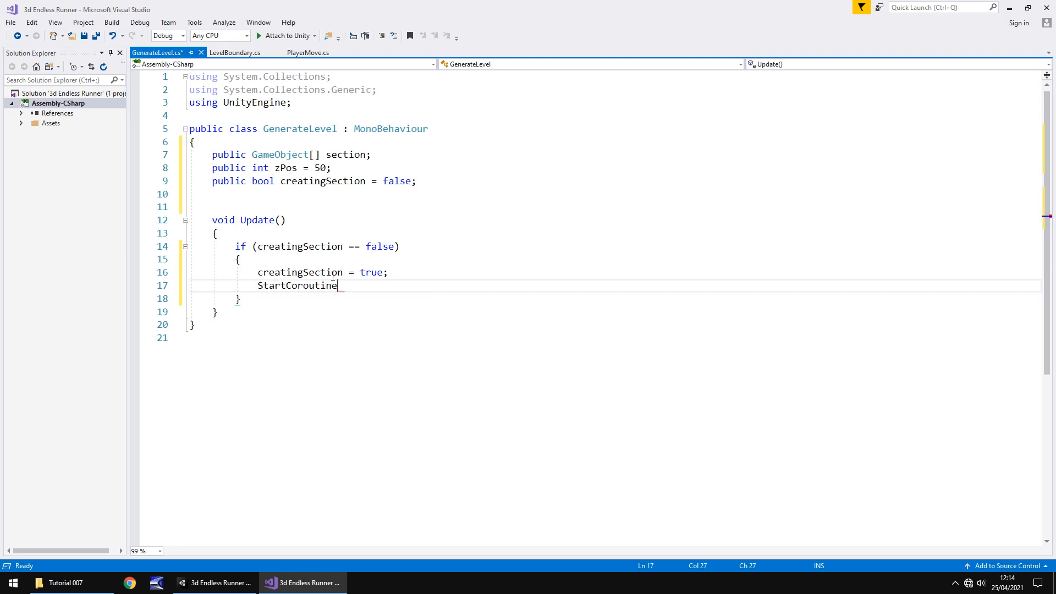
pyautogui.write('(')
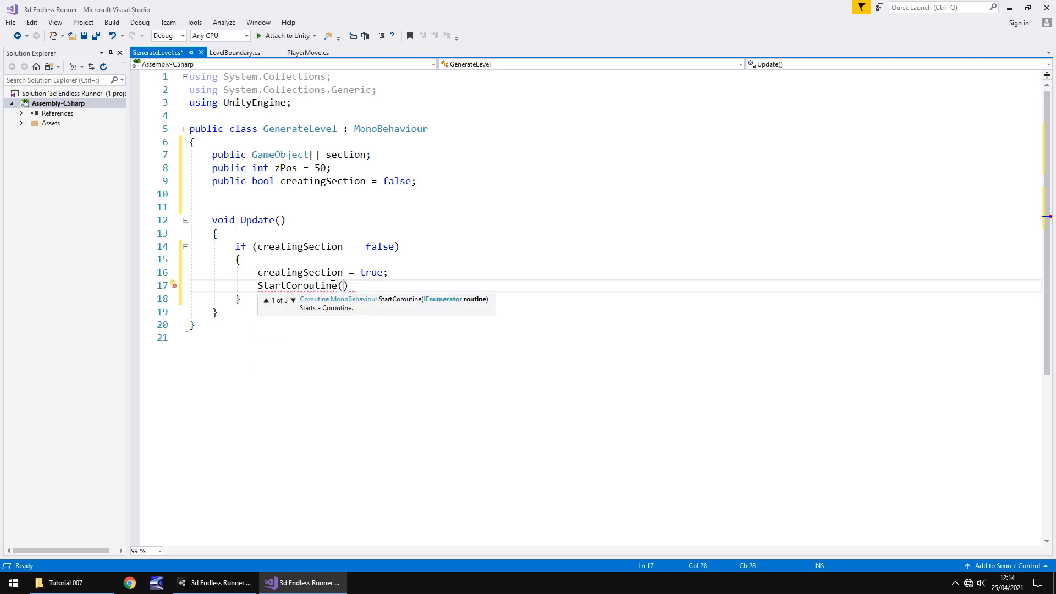
pyautogui.write('Generate')
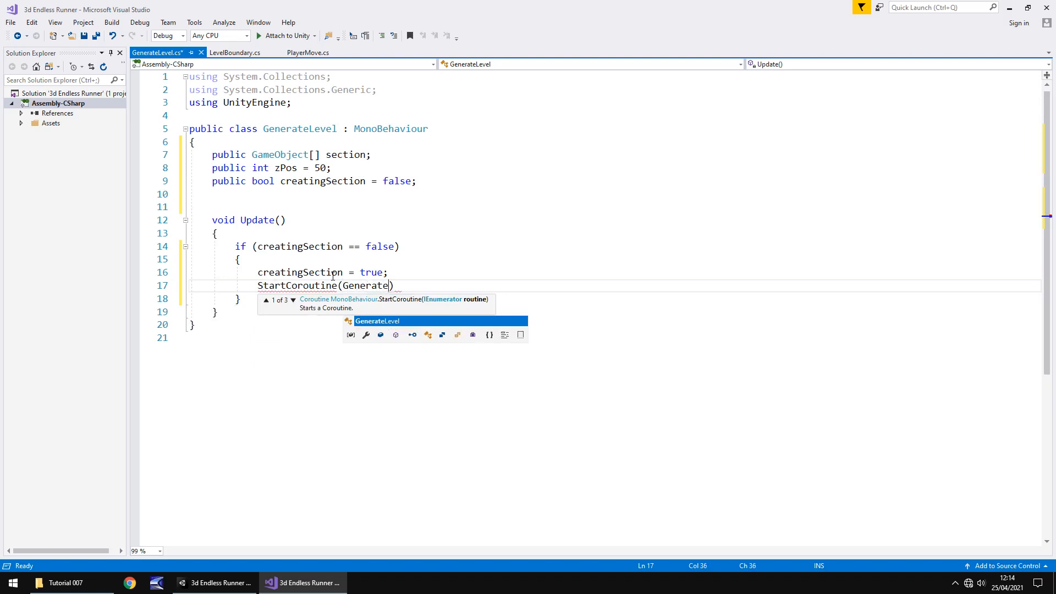
pyautogui.write('Section')
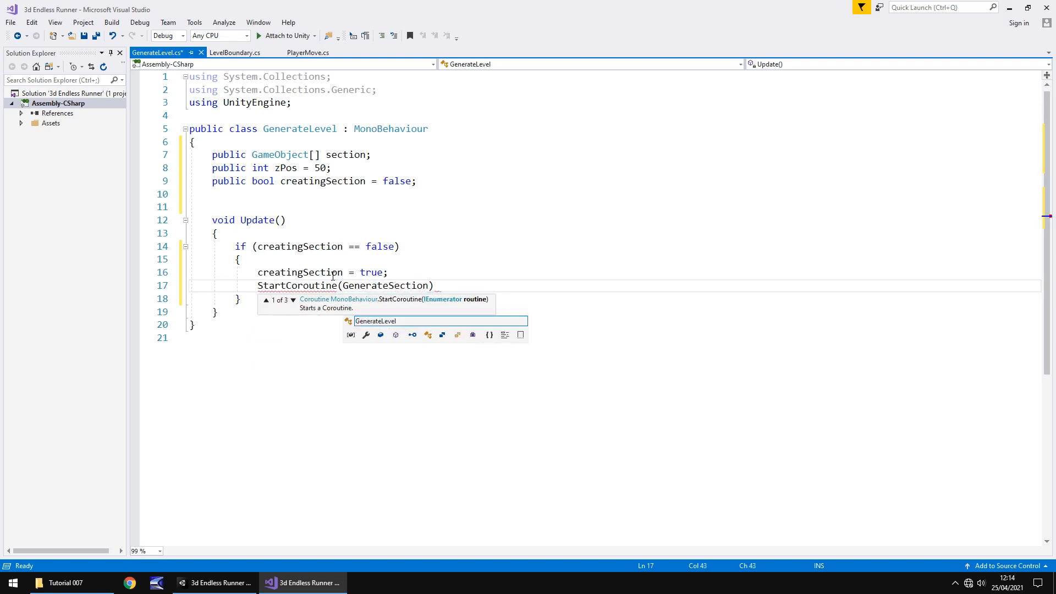
pyautogui.write('())')
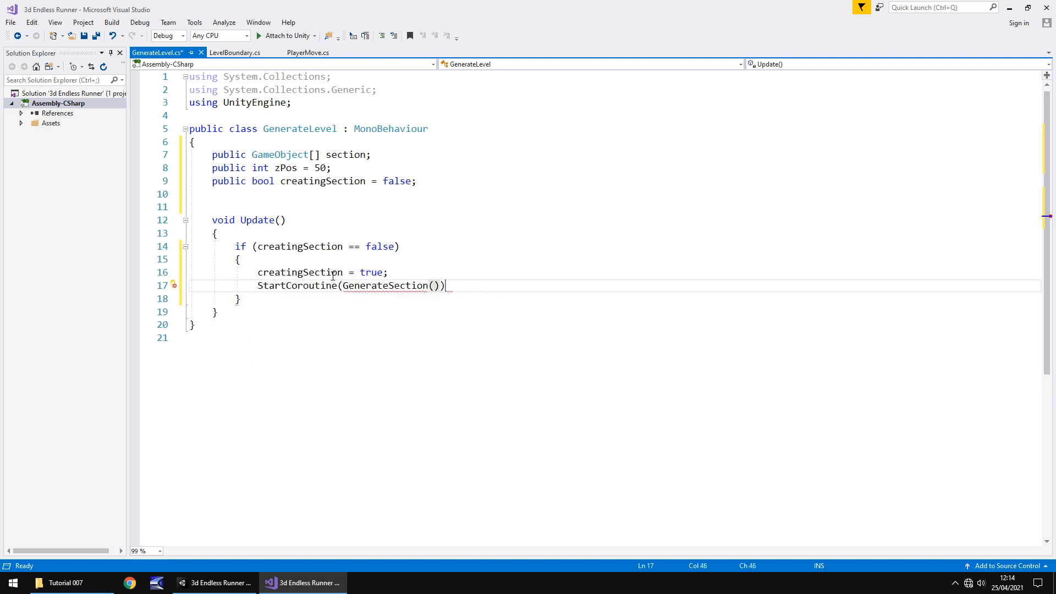
pyautogui.write(';')
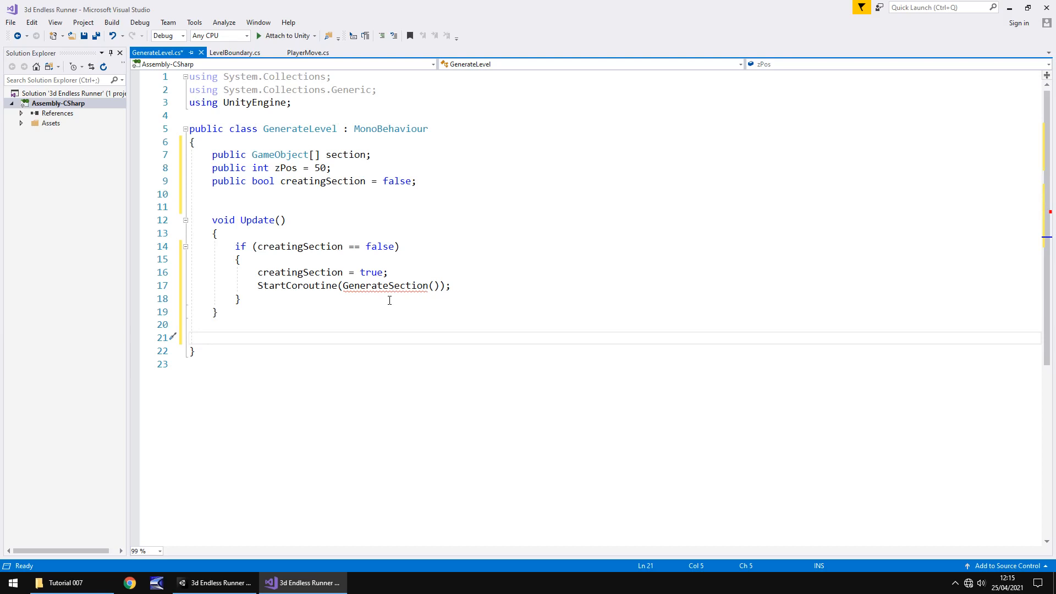
# - Write the signature IEnumerator GenerateSection() below Update and start its body line
pyautogui.write('IEn')
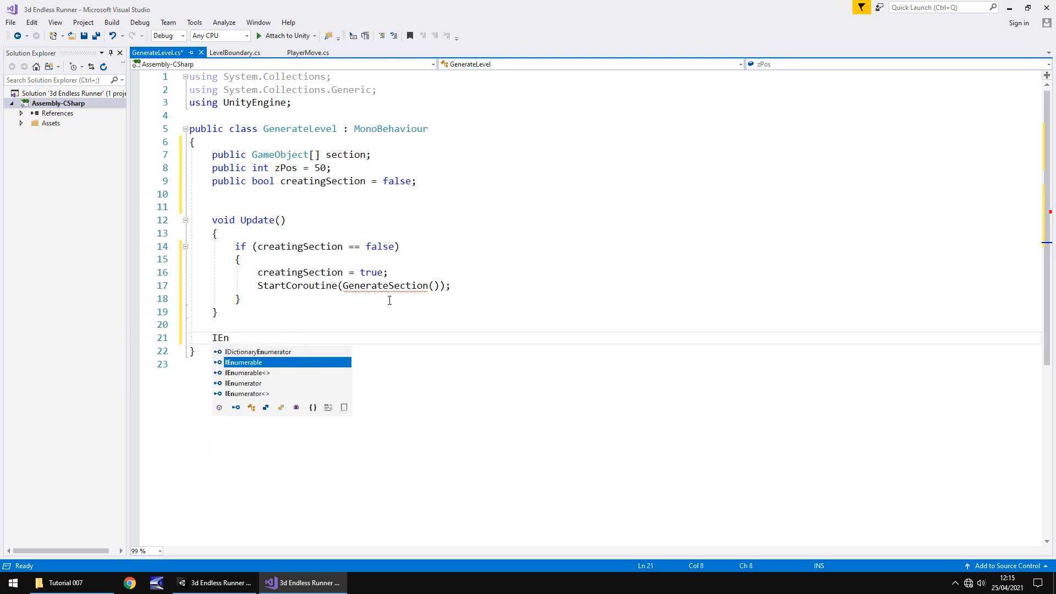
pyautogui.write('umerator')
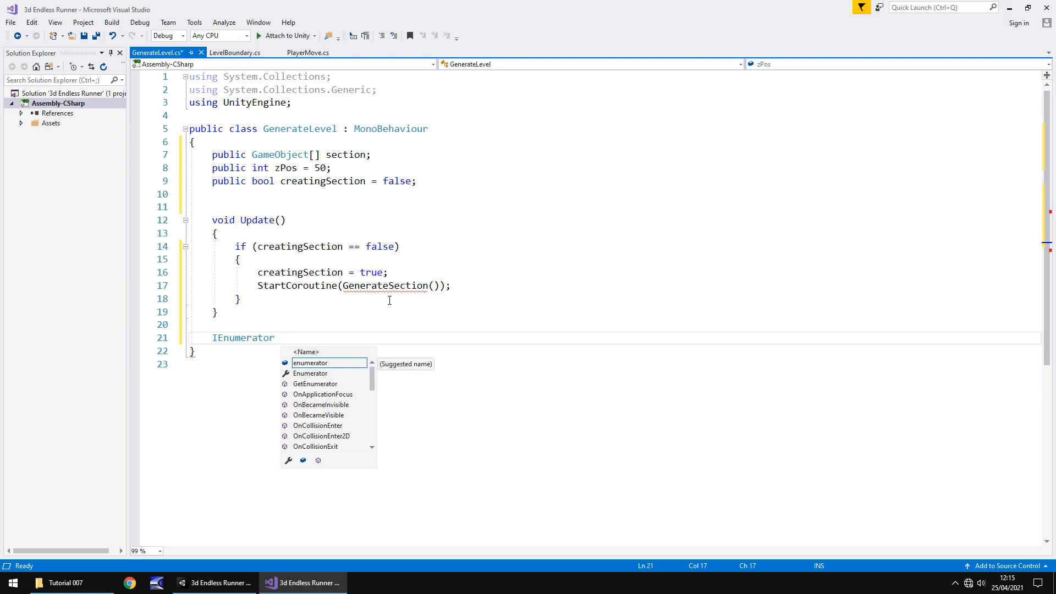
pyautogui.write('GenerateSectio')
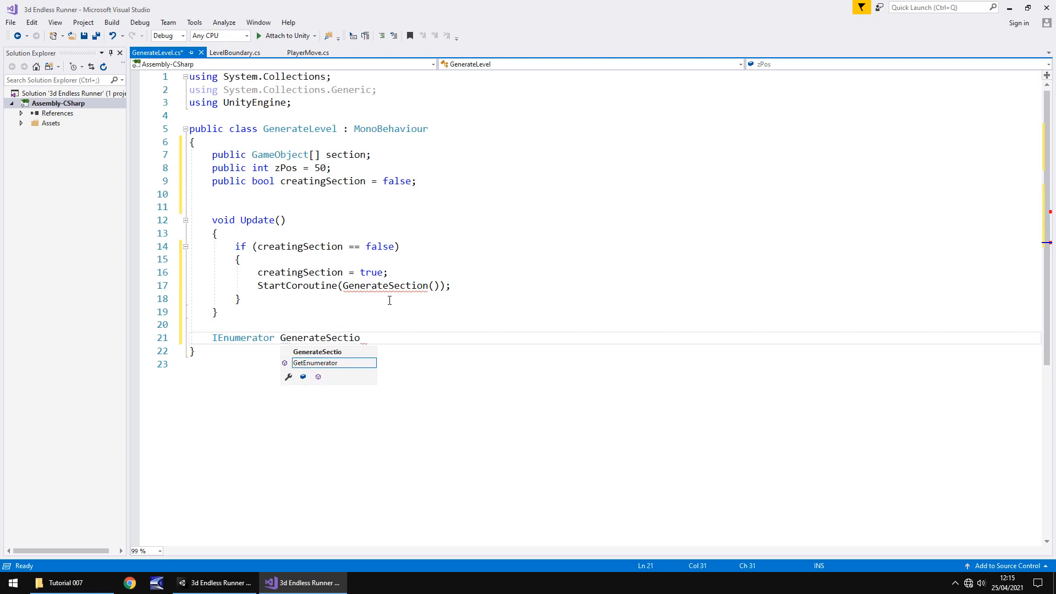
pyautogui.write('n()')
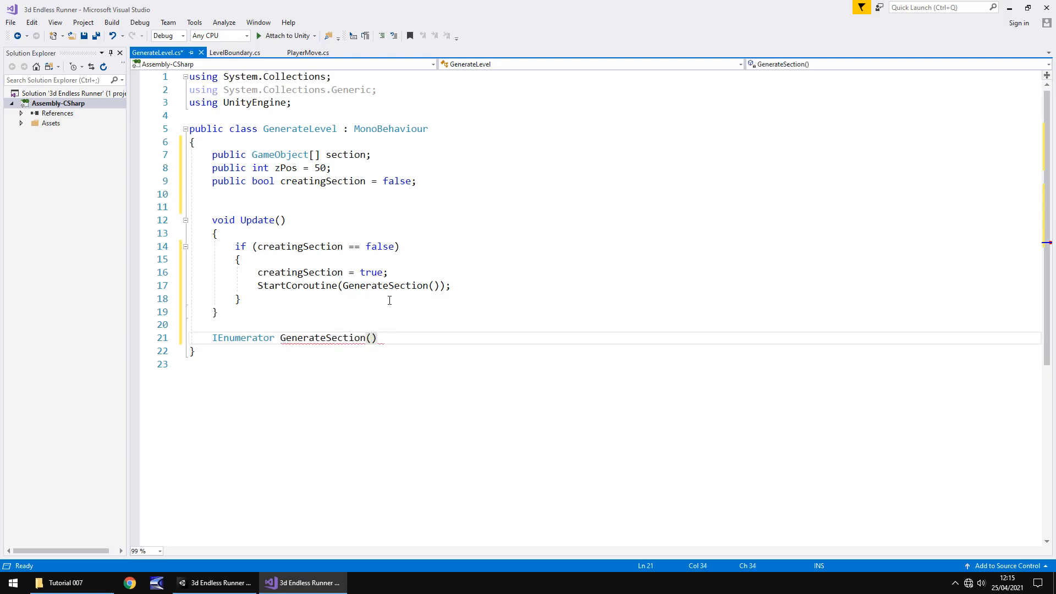
pyautogui.press('enter')
pyautogui.write('{')
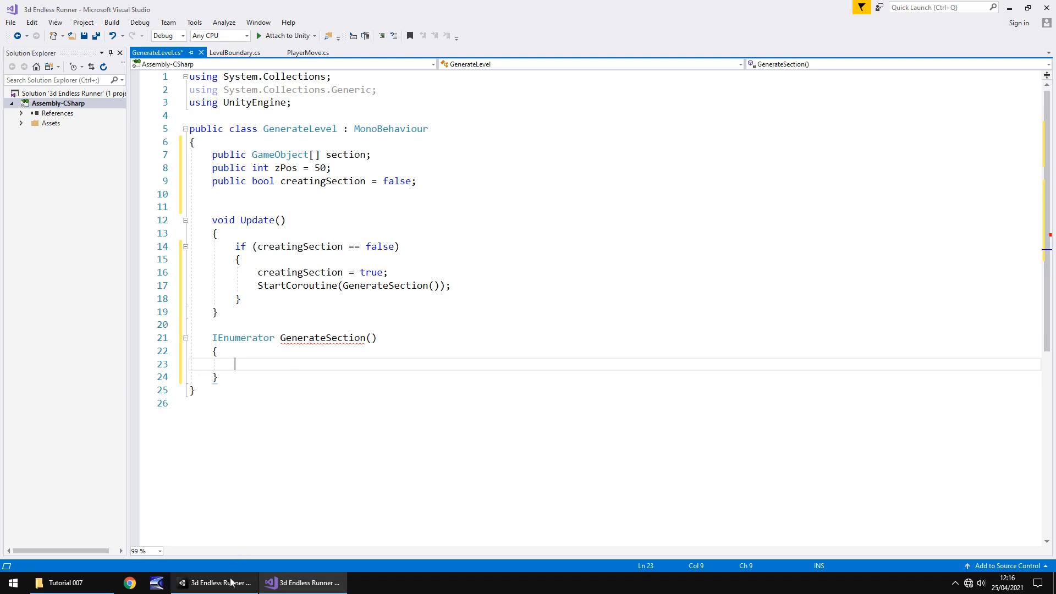
pyautogui.click(218, 583)
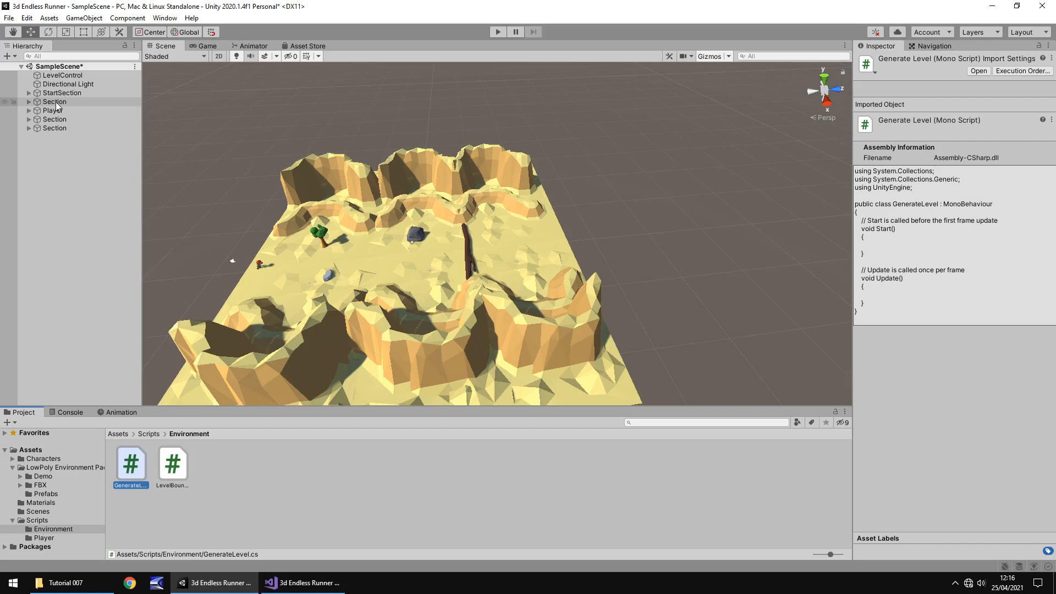
pyautogui.click(54, 110)
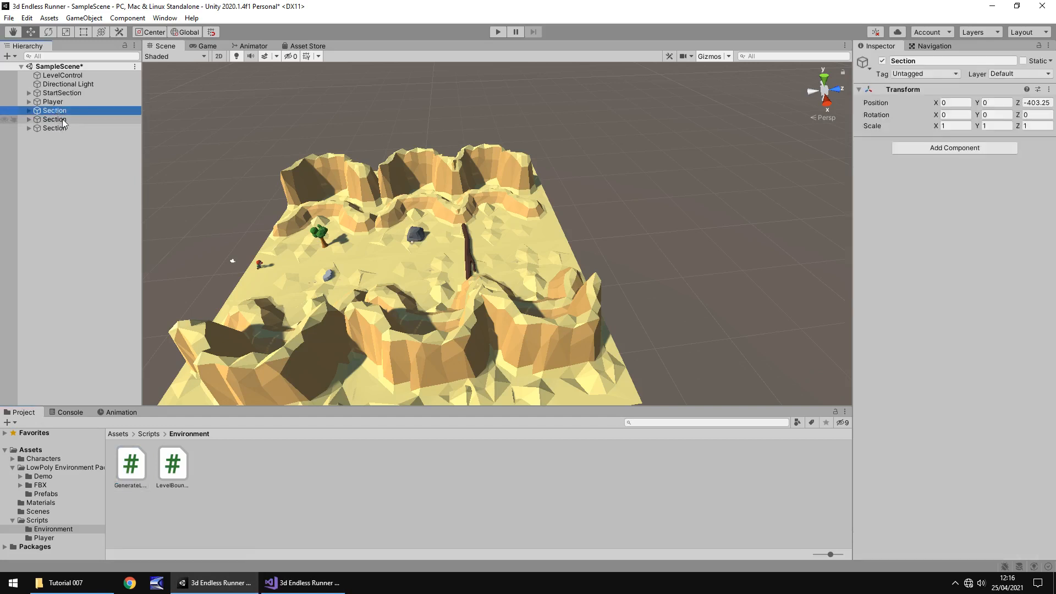
pyautogui.click(54, 128)
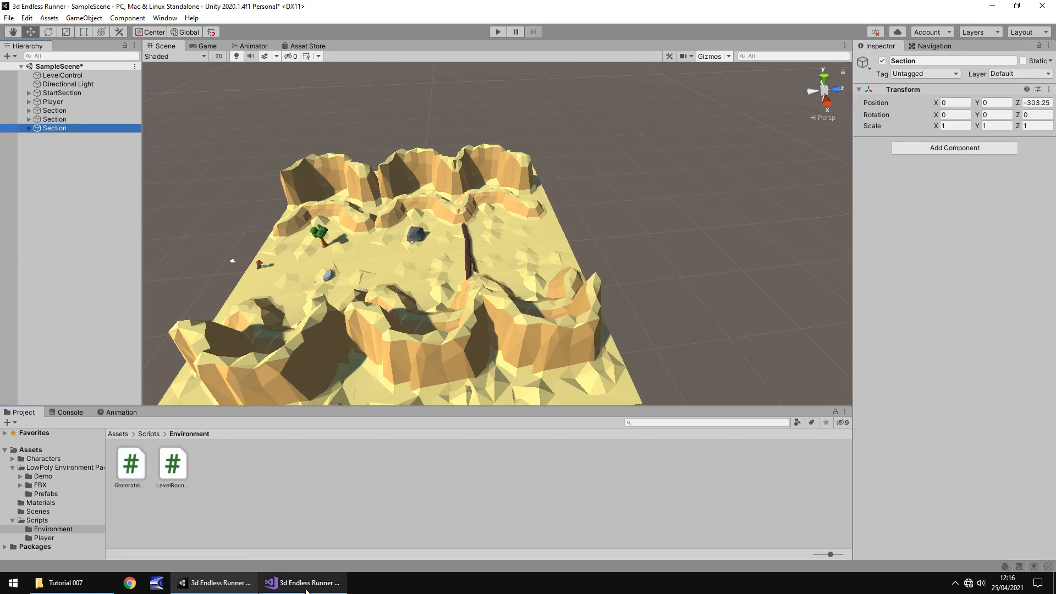
pyautogui.click(302, 582)
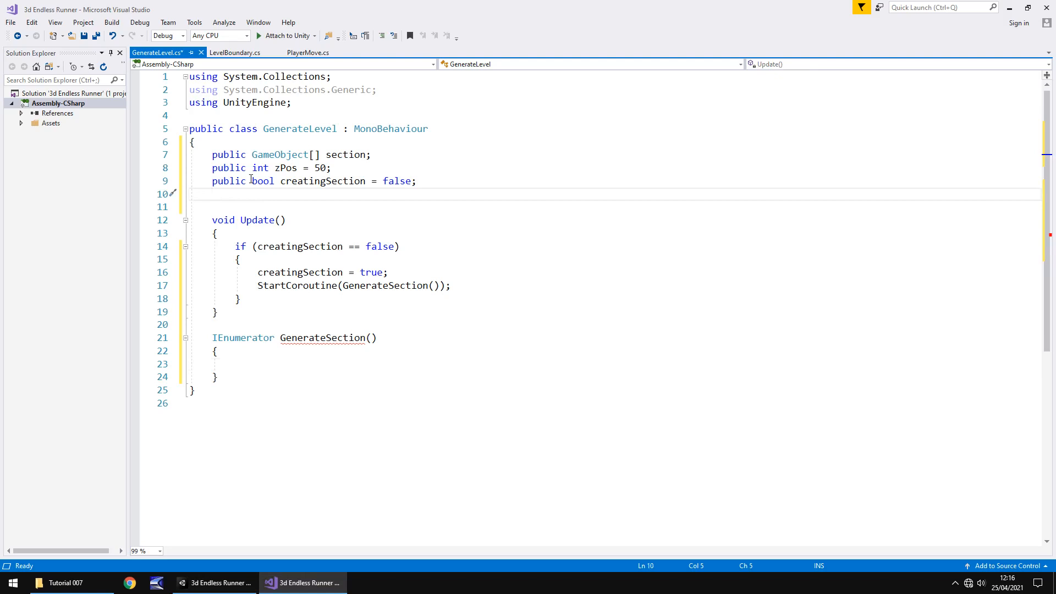
# - Declare a public int secNum field in GenerateLevel
pyautogui.write('public int se')
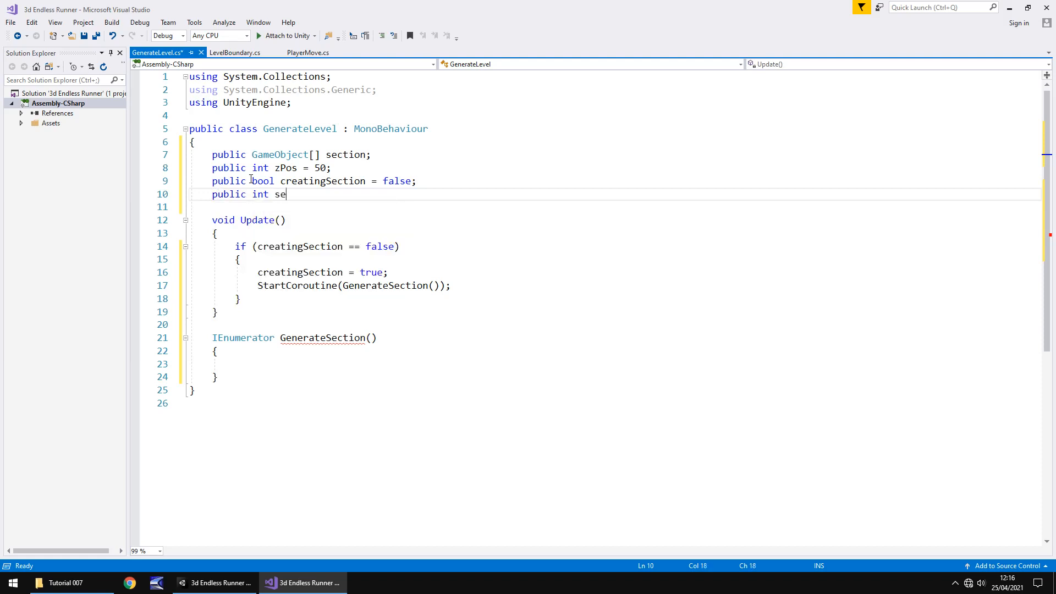
pyautogui.write('cN')
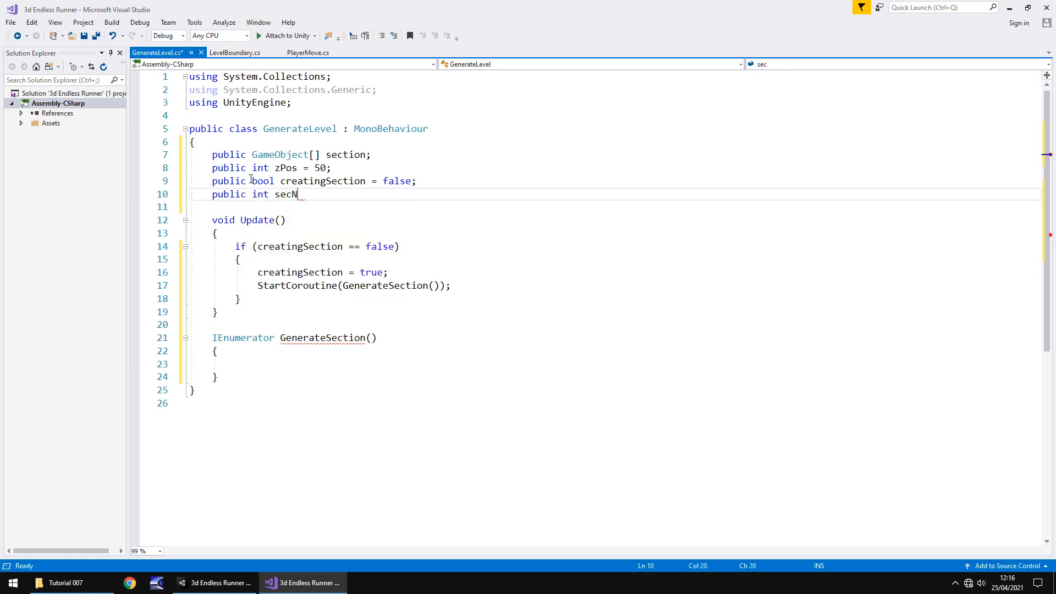
pyautogui.write('um')
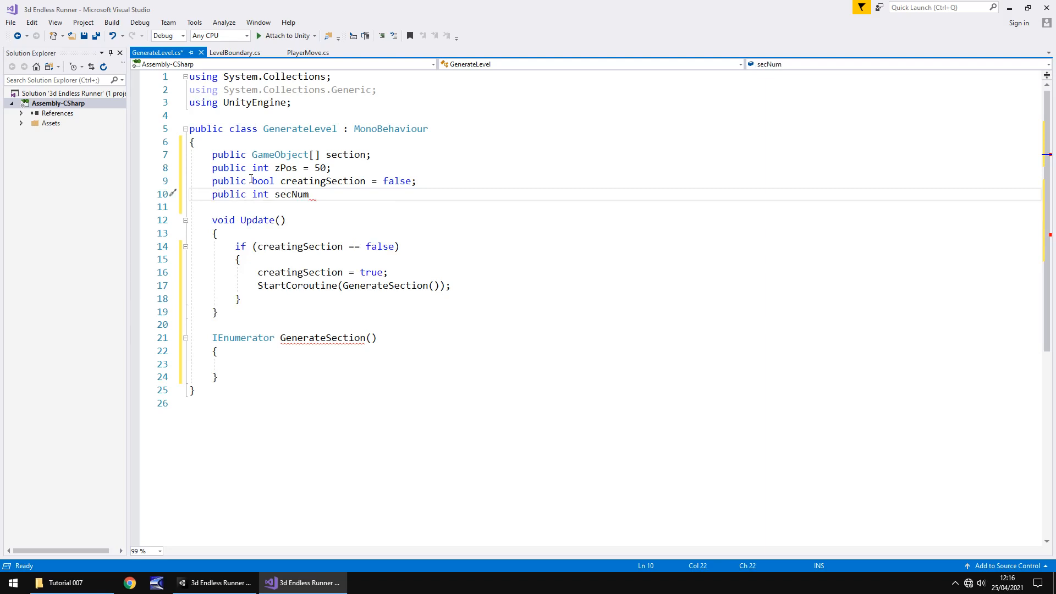
pyautogui.write(';')
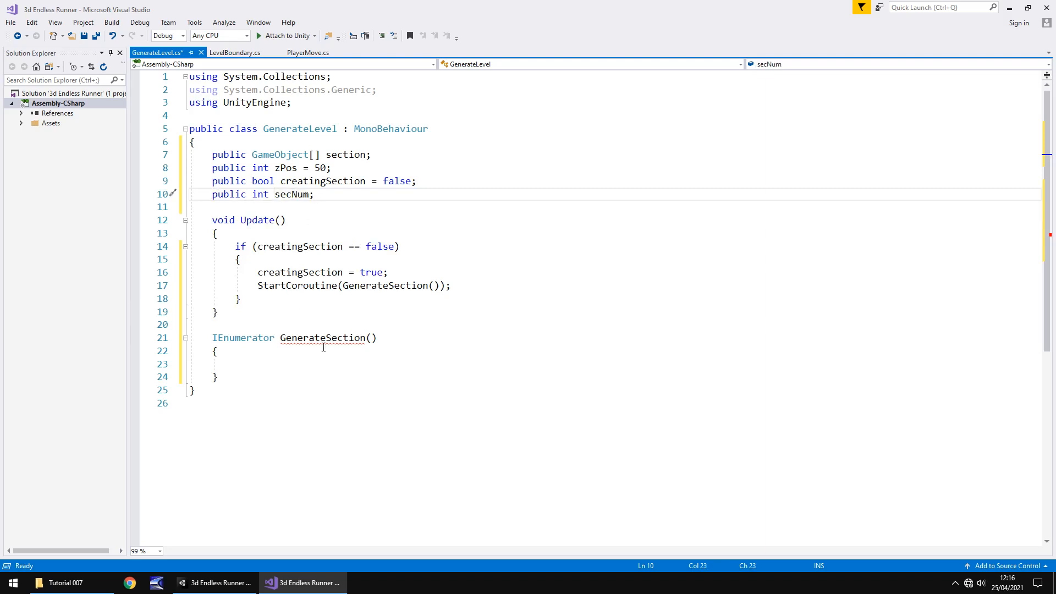
# - Inside GenerateSection, assign secNum = Random.Range(0, 3);
pyautogui.click(331, 363)
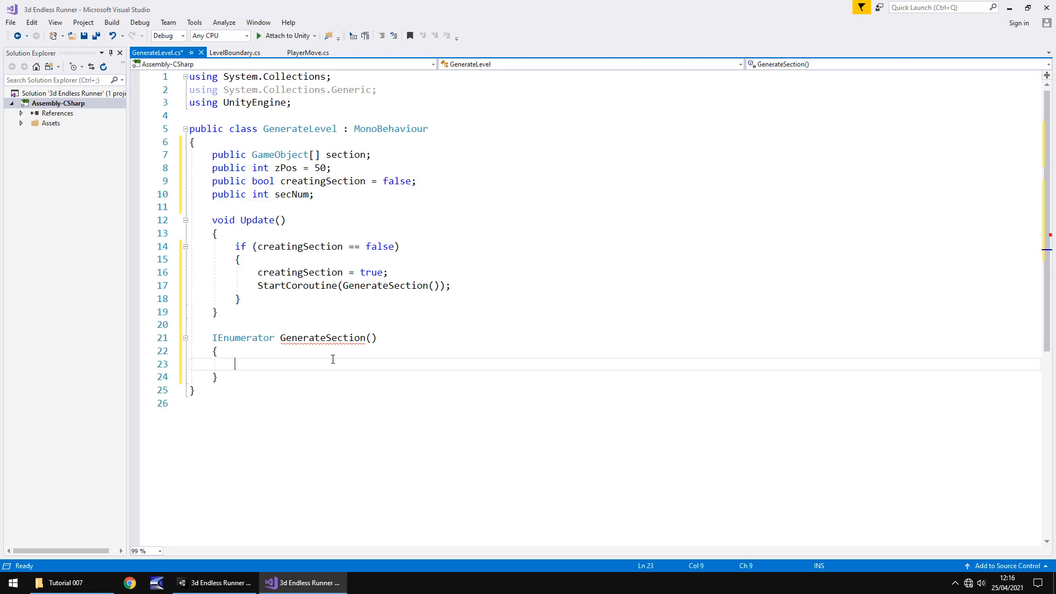
pyautogui.write('secNum =')
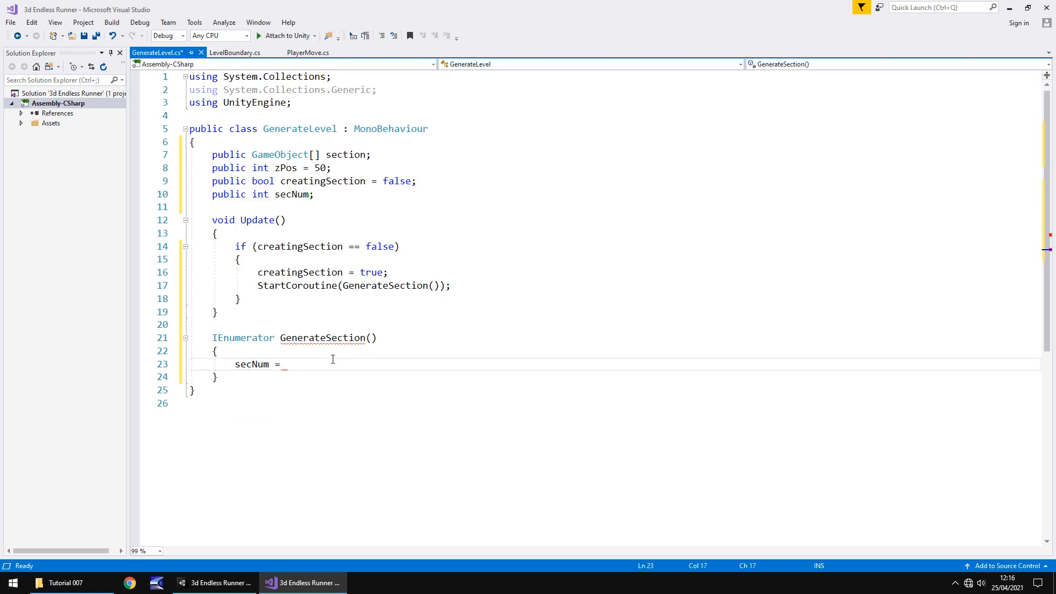
pyautogui.write('Random')
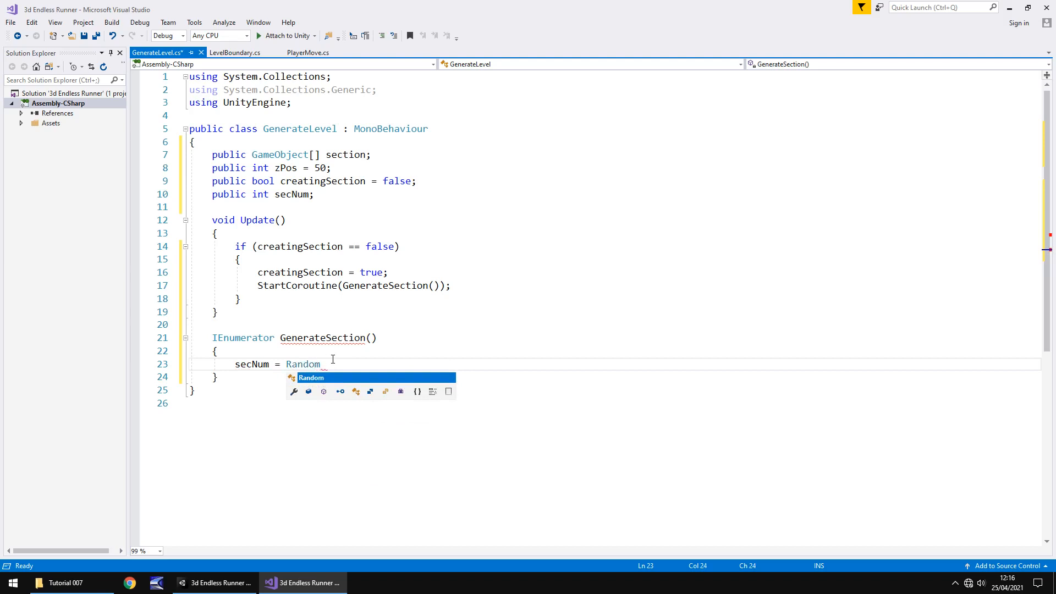
pyautogui.write('.Range')
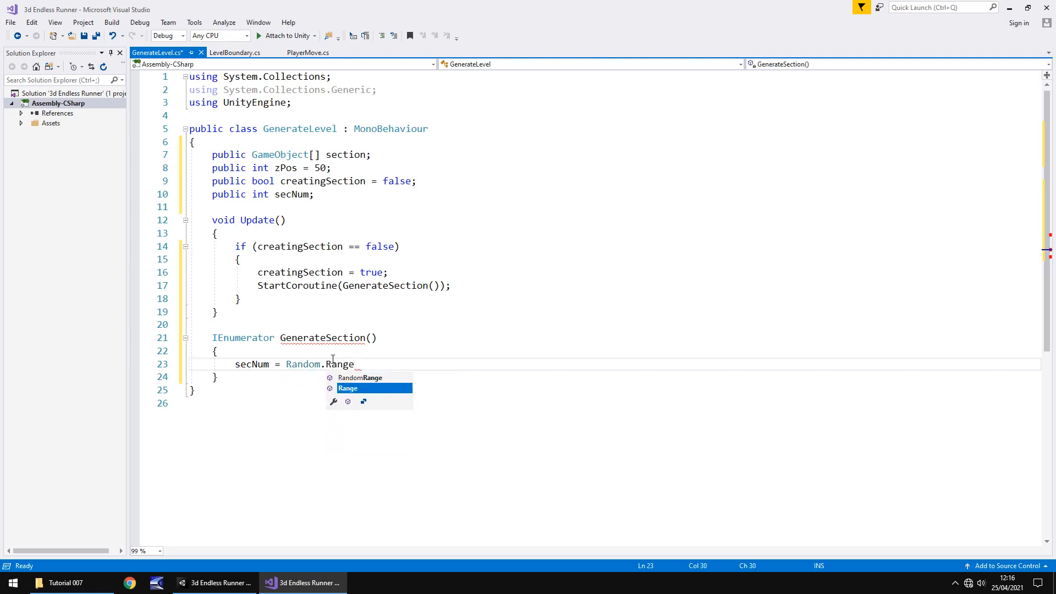
pyautogui.write('(')
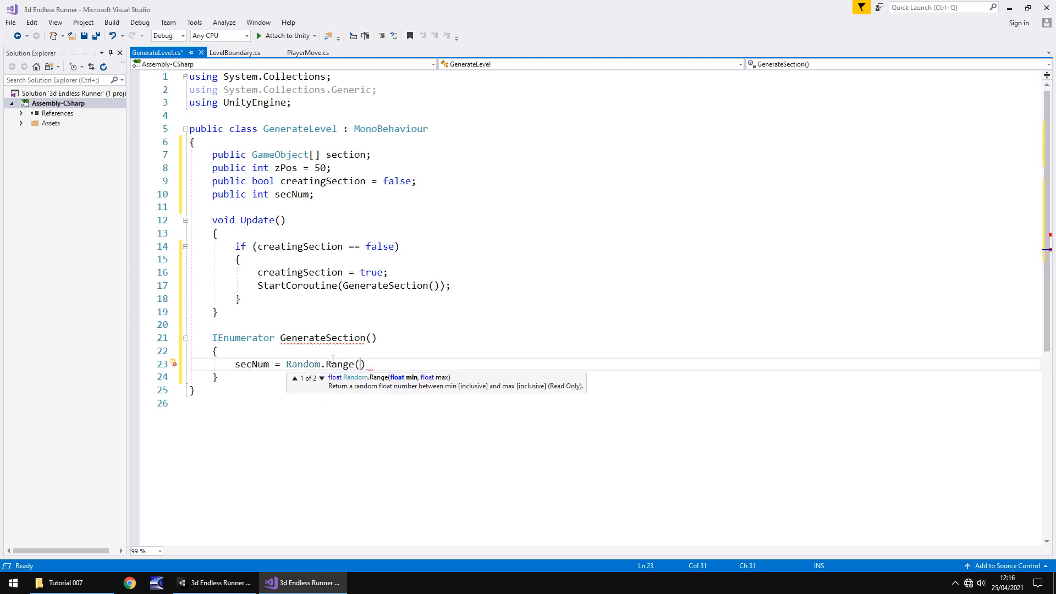
pyautogui.write('0,')
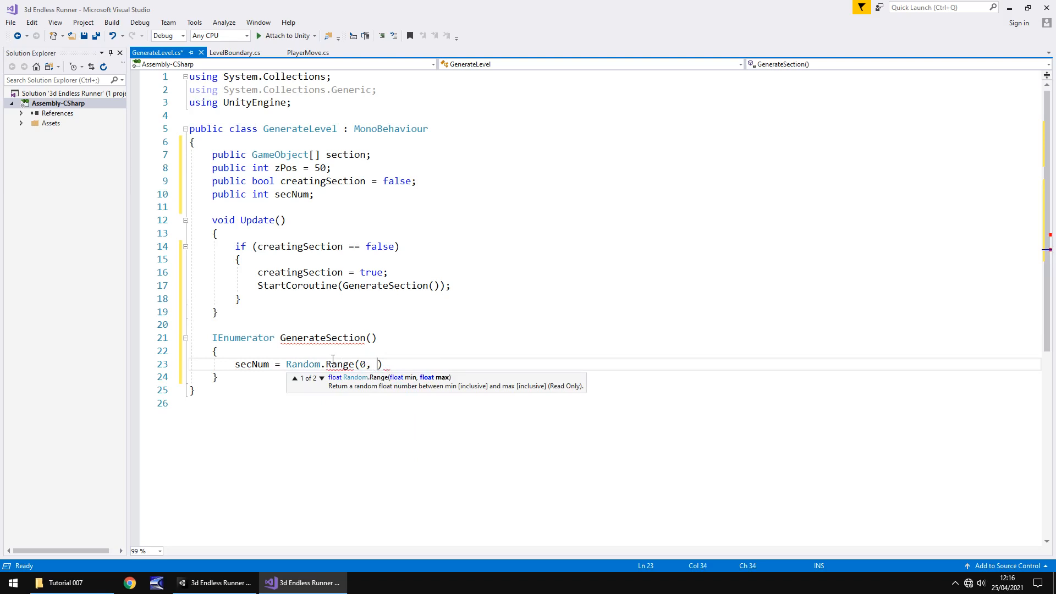
pyautogui.write('3)')
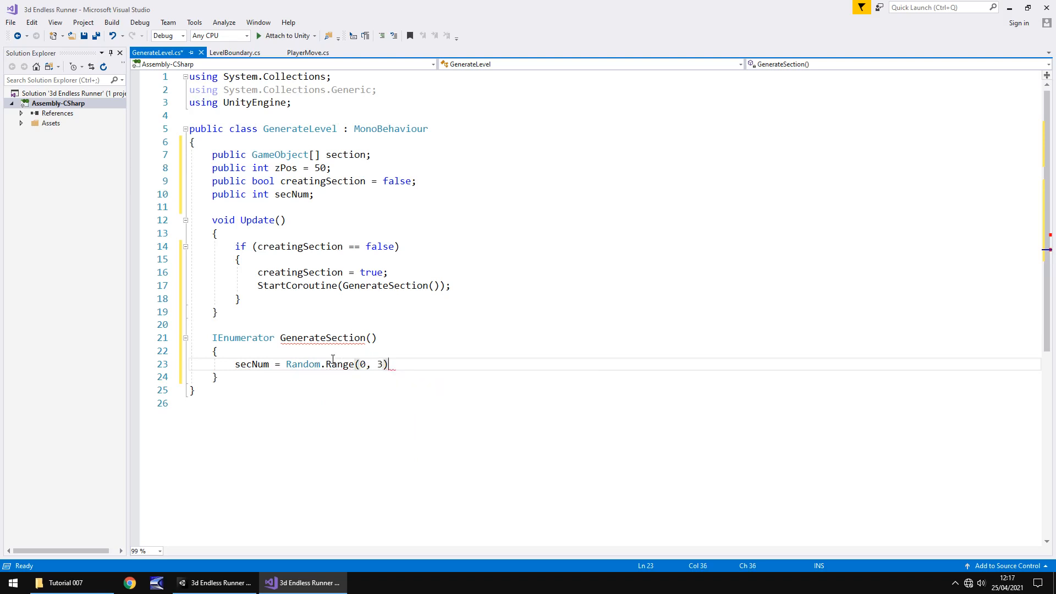
pyautogui.write(';')
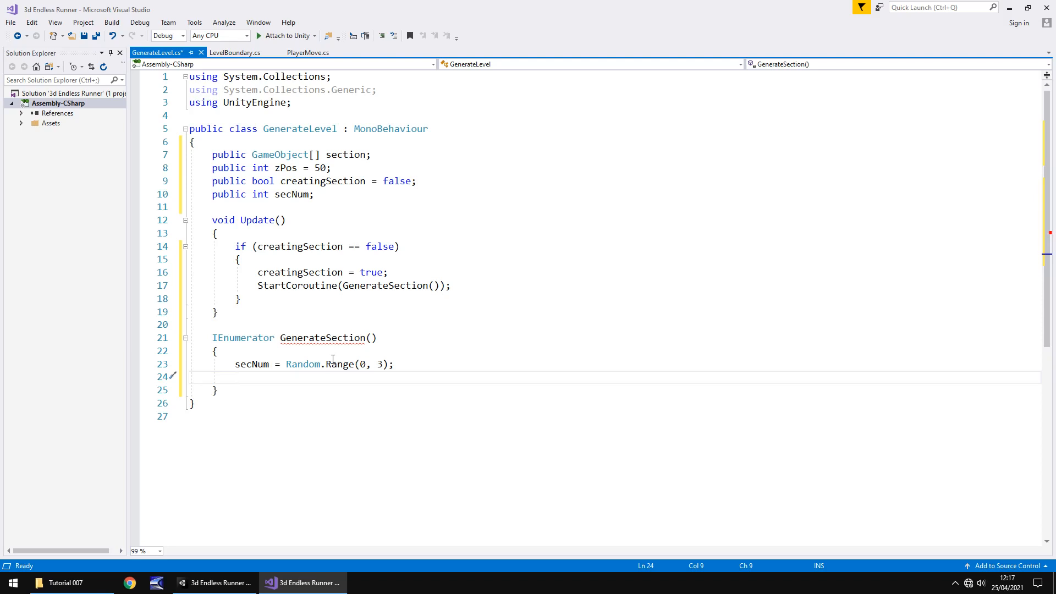
# - Start the line Instantiate(section[secNum], new Vector3( in GenerateSection
pyautogui.write('Instantiate')
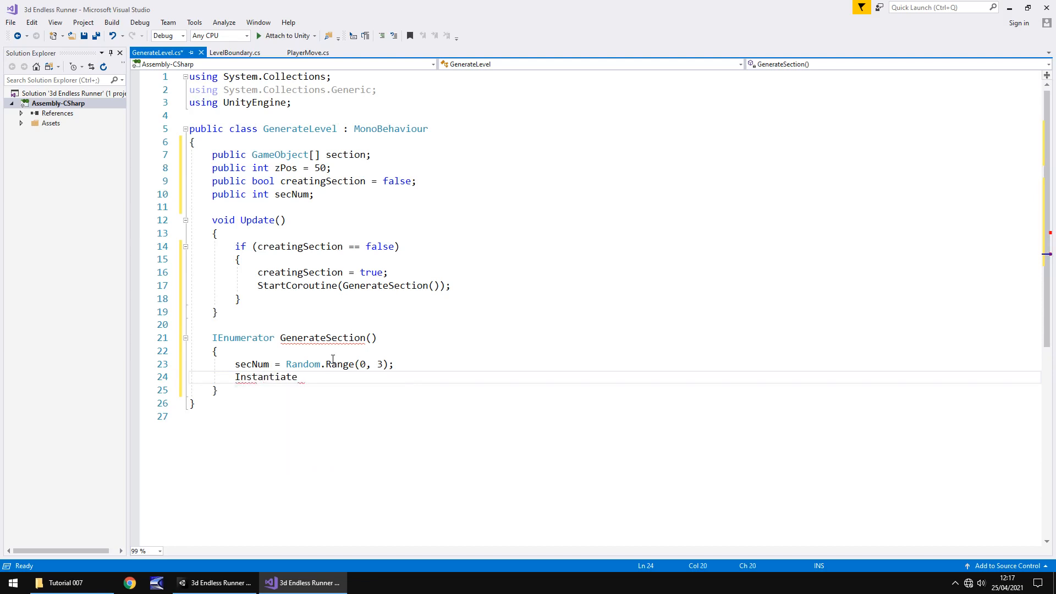
pyautogui.write('(')
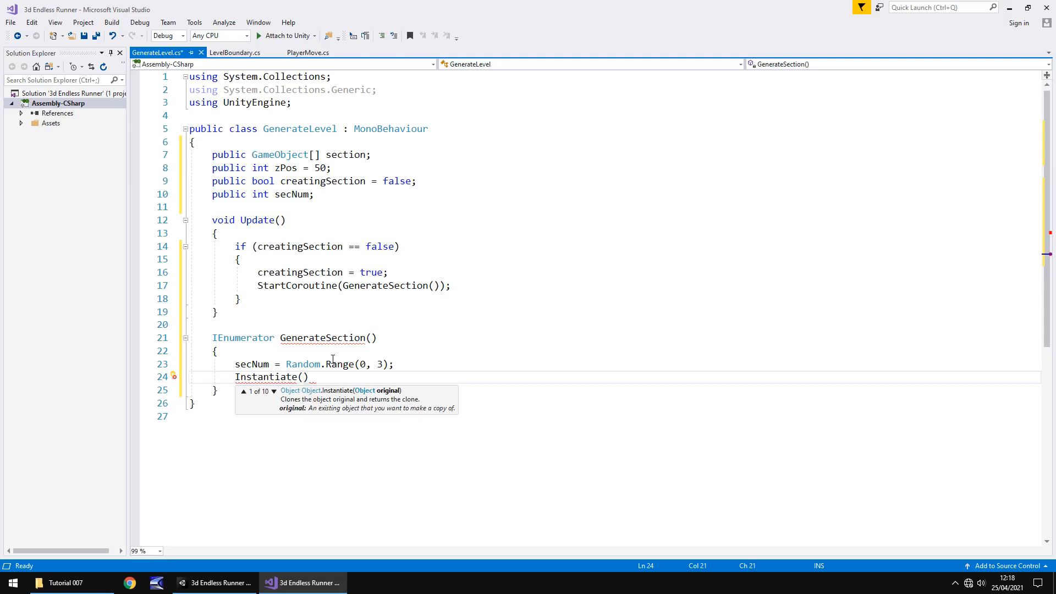
pyautogui.write('secti')
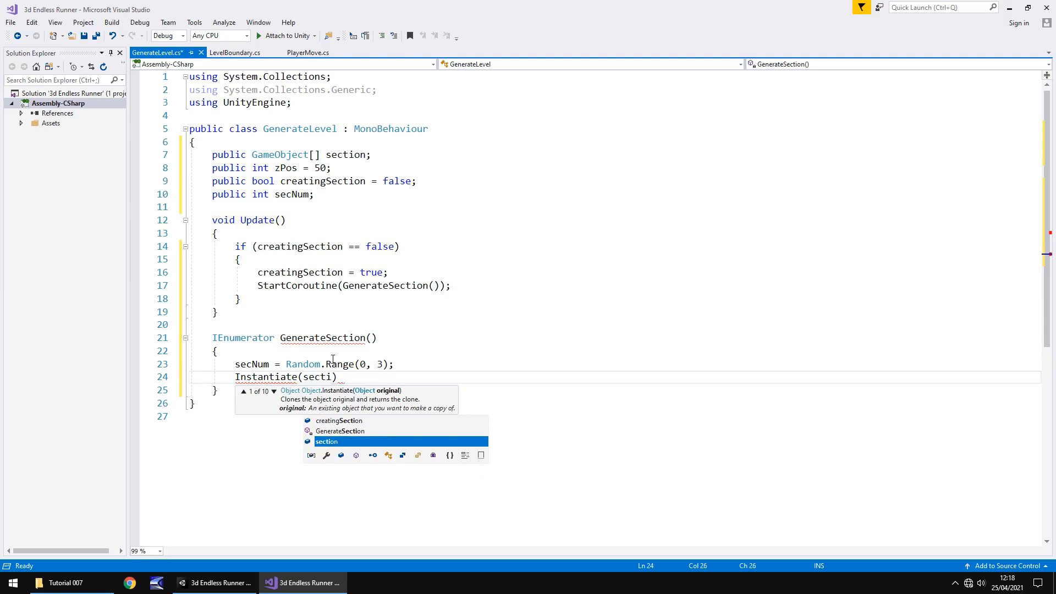
pyautogui.write('section[]')
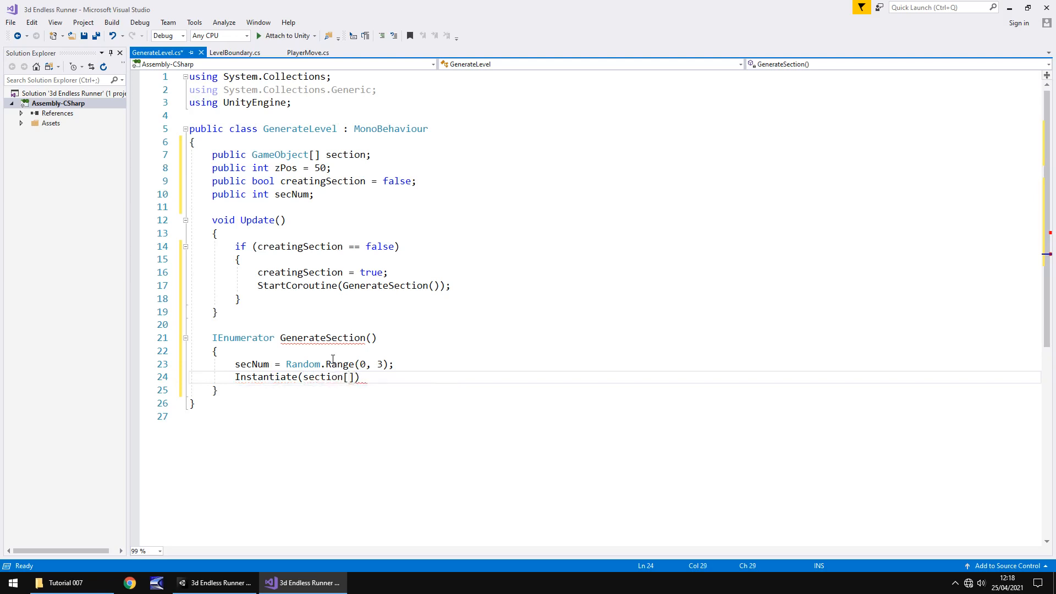
pyautogui.write('secN')
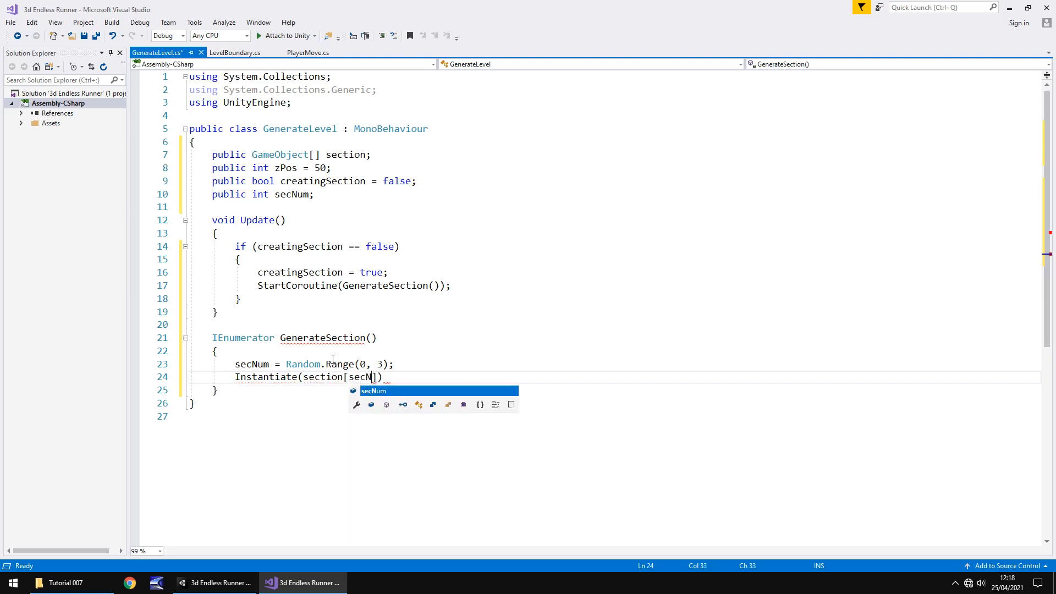
pyautogui.write('um')
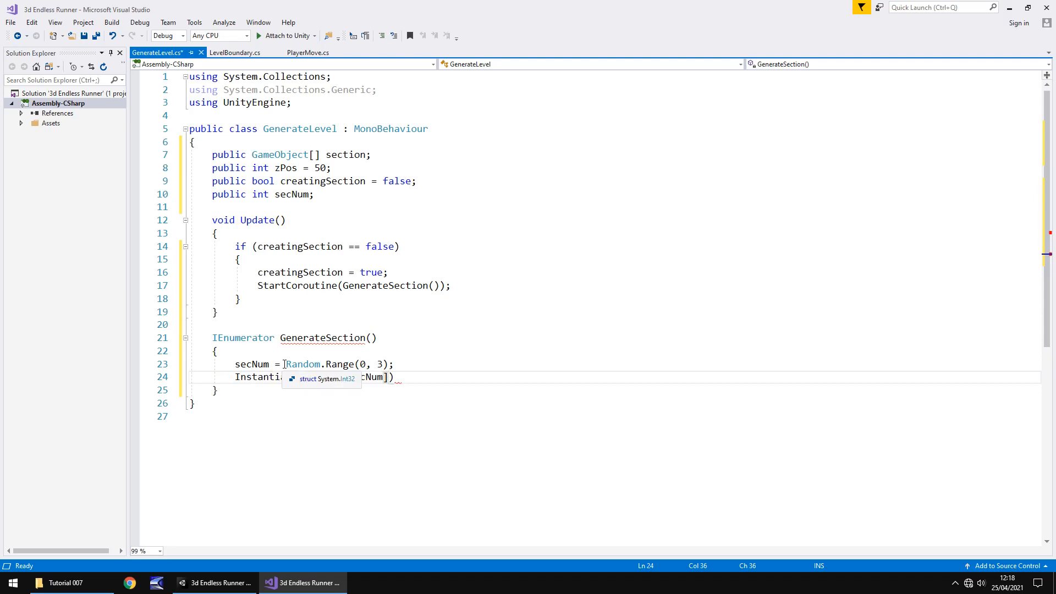
pyautogui.write(',')
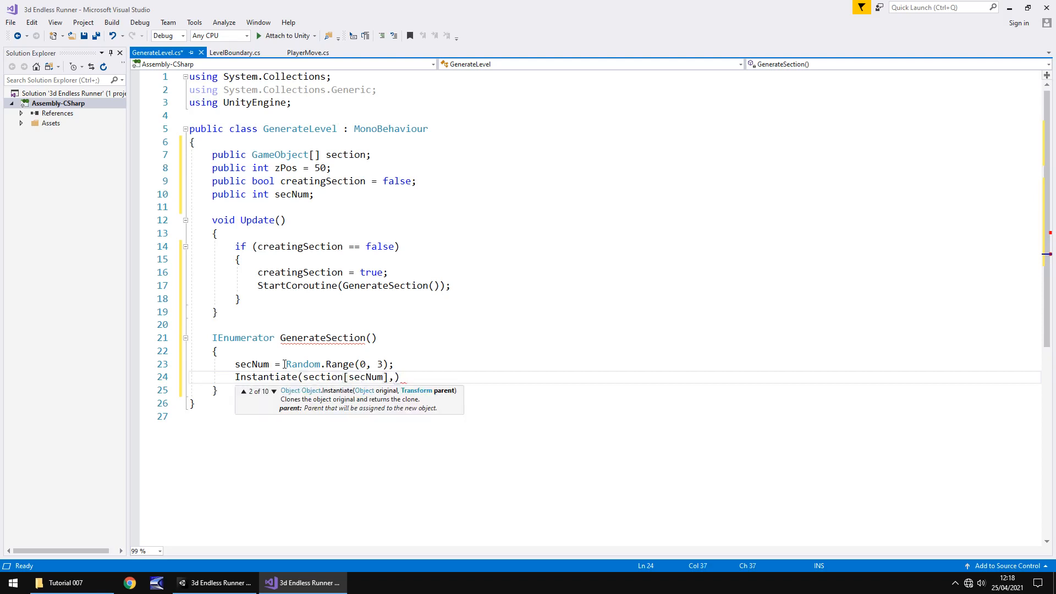
pyautogui.write('" "')
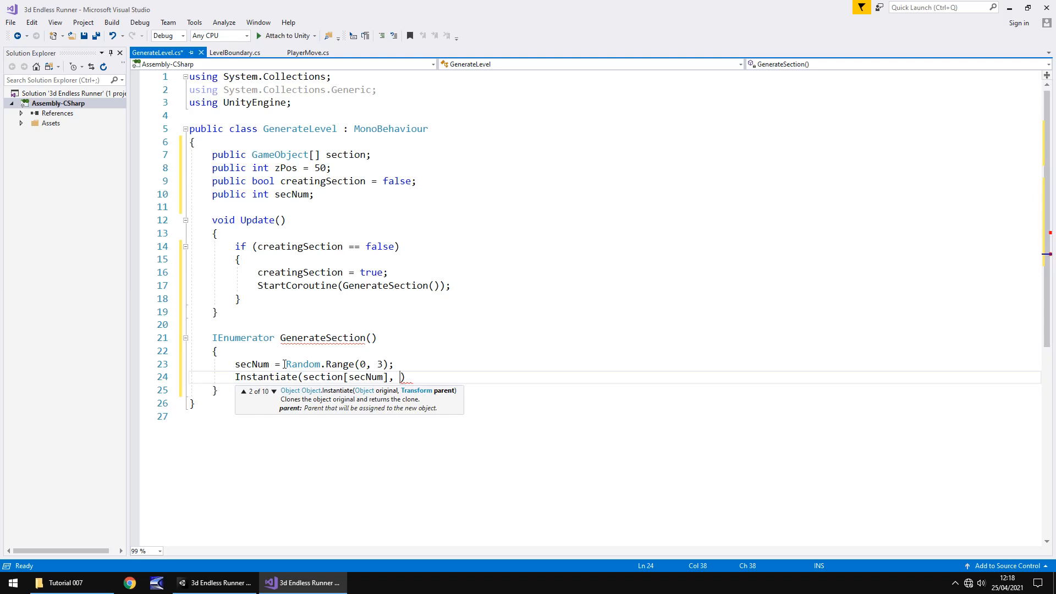
pyautogui.write('n')
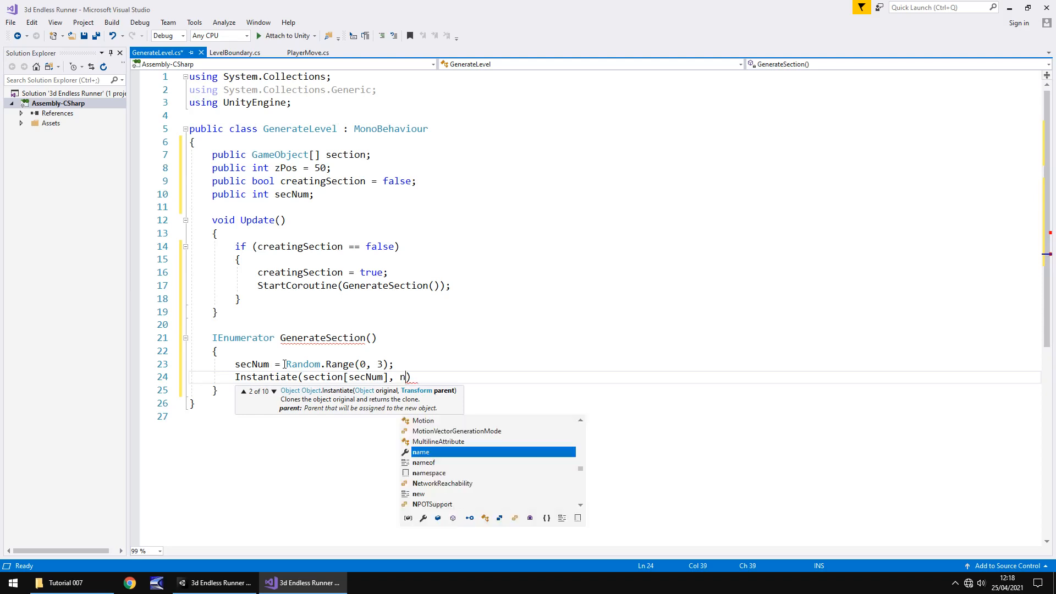
pyautogui.write('ew Vector3')
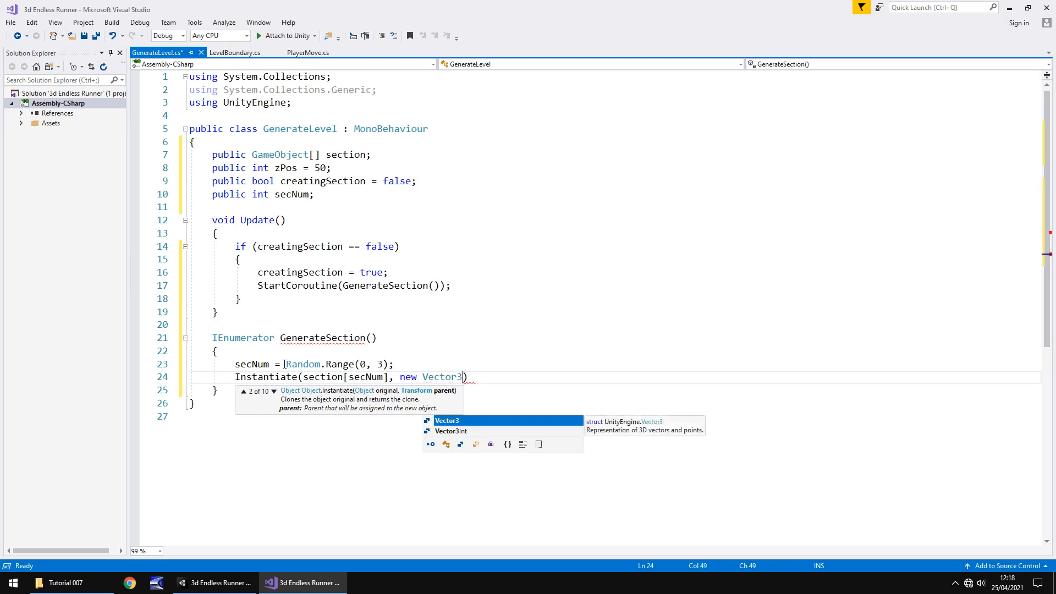
pyautogui.write('(')
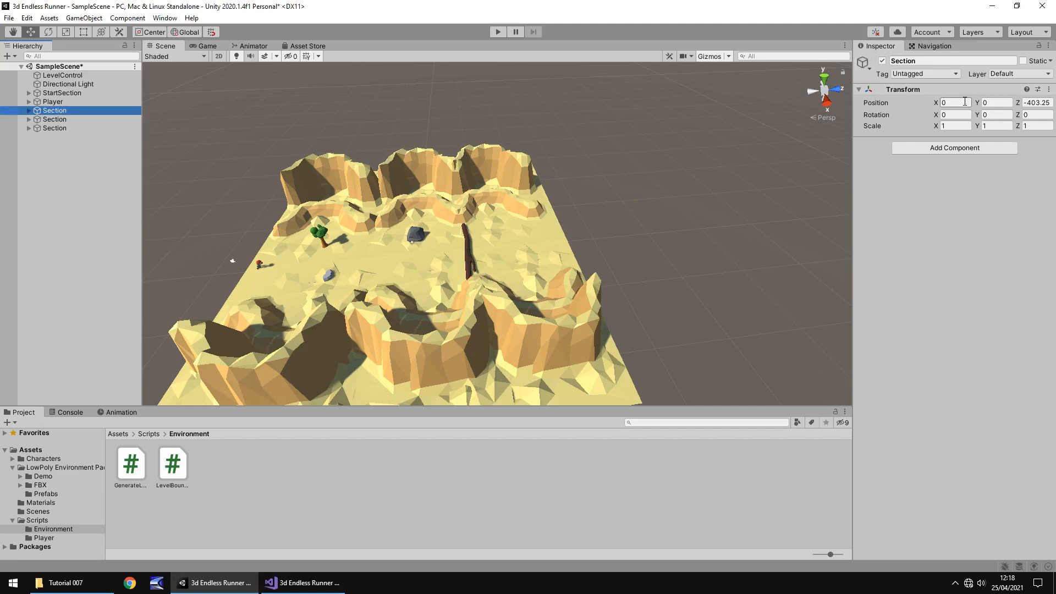
pyautogui.click(54, 119)
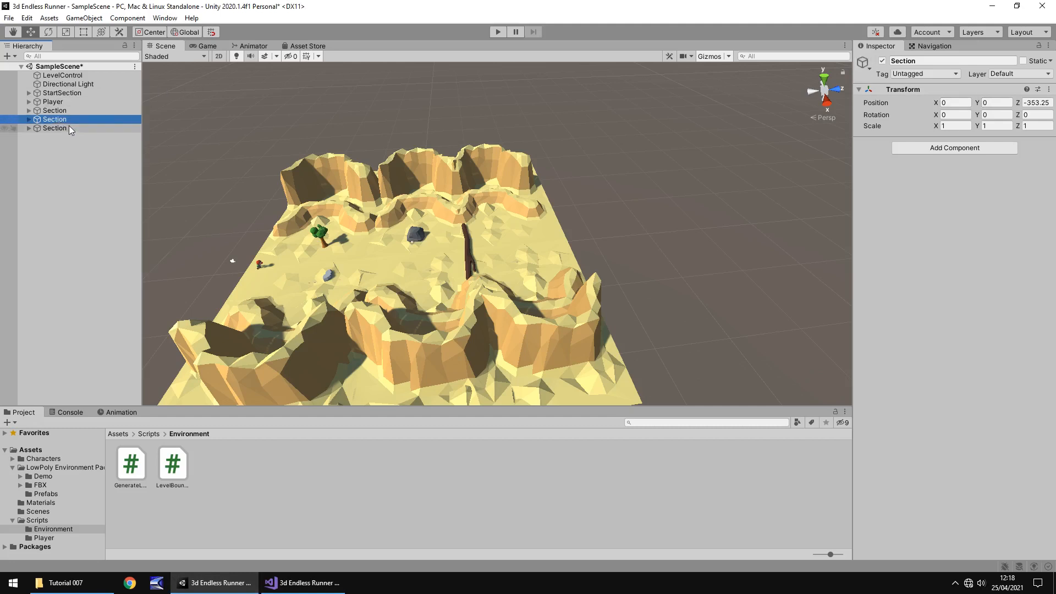
pyautogui.click(302, 583)
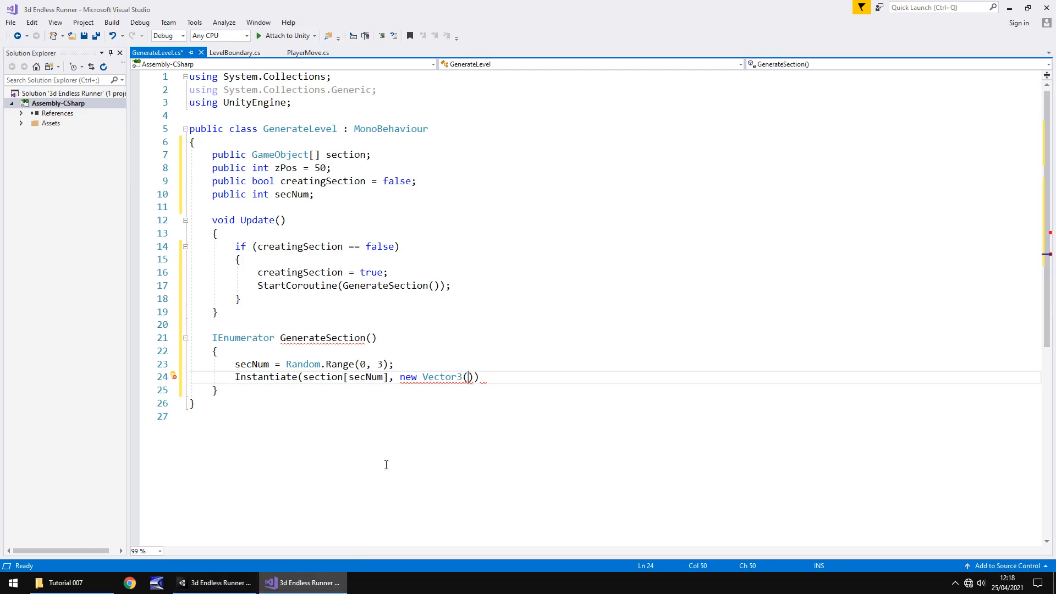
# - Complete Instantiate with new Vector3(0, 0, zPos) and Quaternion.identity, then add a new line
pyautogui.write('0')
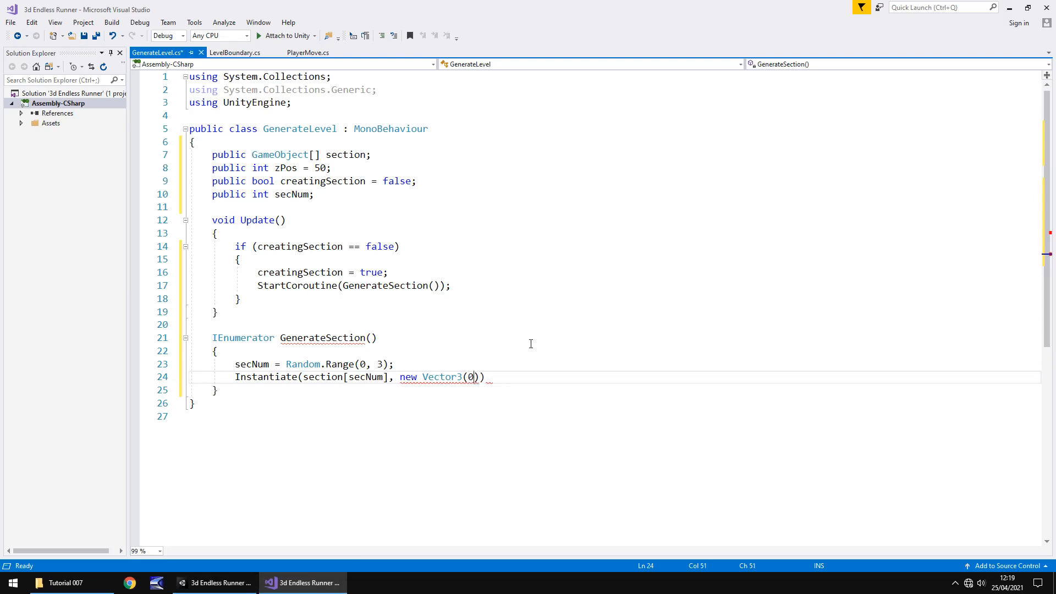
pyautogui.write(',0,')
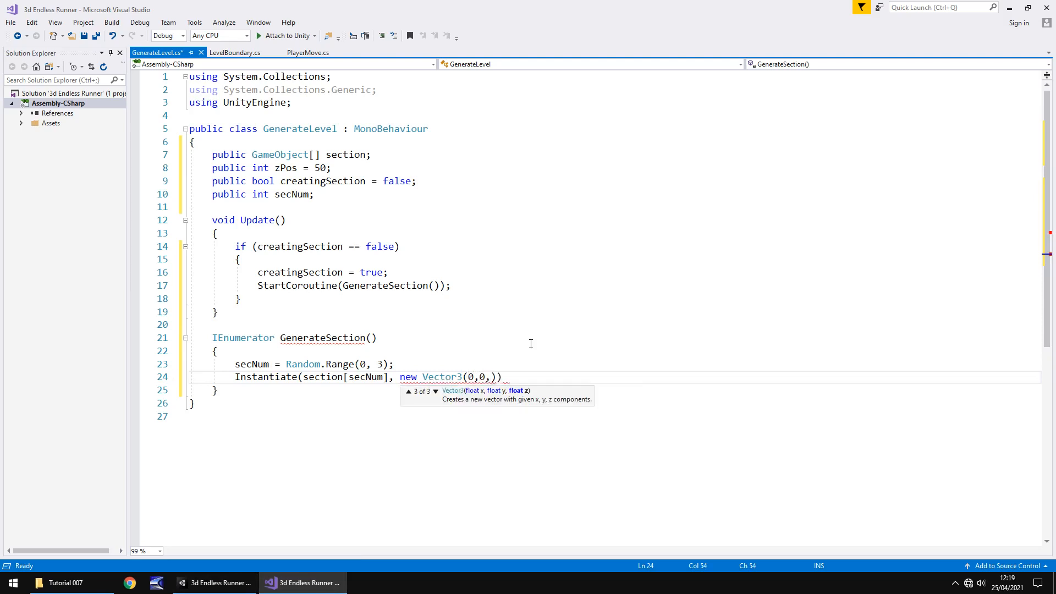
pyautogui.moveTo(270, 201)
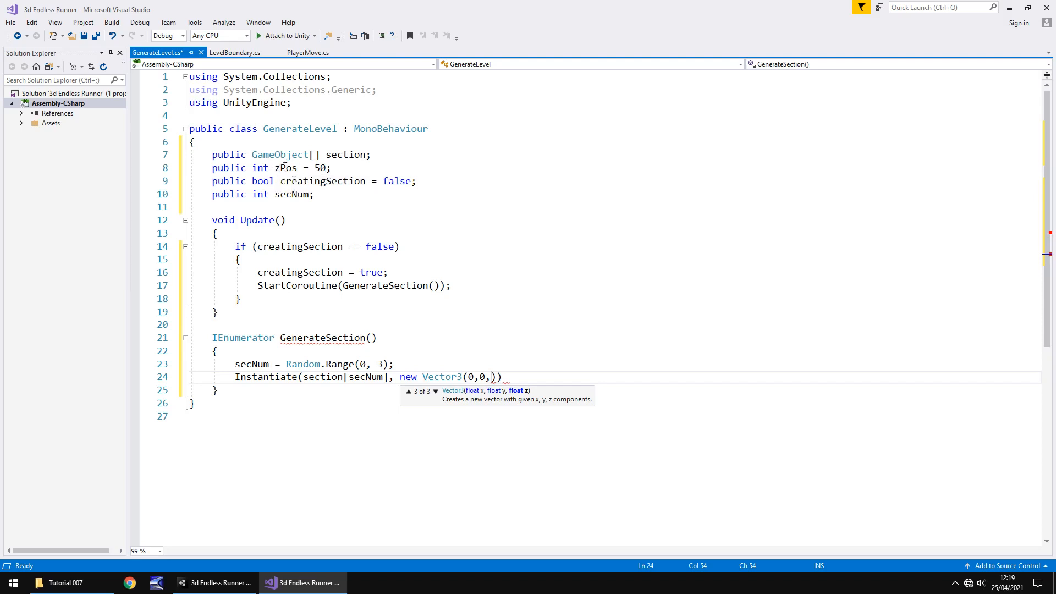
pyautogui.moveTo(346, 154)
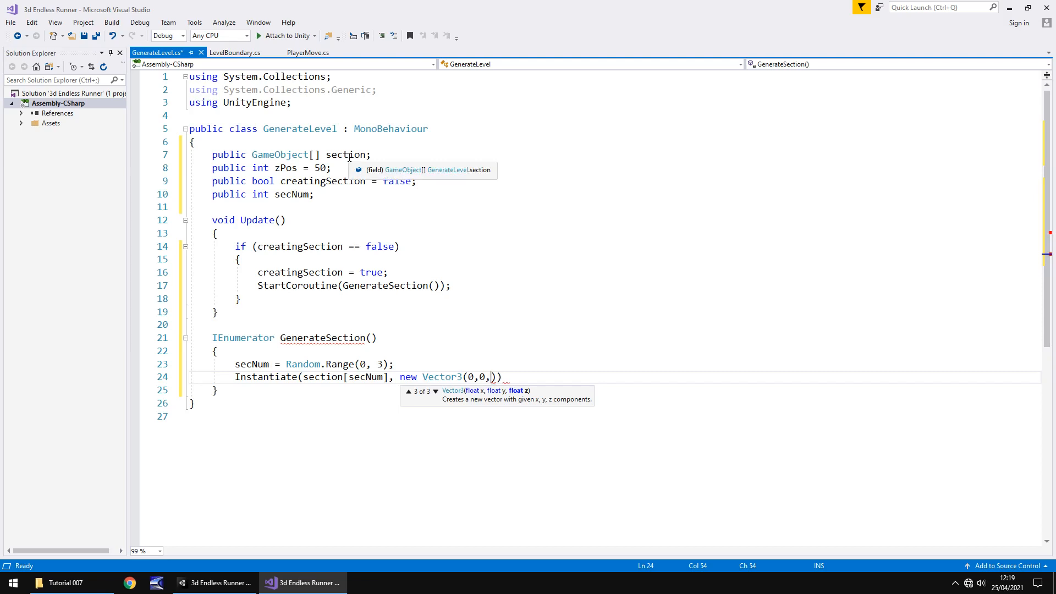
pyautogui.write('zPos')
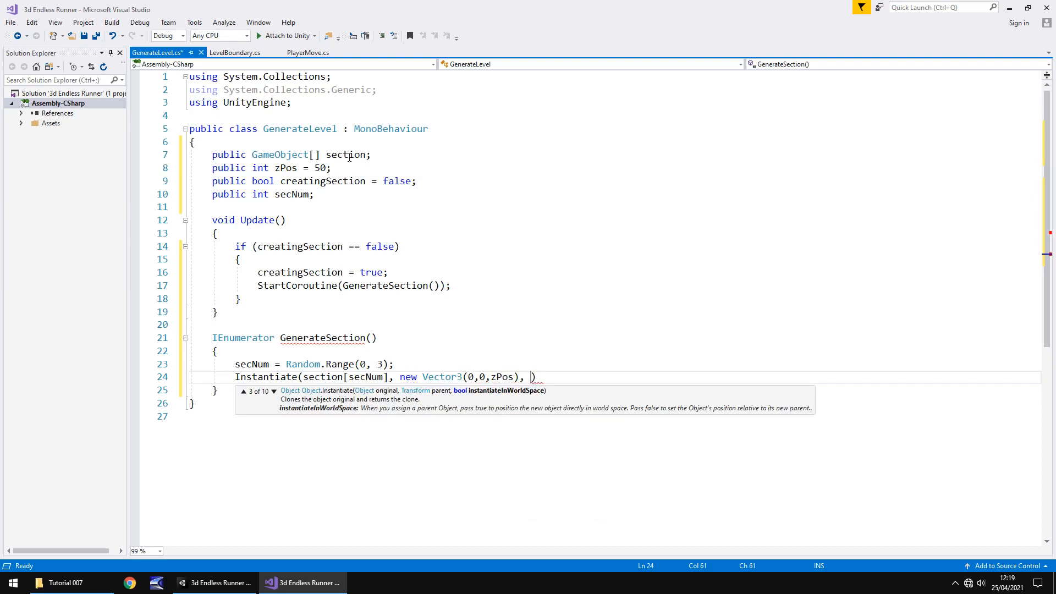
pyautogui.write('Quaternion.')
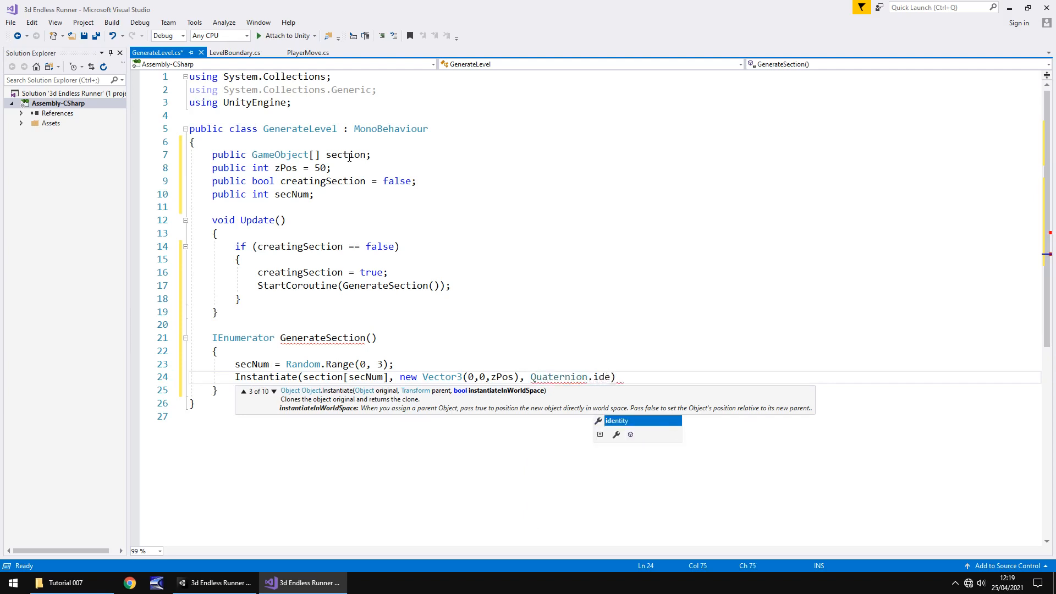
pyautogui.write('identity);')
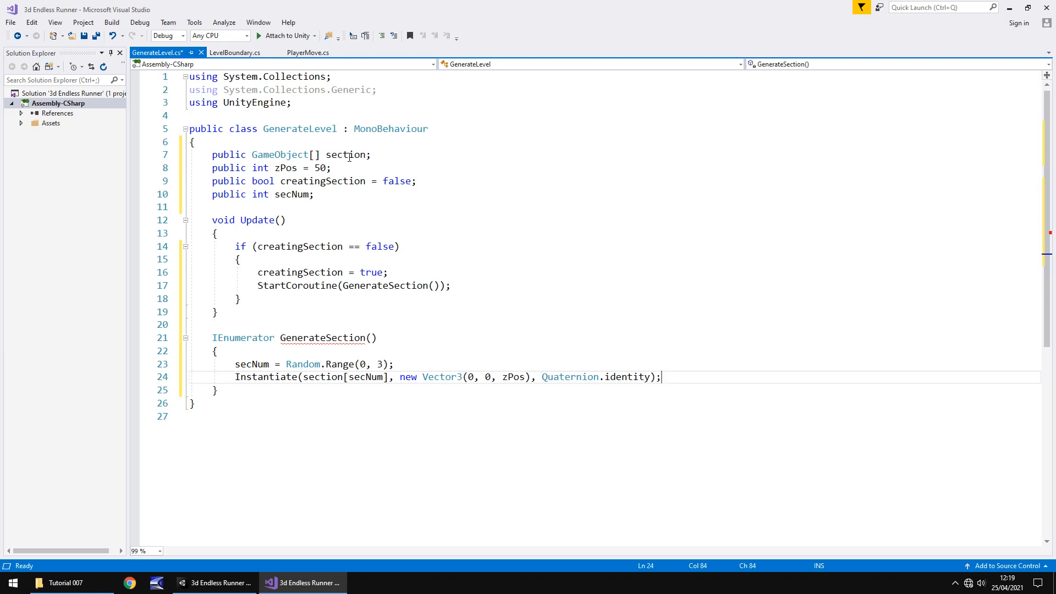
pyautogui.press('enter')
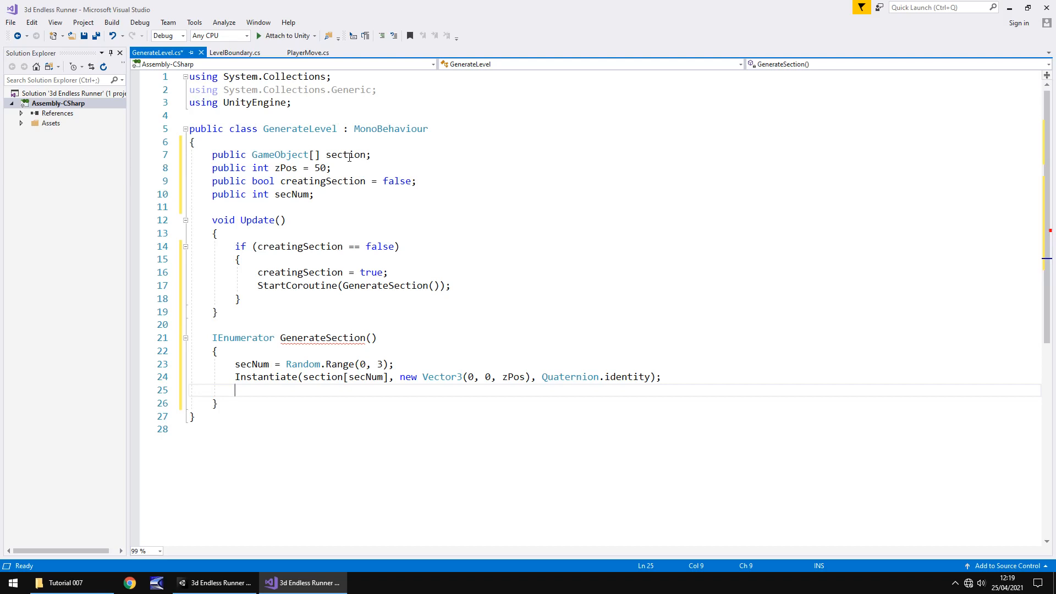
# - Add zPos += 50; and yield return new WaitForSeconds(2); to GenerateSection
pyautogui.write('zPos')
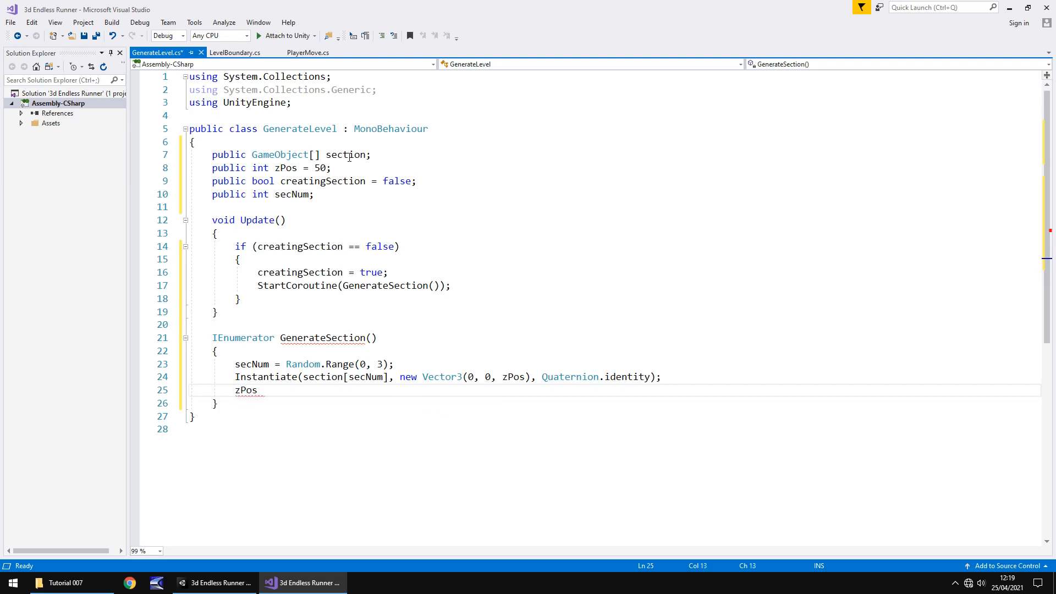
pyautogui.write('+=')
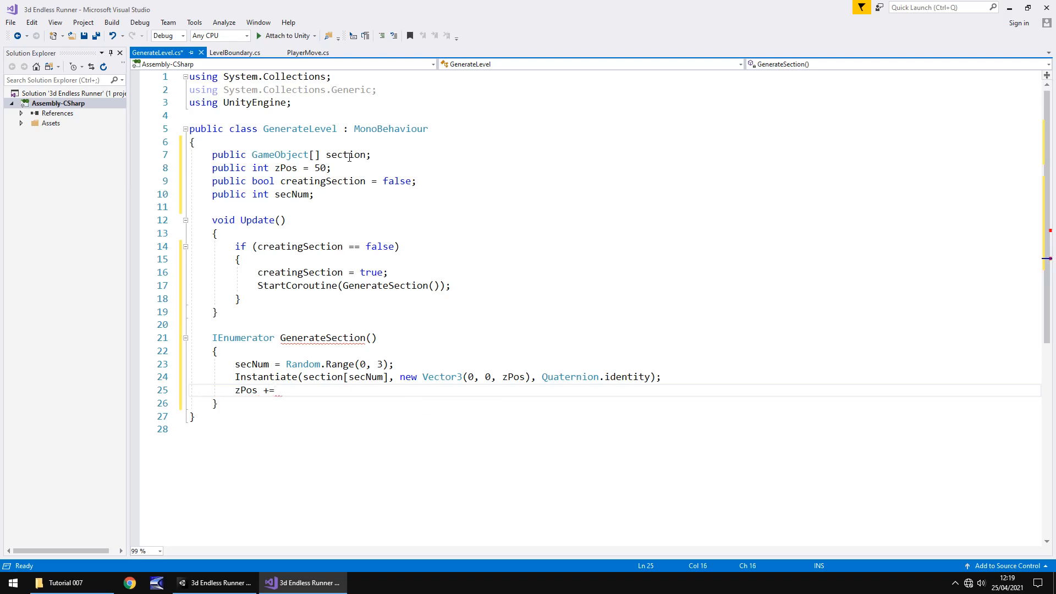
pyautogui.write('50;')
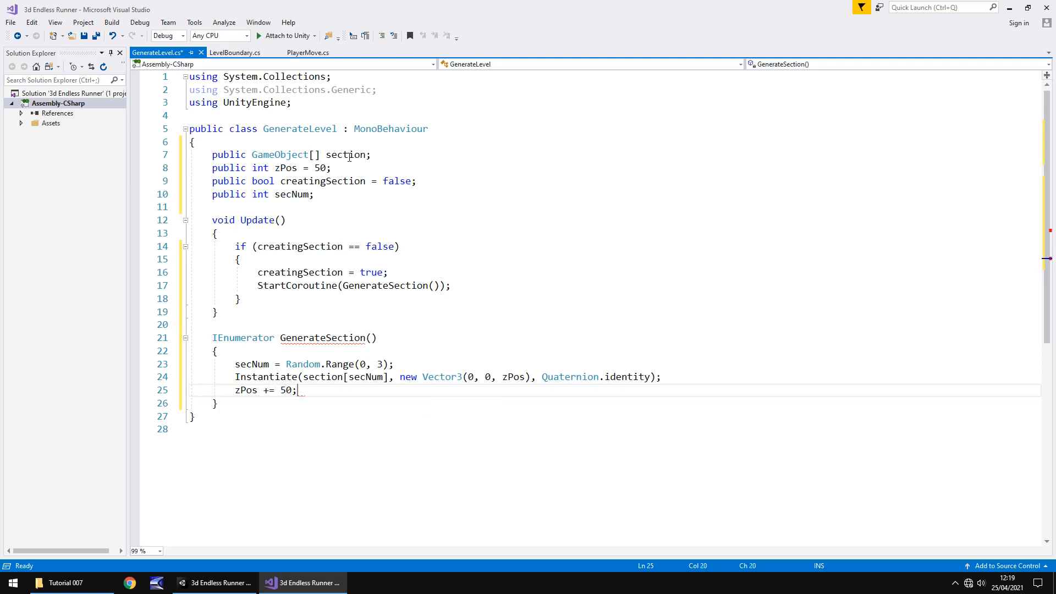
pyautogui.press('enter')
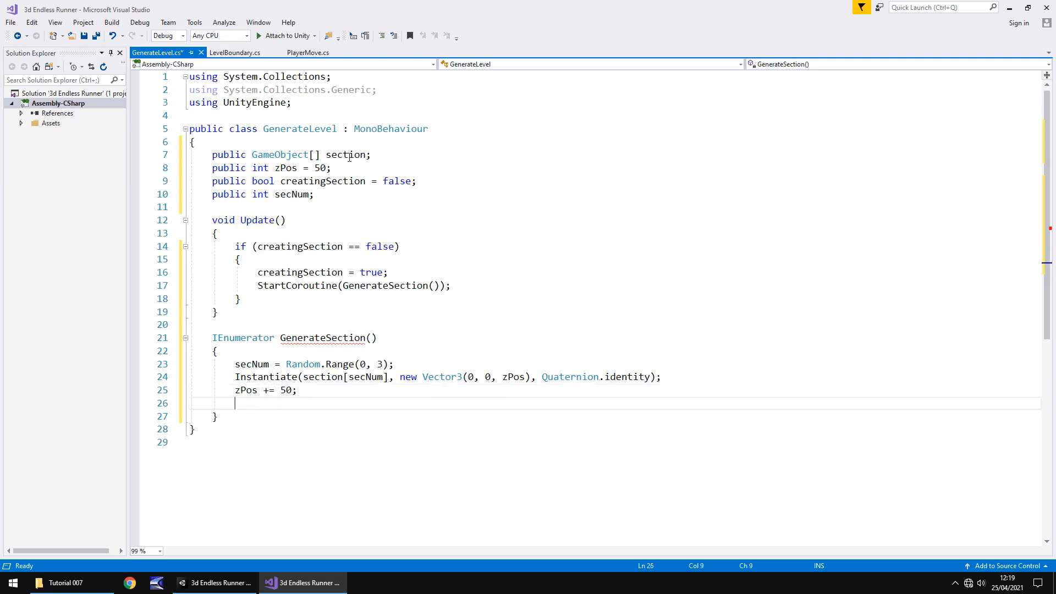
pyautogui.write('yield')
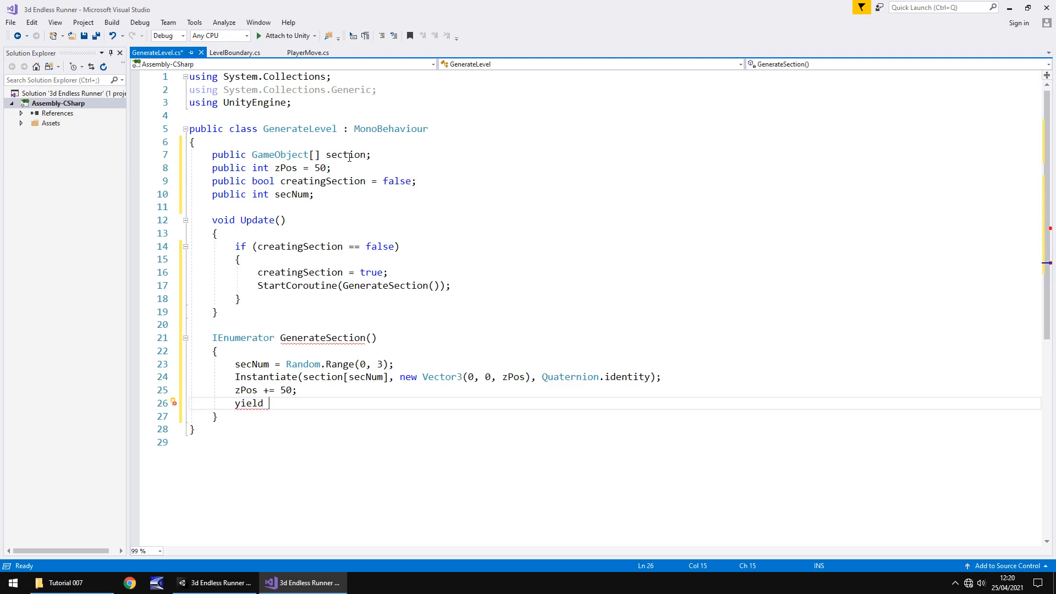
pyautogui.write('ret')
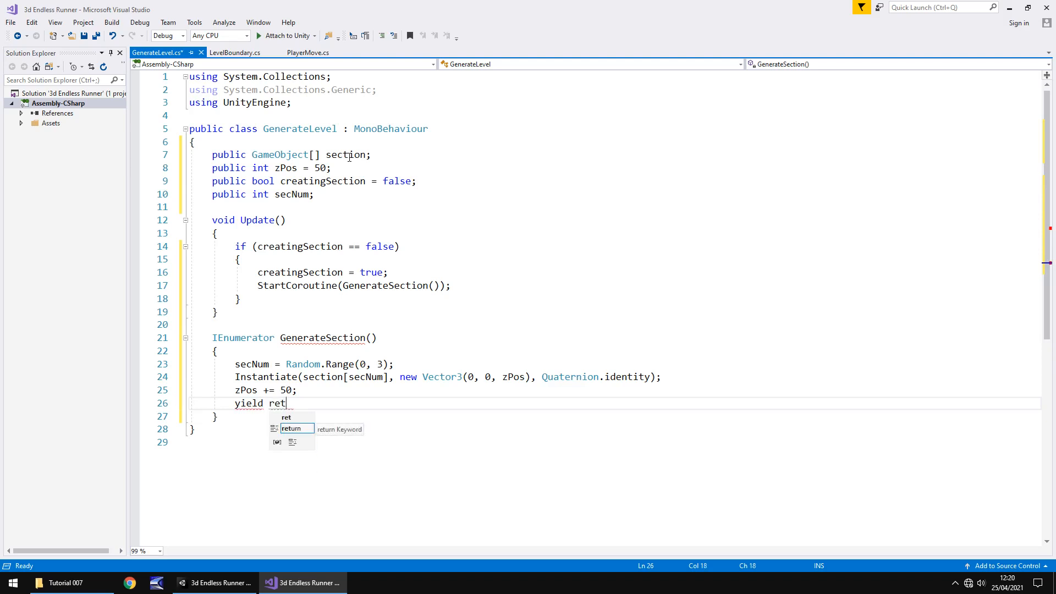
pyautogui.write('urn new WaitForSeconds(')
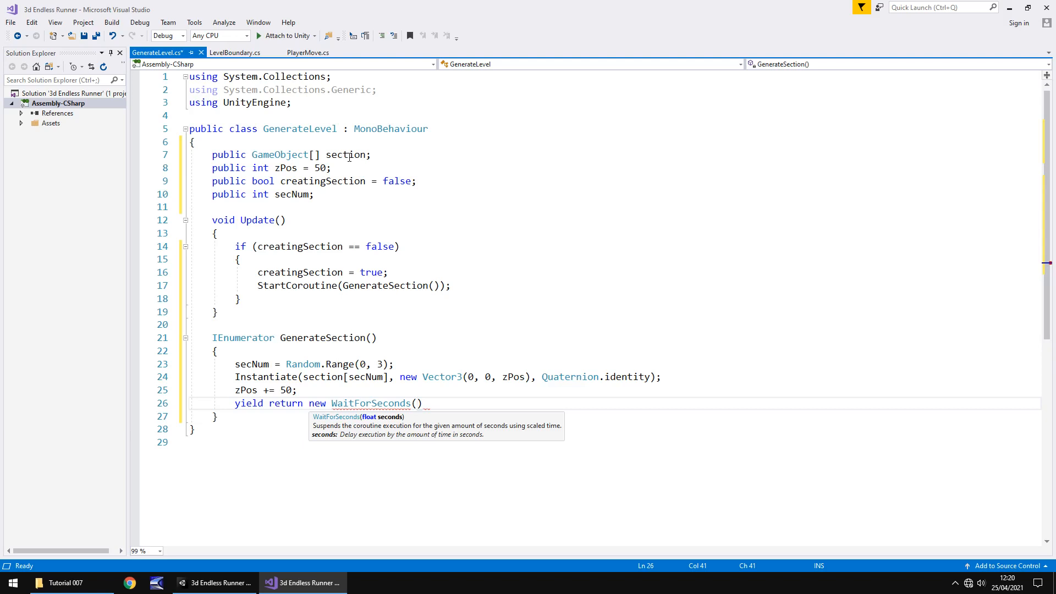
pyautogui.write('2')
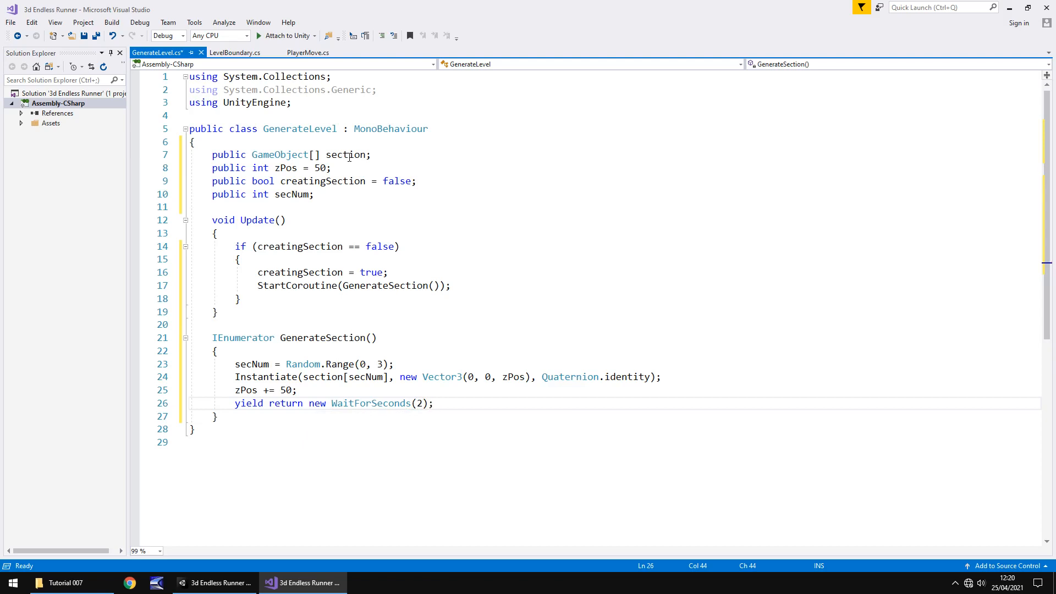
pyautogui.press('enter')
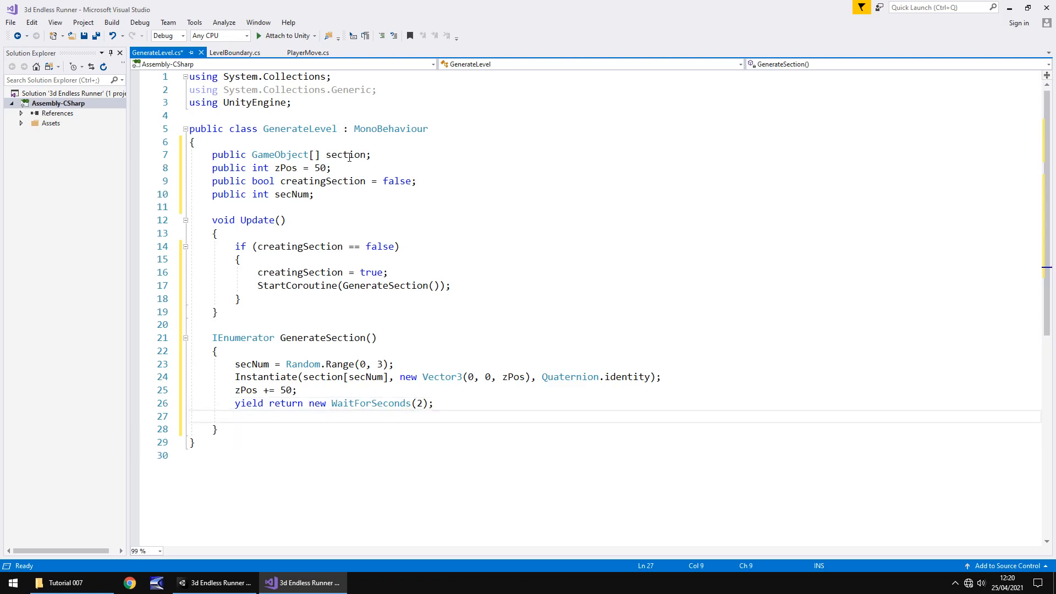
# - Reset creatingSection to false and save the GenerateLevel script
pyautogui.click(235, 416)
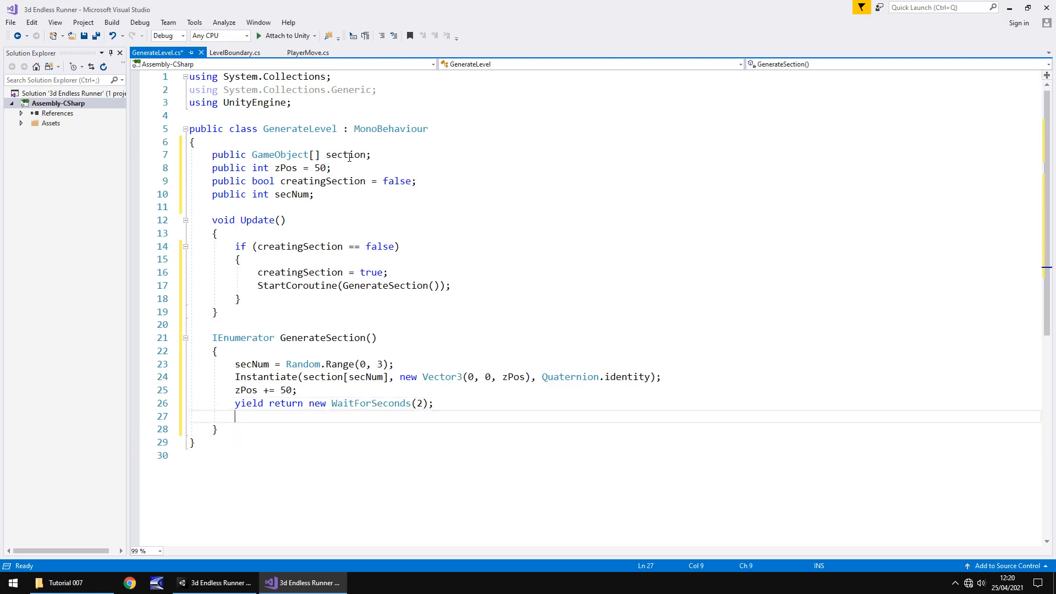
pyautogui.write('creatingSection = false;')
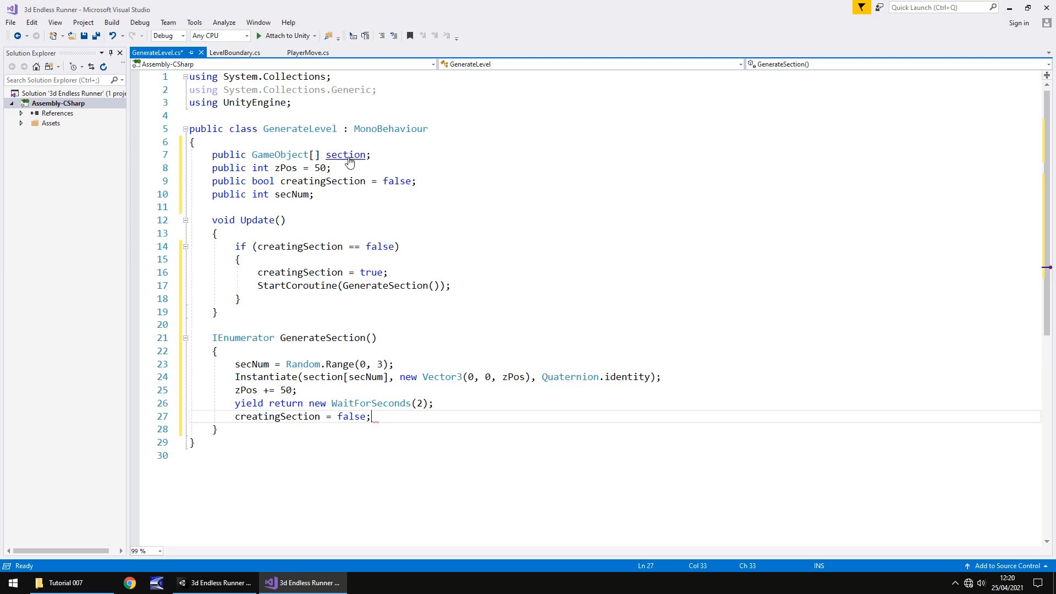
pyautogui.press('ctrl+s')
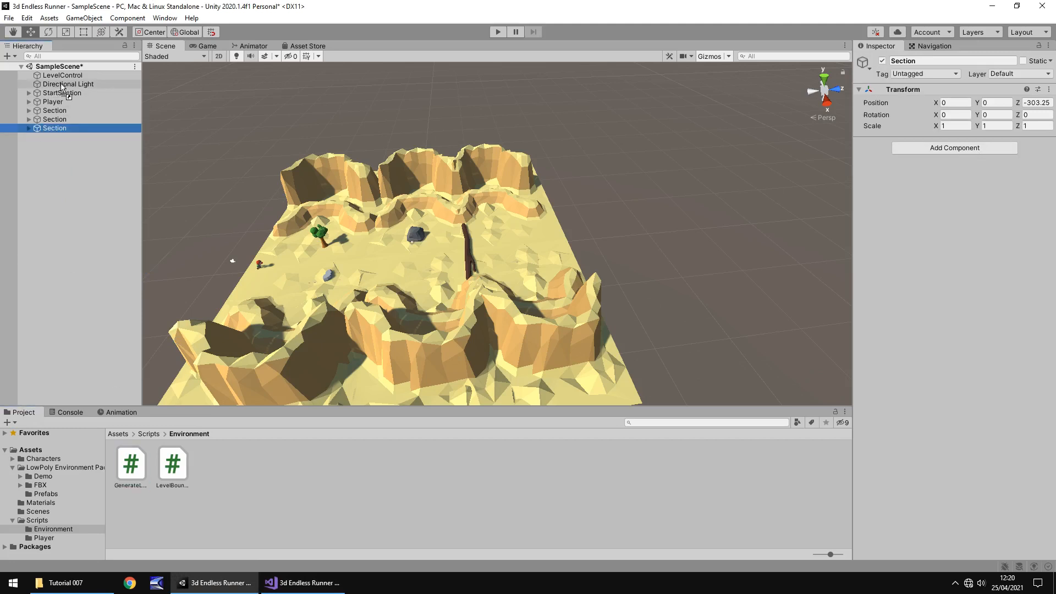
# - Set LevelControl's Generate Level Section array size to 3 and fill it with Section objects
pyautogui.click(62, 75)
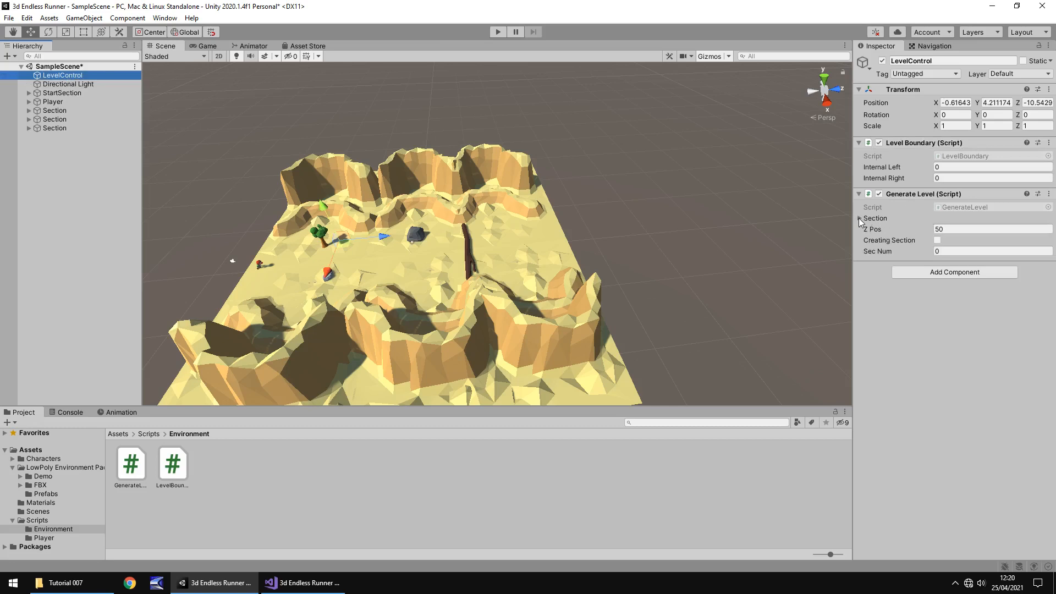
pyautogui.moveTo(886, 220)
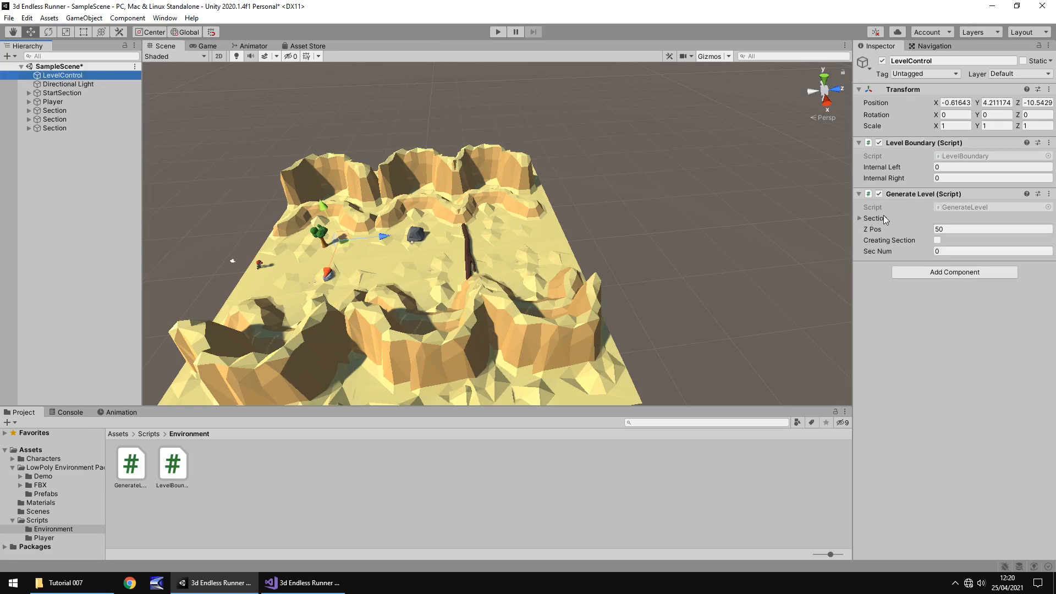
pyautogui.click(859, 219)
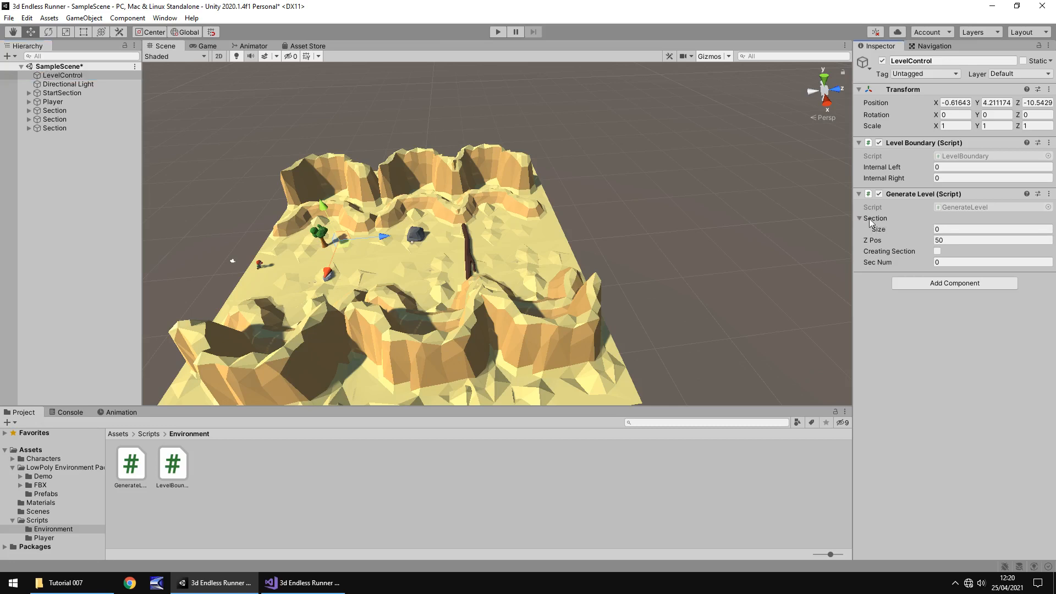
pyautogui.click(990, 229)
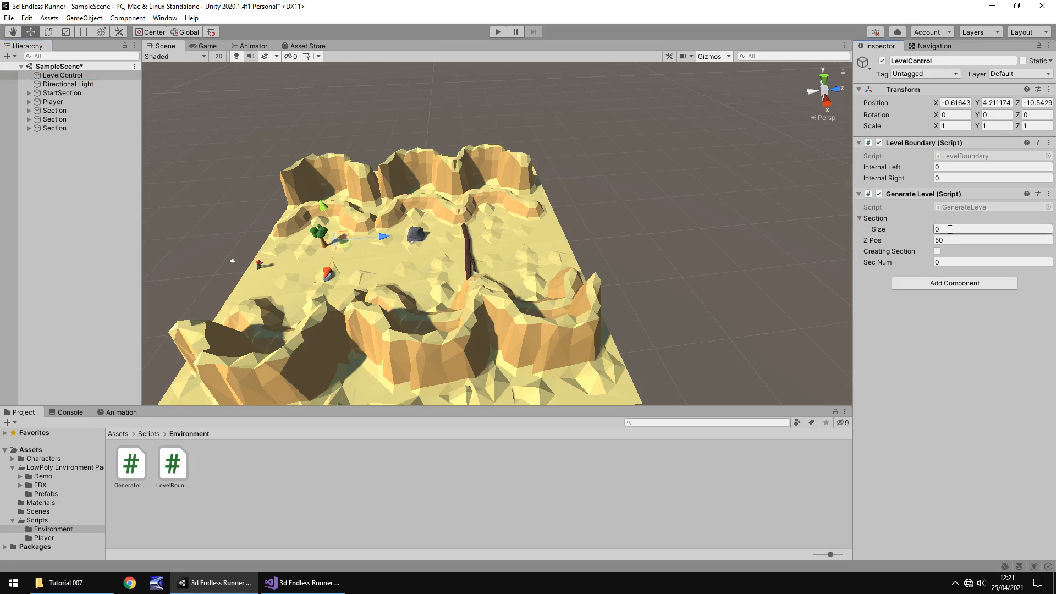
pyautogui.click(989, 228)
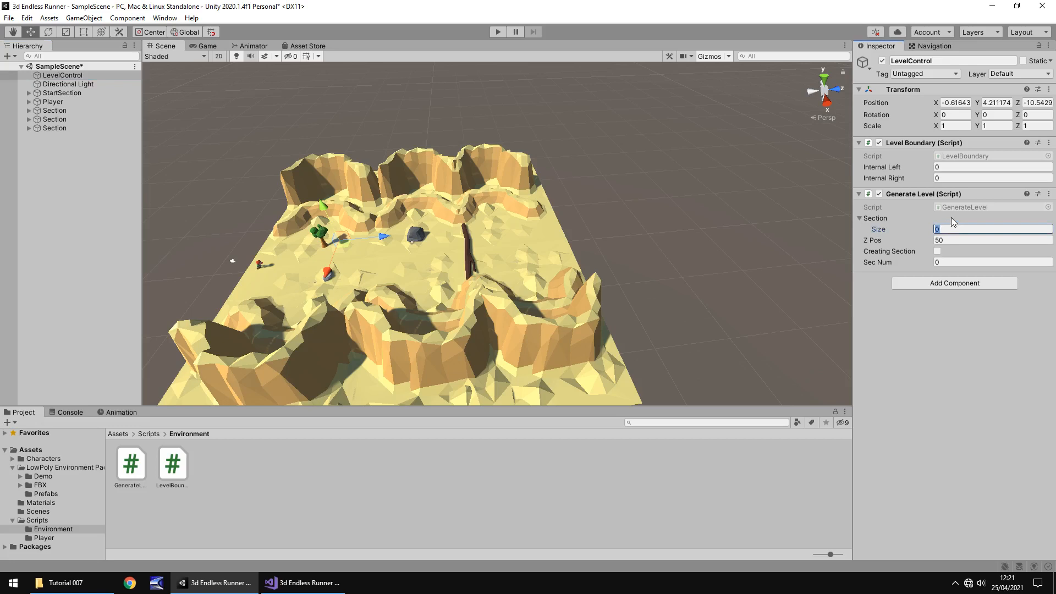
pyautogui.write('3')
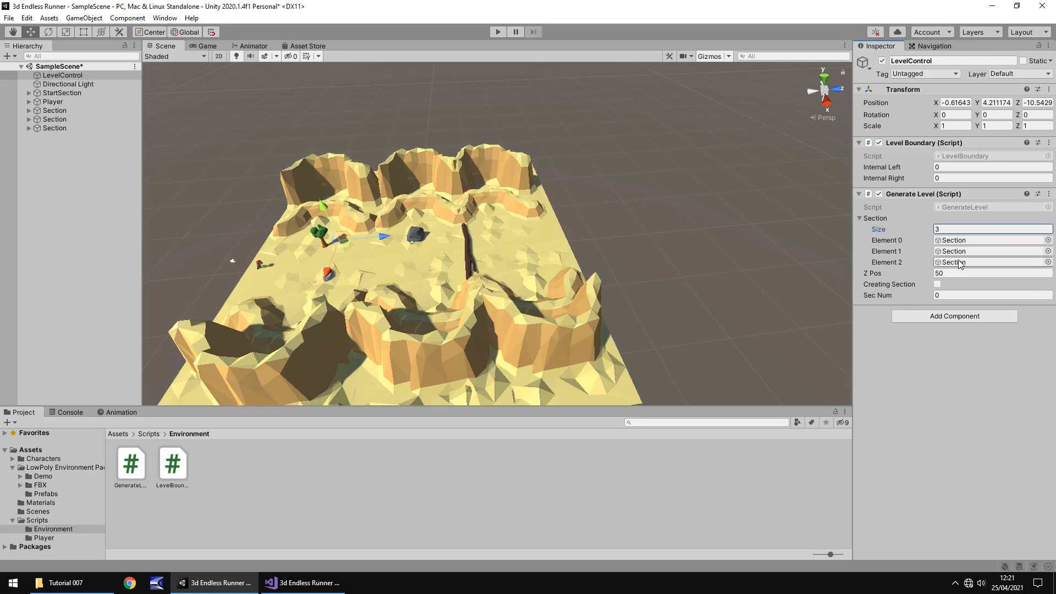
pyautogui.click(303, 583)
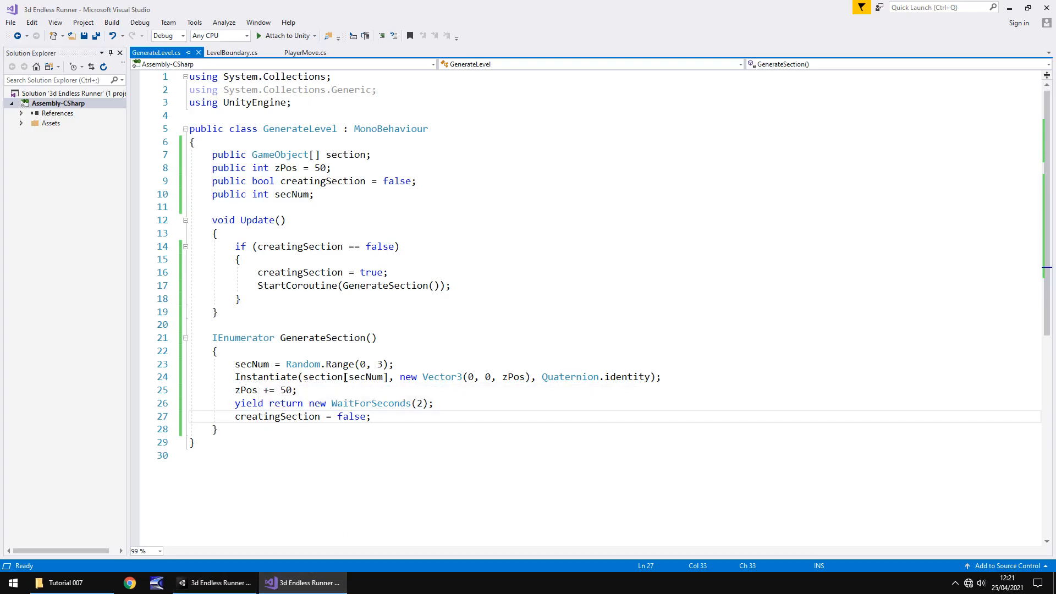
pyautogui.moveTo(375, 376)
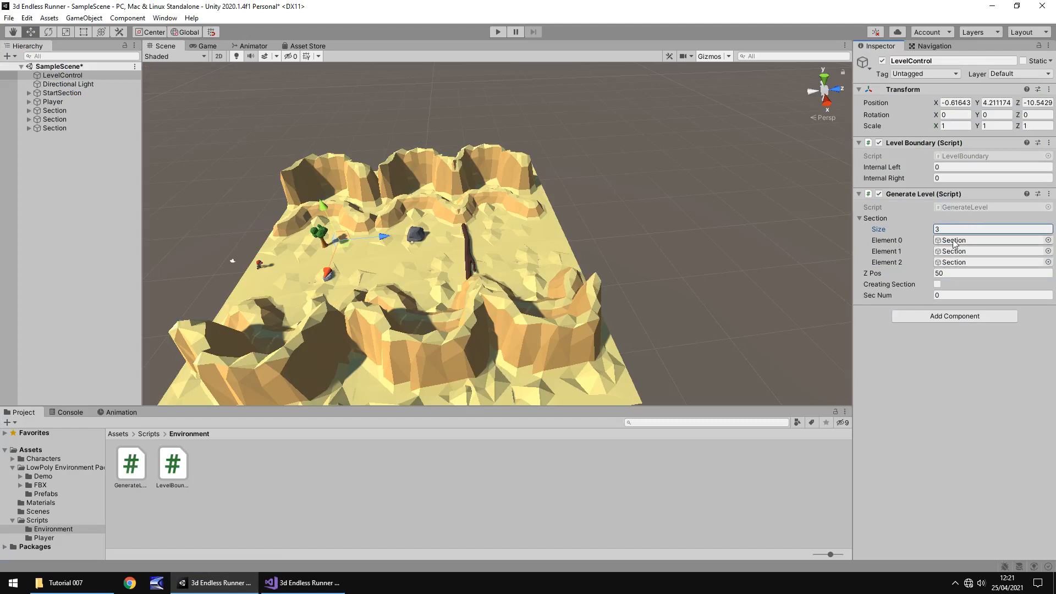
pyautogui.moveTo(591, 276)
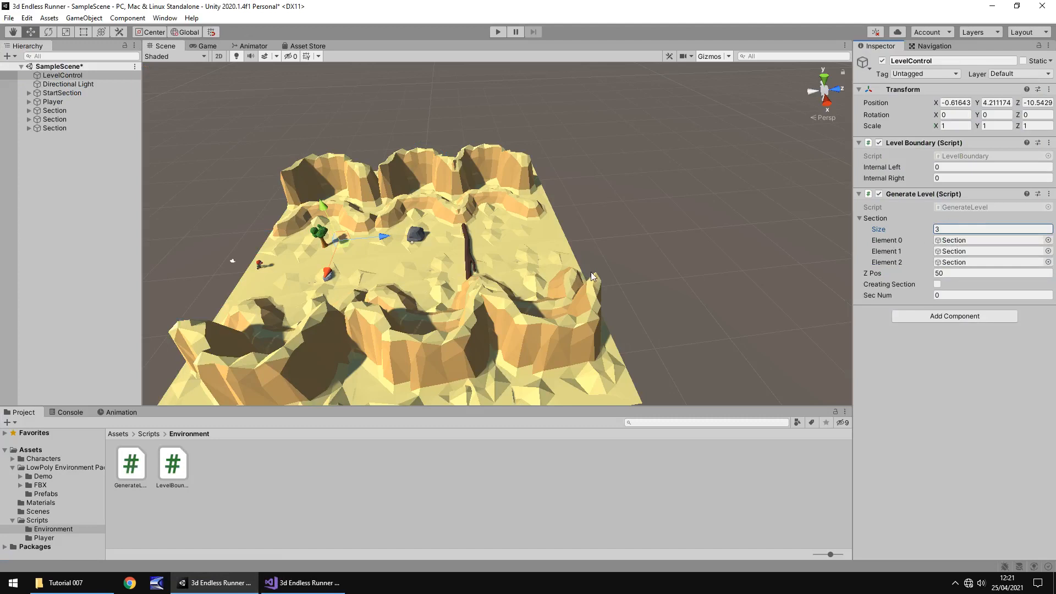
pyautogui.moveTo(600, 279)
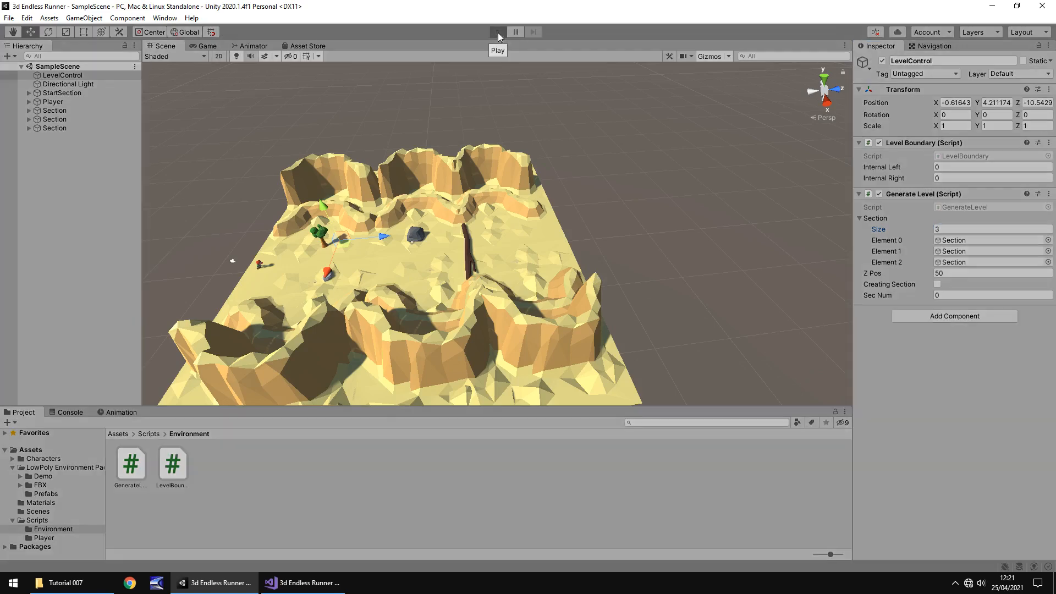
pyautogui.click(498, 32)
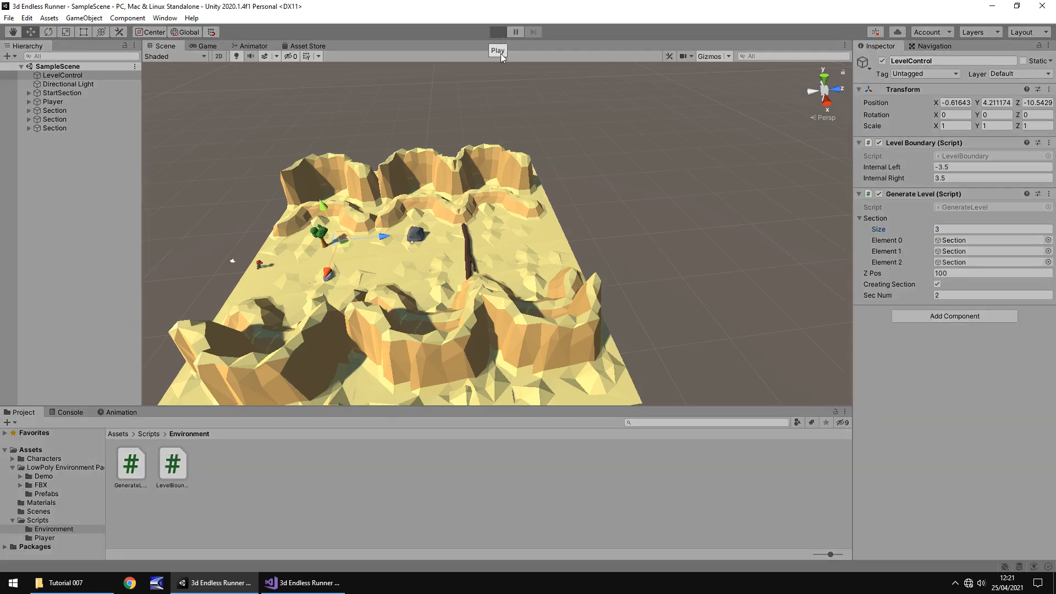
# - Play the game, watch Section(Clone) objects spawn ahead of the player, then stop
pyautogui.click(497, 32)
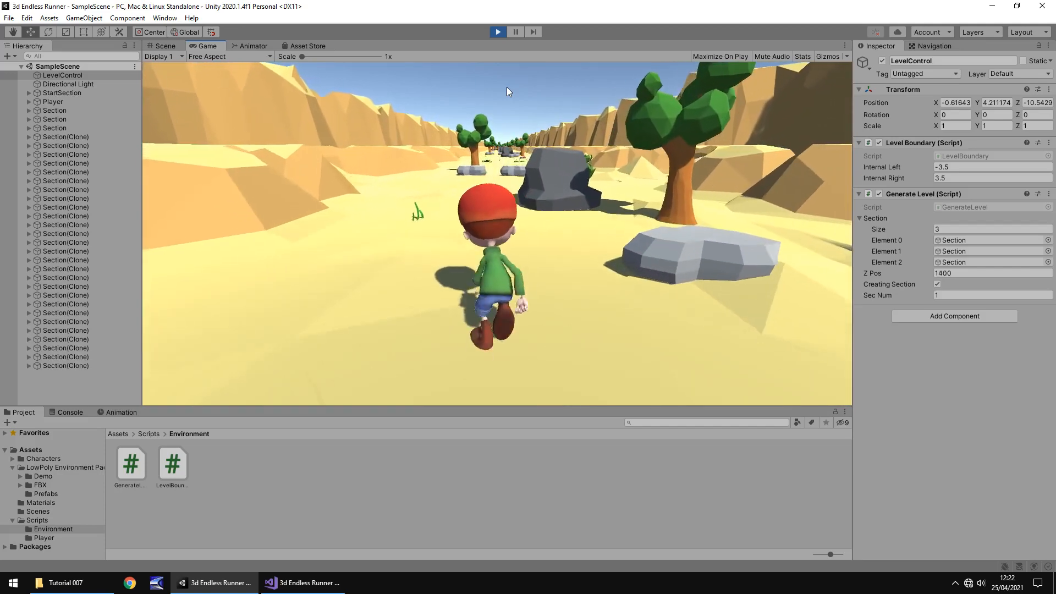
pyautogui.click(497, 31)
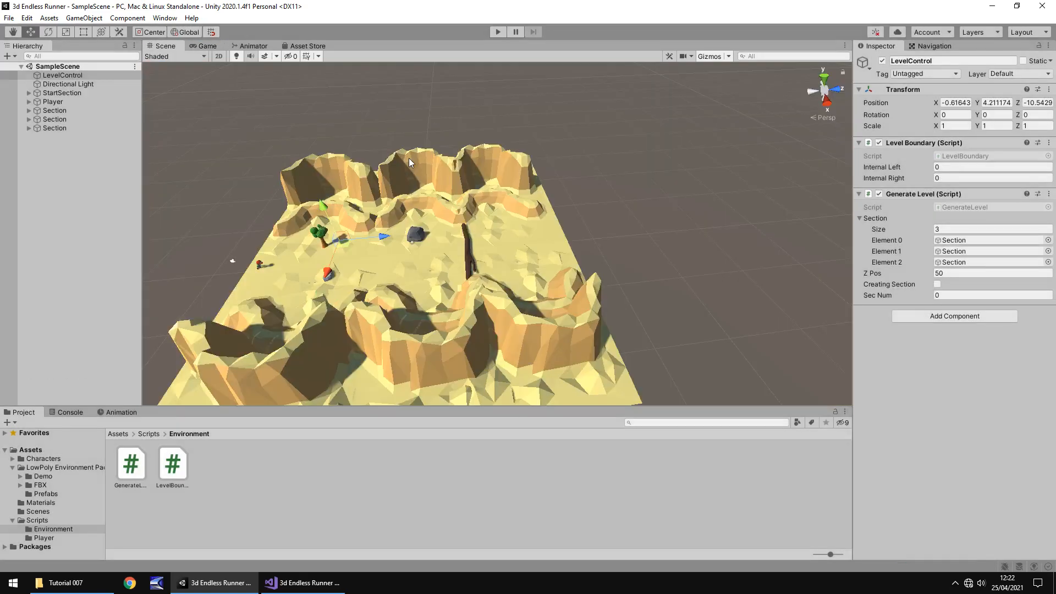